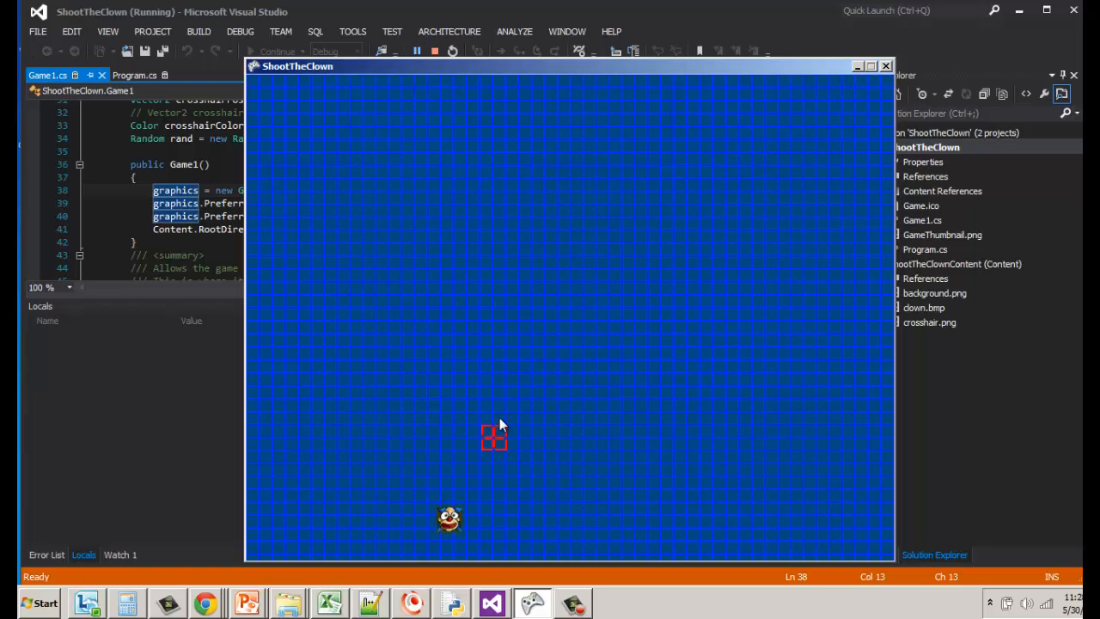
# - Close the running ShootTheClown game window and stop debugging to return to Game1.cs
pyautogui.click(886, 66)
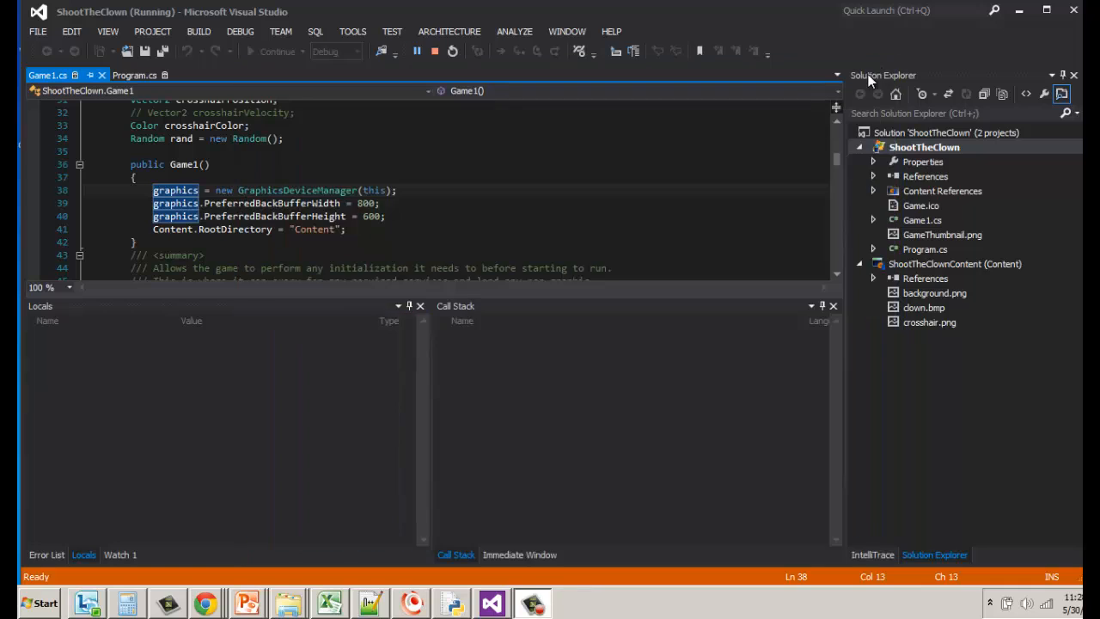
pyautogui.click(440, 52)
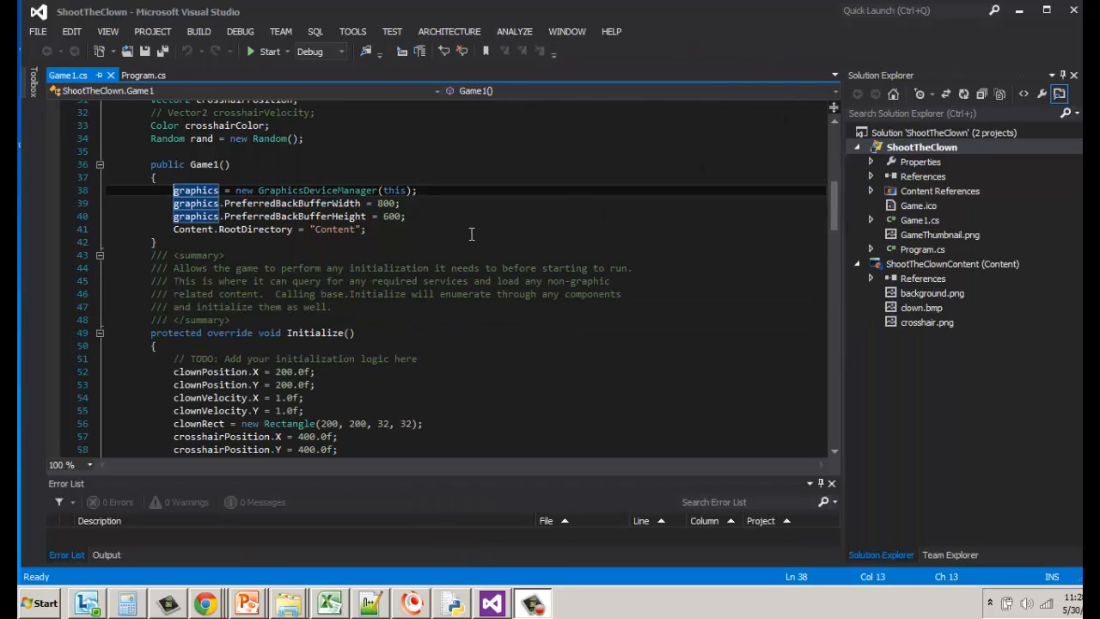
pyautogui.moveTo(481, 247)
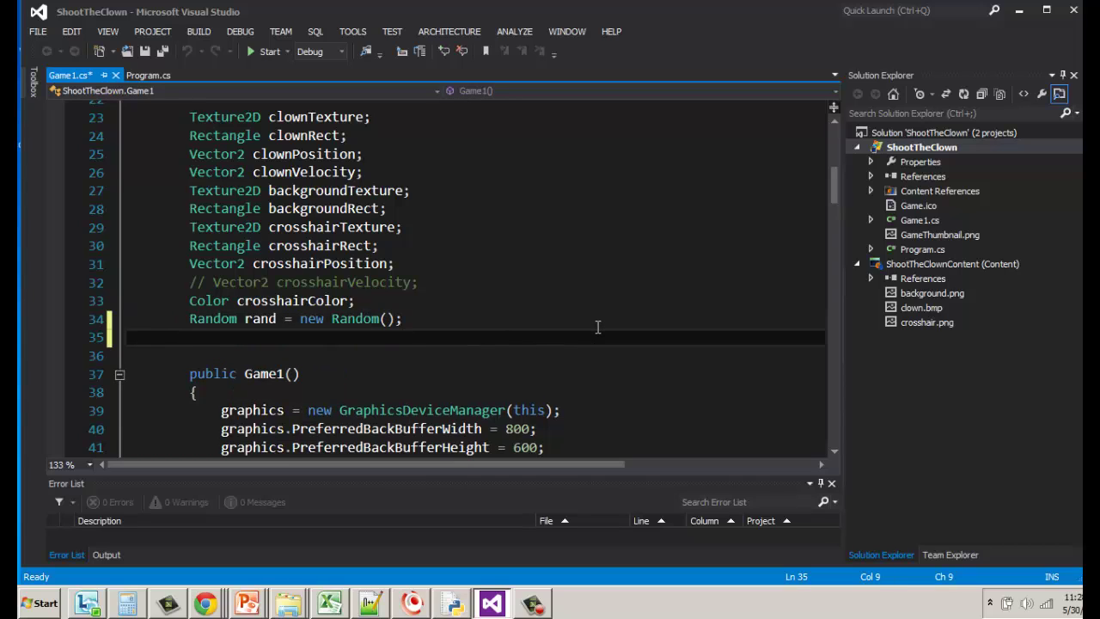
# - Add a '// Add scoring' comment and an 'int score;' field below the Random declaration
pyautogui.write('// Add scoring')
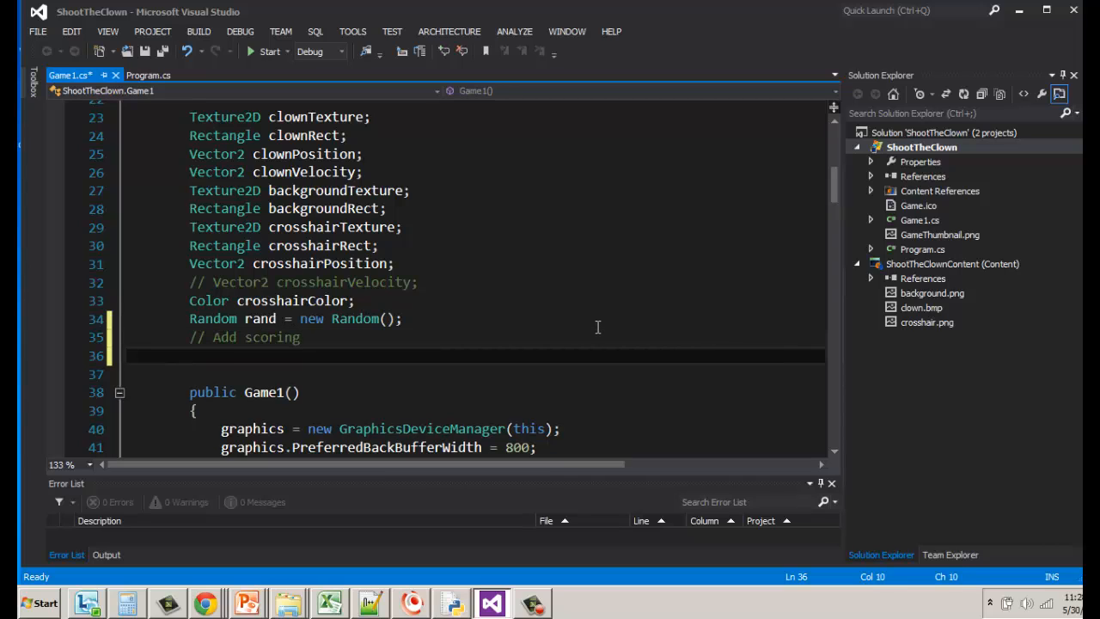
pyautogui.write('int score')
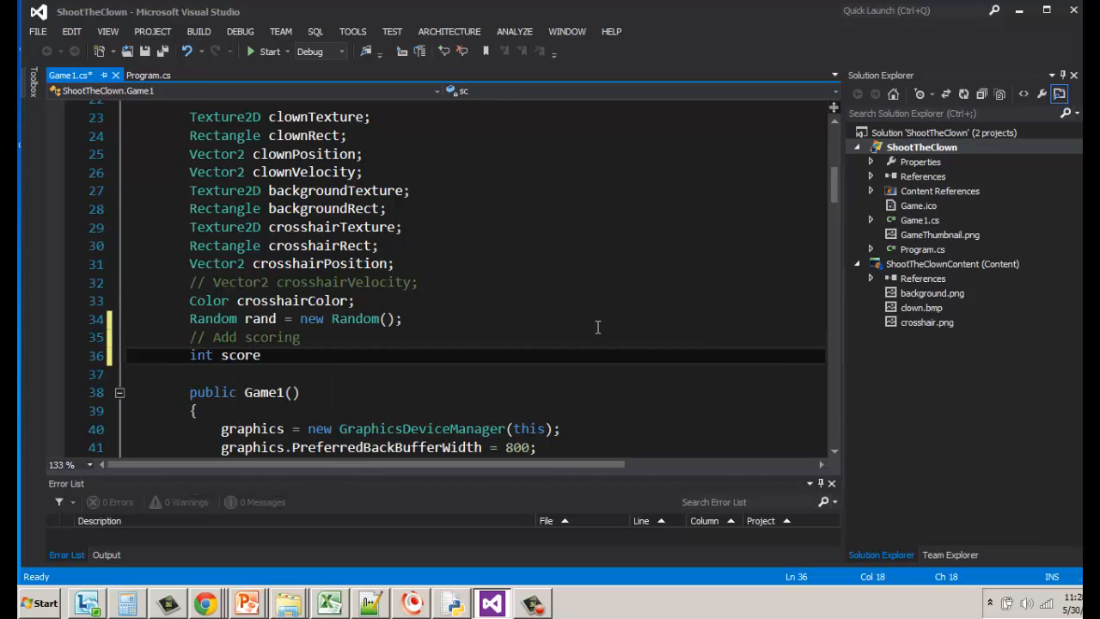
pyautogui.write(';')
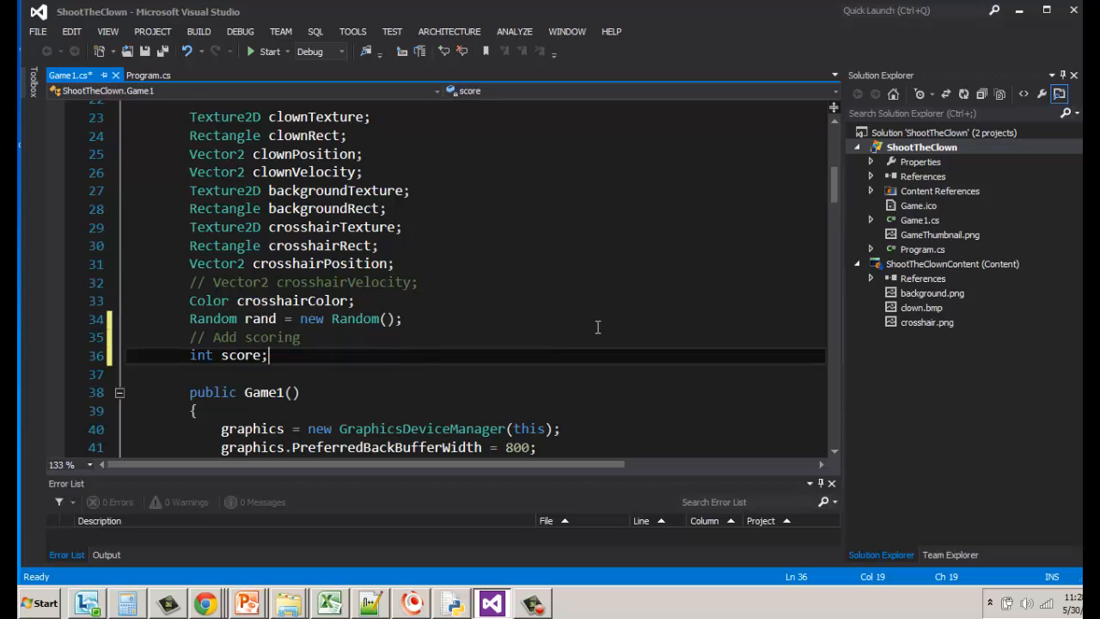
pyautogui.moveTo(189, 134); pyautogui.dragTo(396, 263)
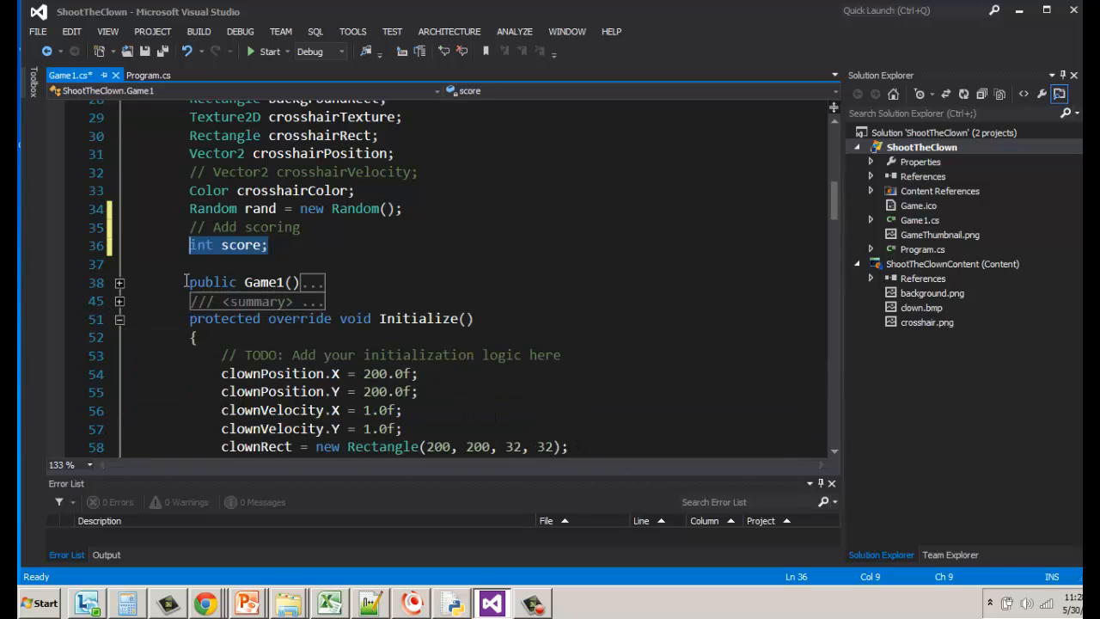
# - Write 'score = 0;' in Initialize just above base.Initialize()
pyautogui.doubleClick(420, 318)
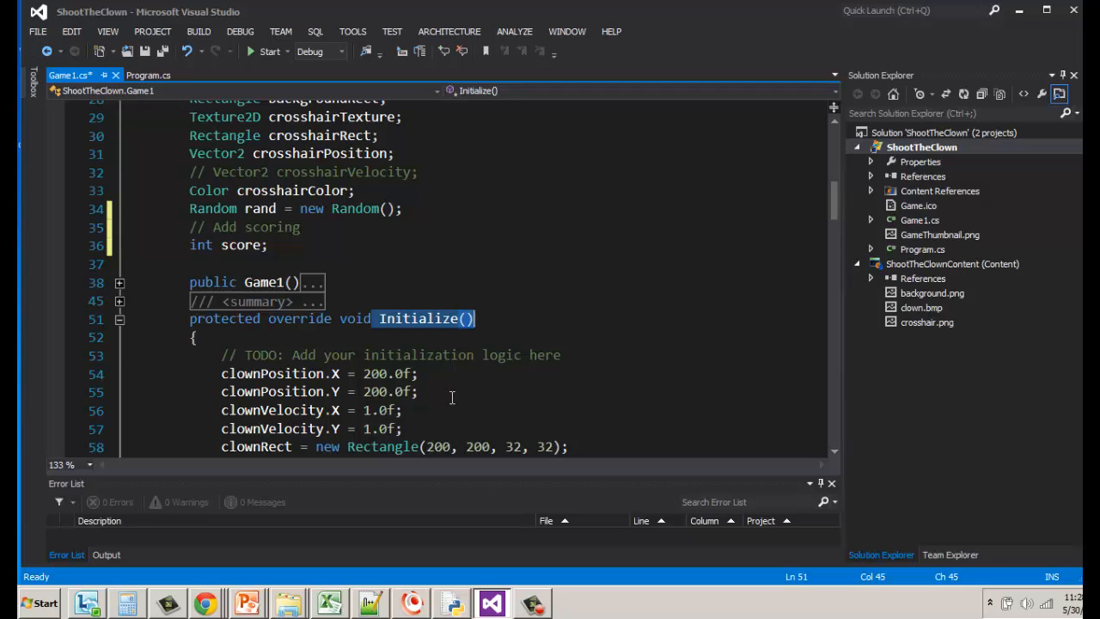
pyautogui.scroll(-3)
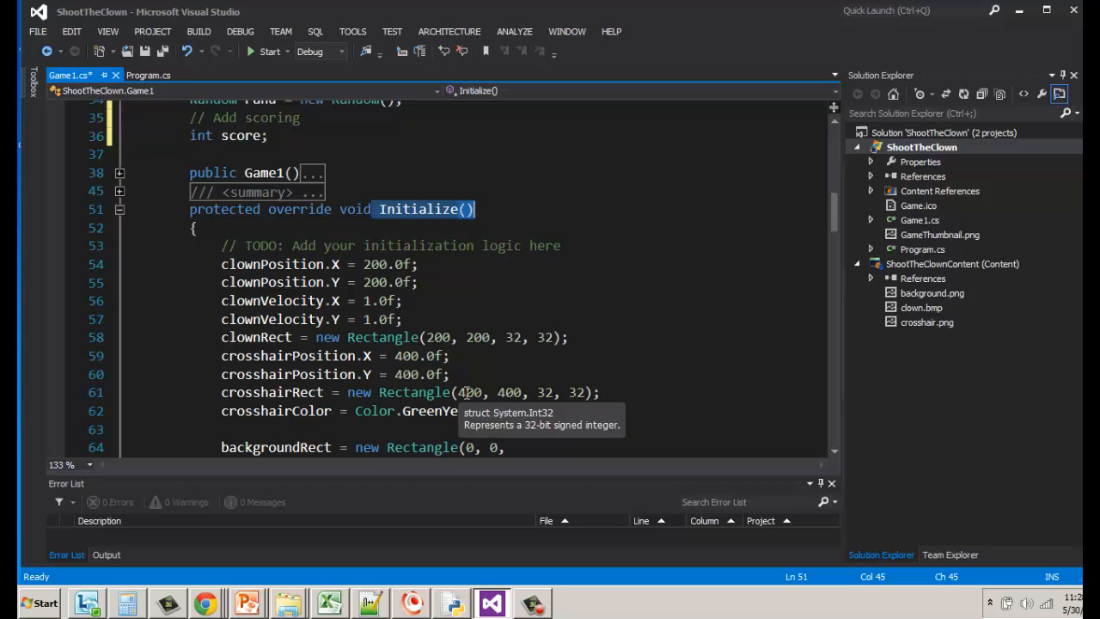
pyautogui.moveTo(162, 425)
pyautogui.write('graphics.GraphicsDevice.Viewport.Height);')
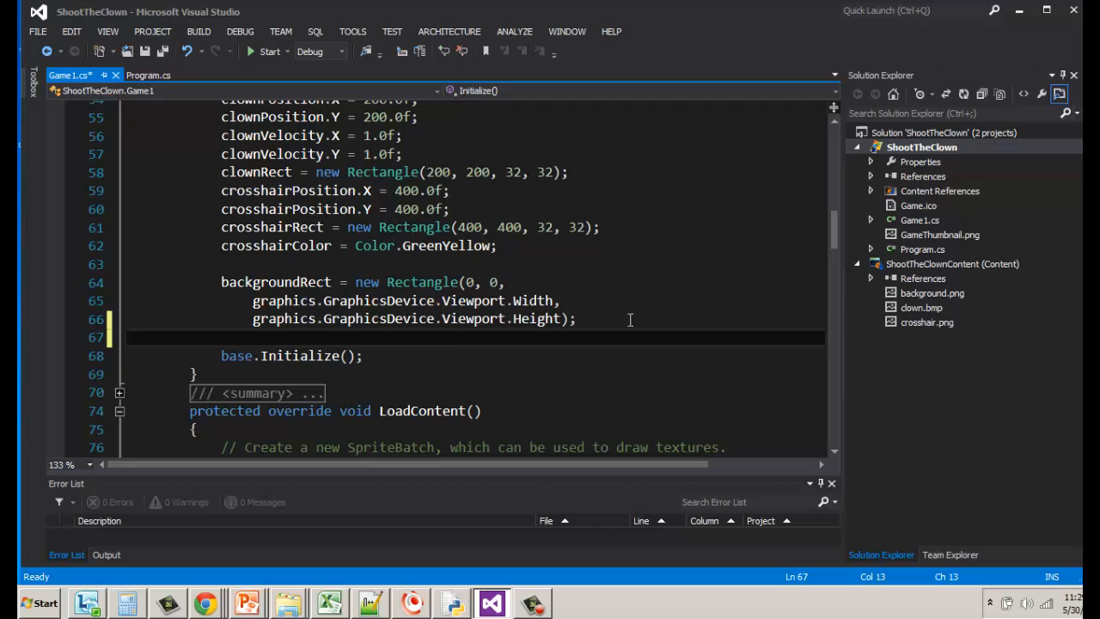
pyautogui.write('score = 0')
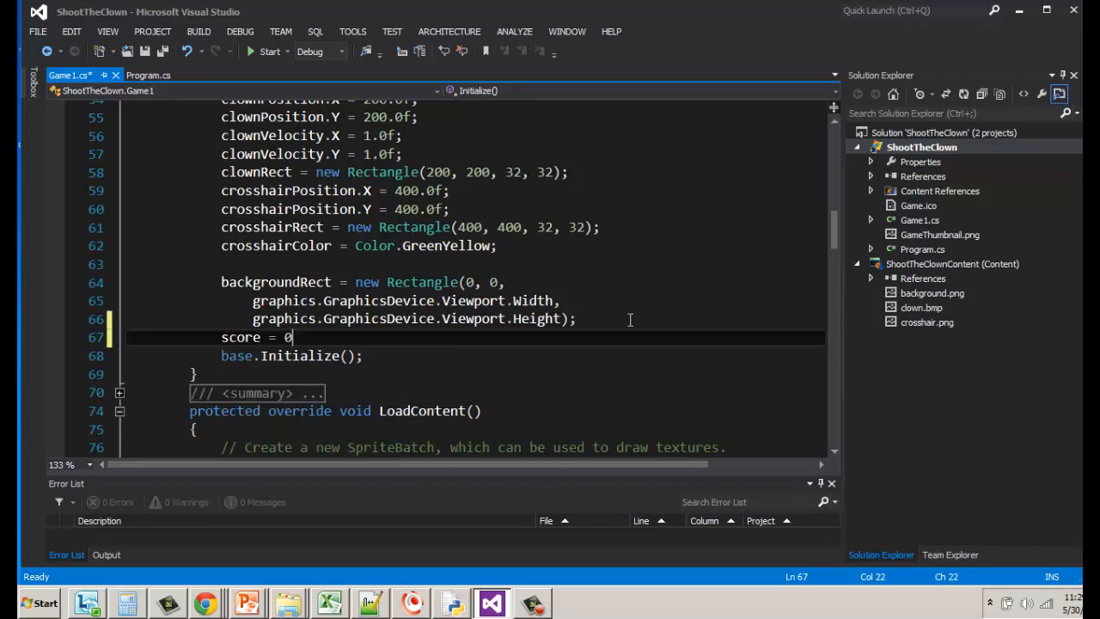
pyautogui.write(';')
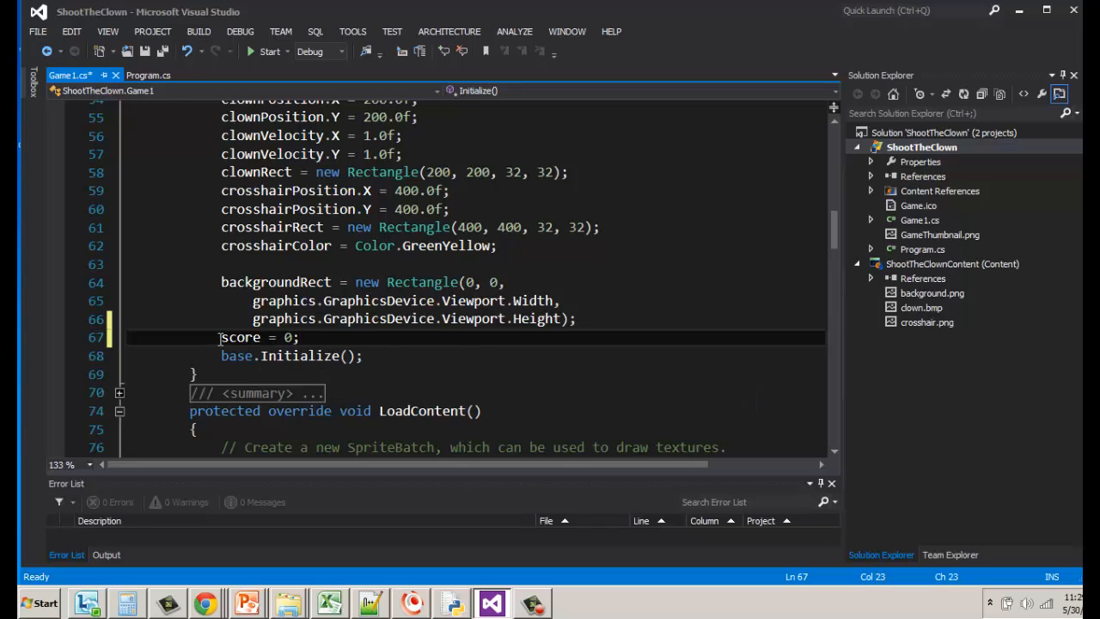
pyautogui.moveTo(220, 337); pyautogui.dragTo(299, 337)
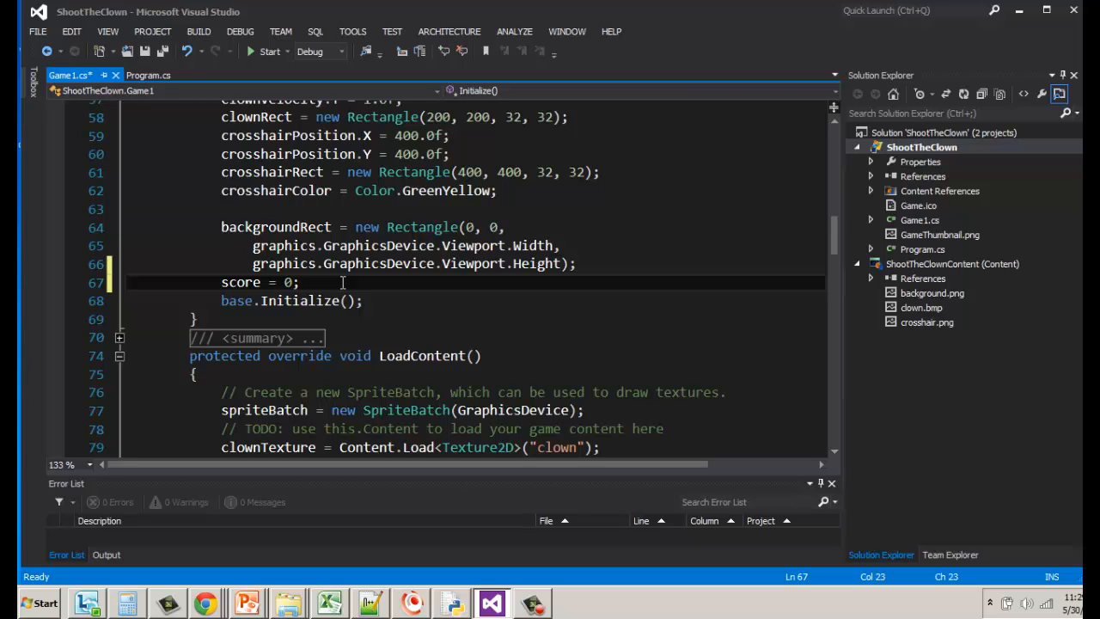
pyautogui.moveTo(330, 366)
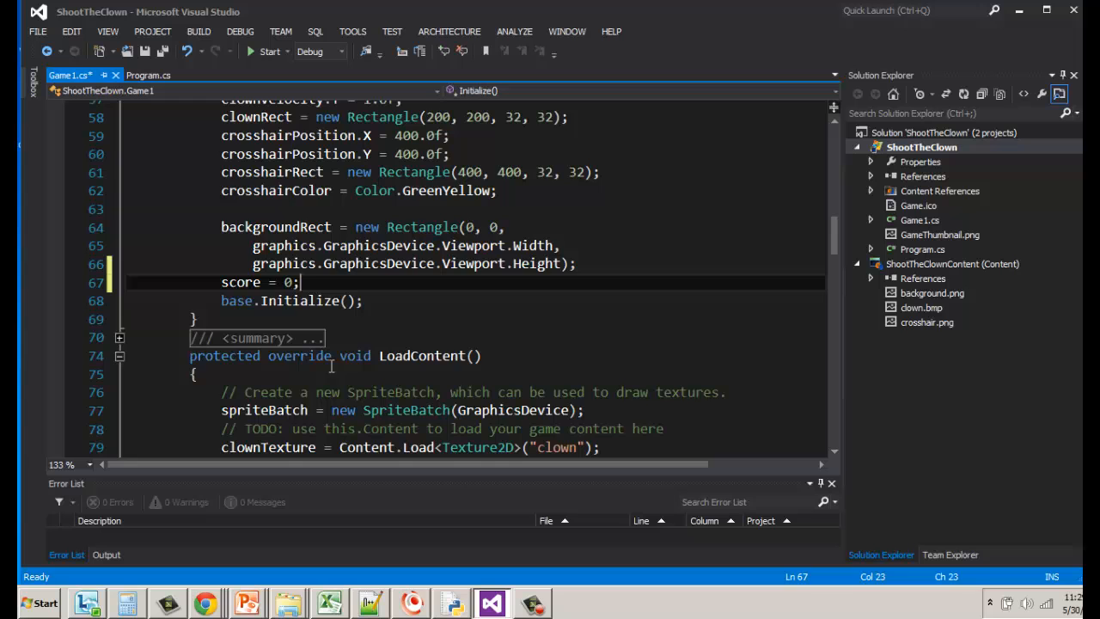
# - Move down to Update's clown-hit check and position after the 'clownVelocity *= 1.1f;' line
pyautogui.scroll(-3)
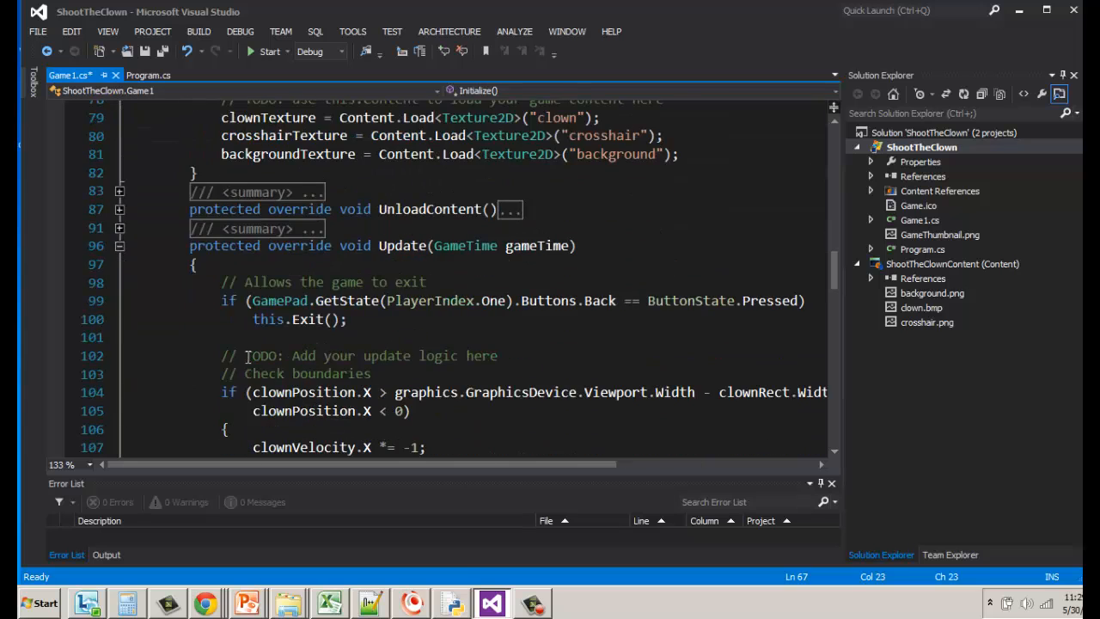
pyautogui.scroll(-3)
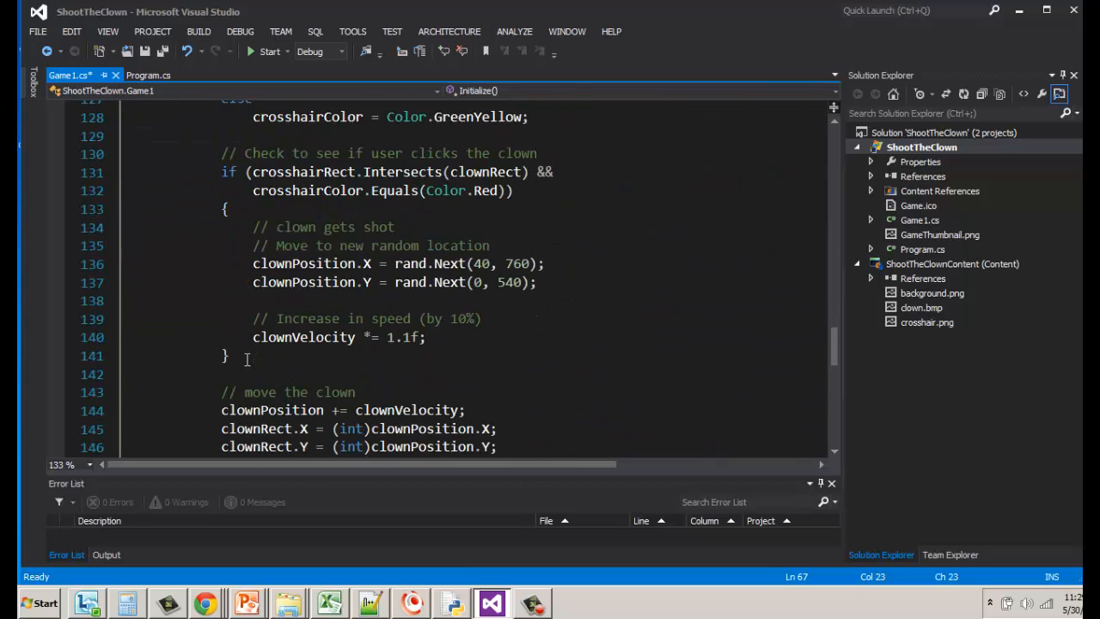
pyautogui.scroll(-3)
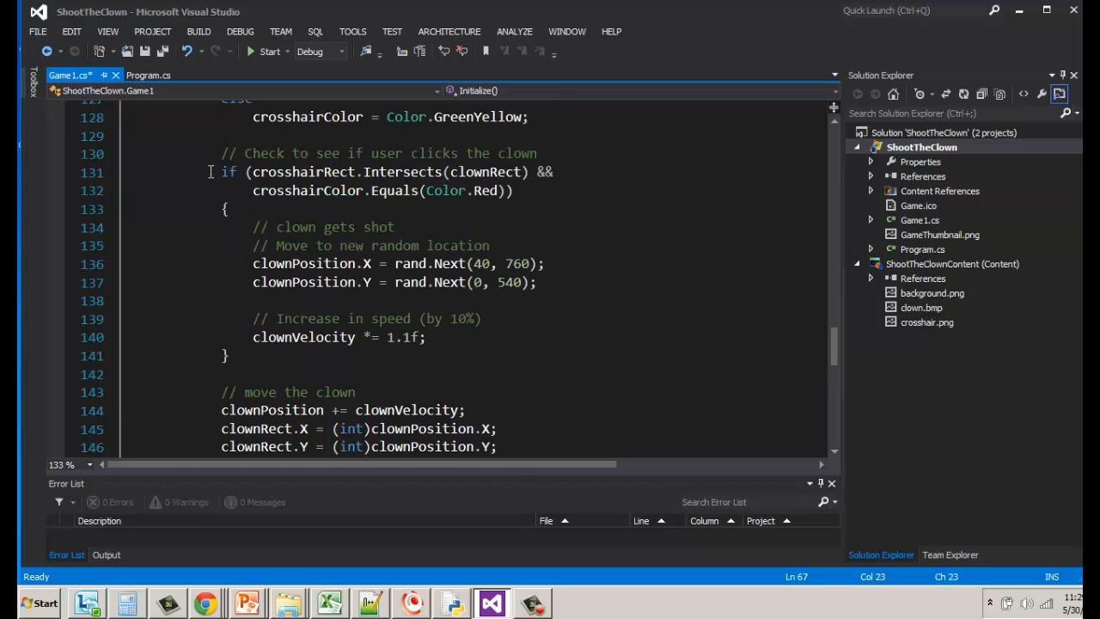
pyautogui.moveTo(209, 155); pyautogui.dragTo(318, 361)
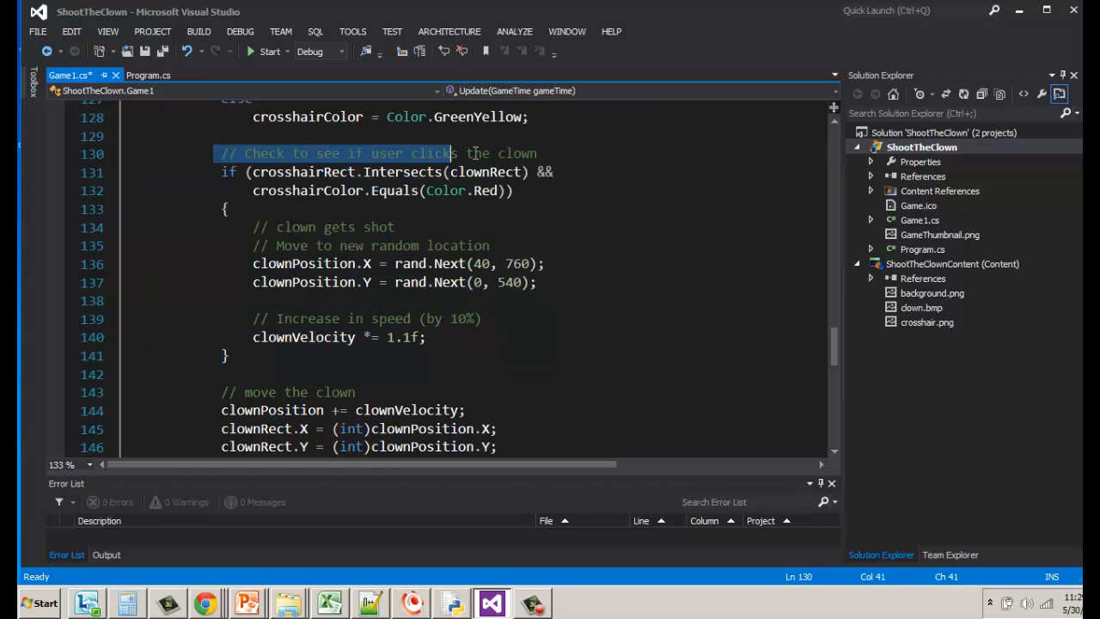
pyautogui.moveTo(454, 153); pyautogui.dragTo(539, 153)
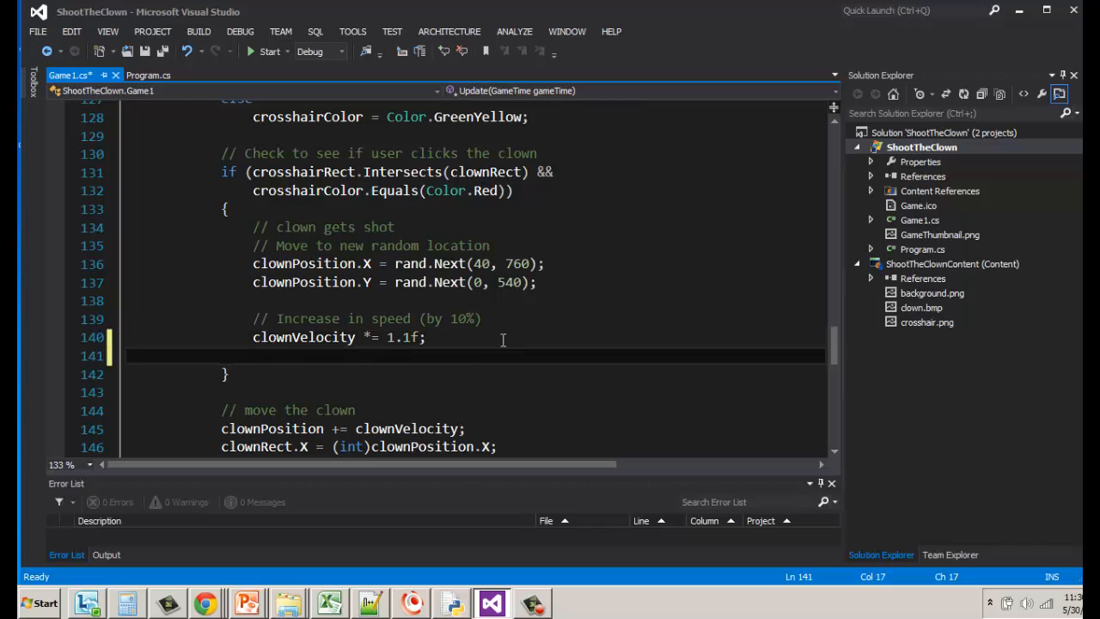
# - Write '// Add to score' and 'score += 100;' in the hit block and save Game1.cs
pyautogui.write('// a')
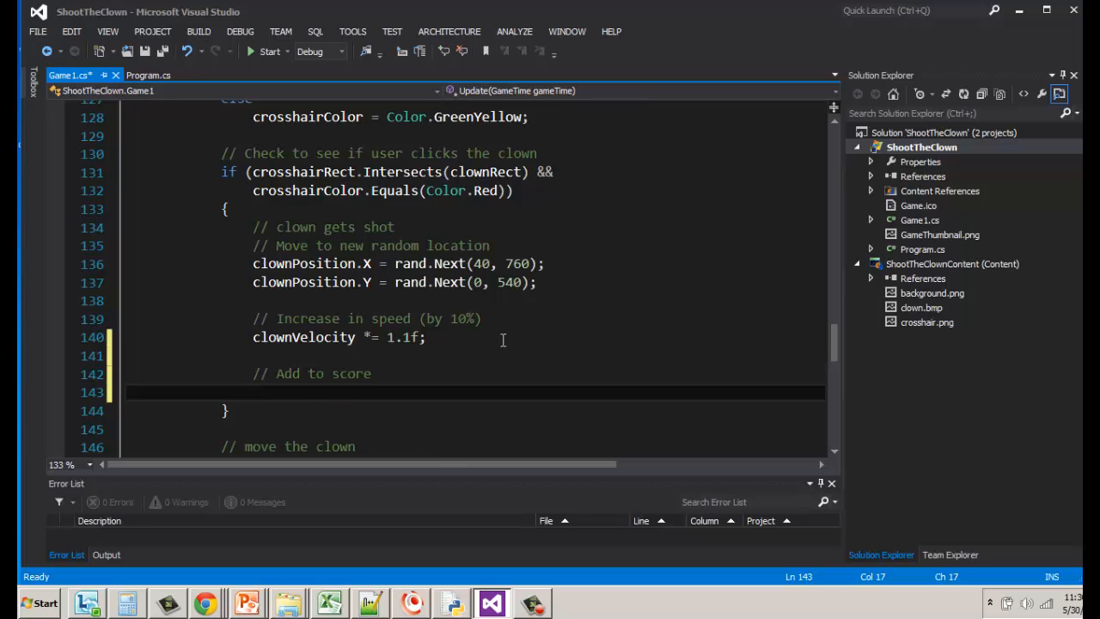
pyautogui.write('score +=')
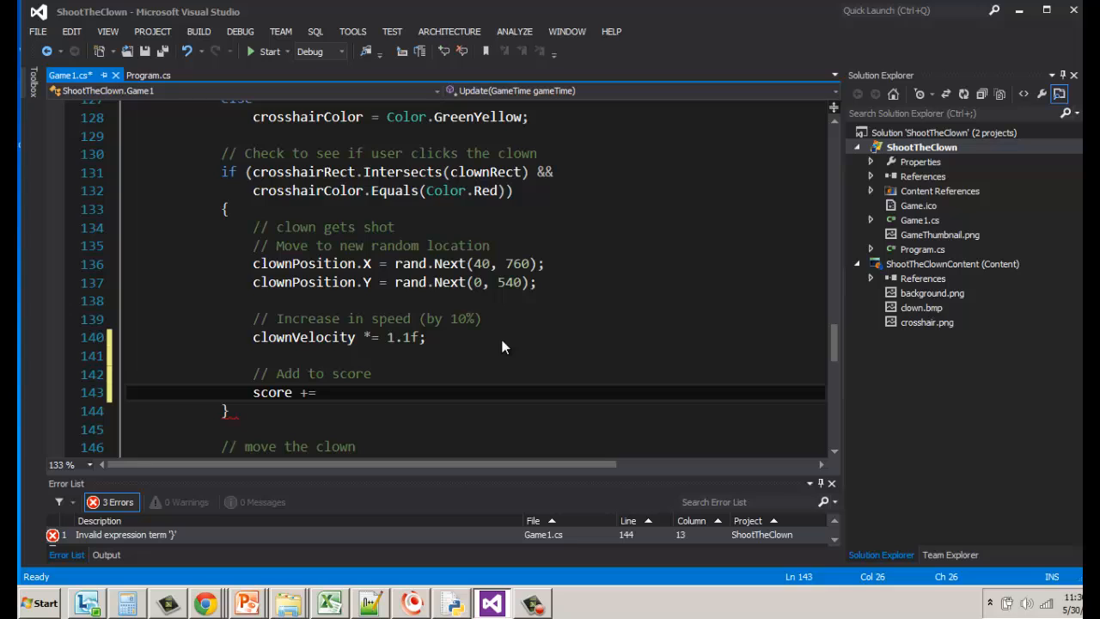
pyautogui.write('10')
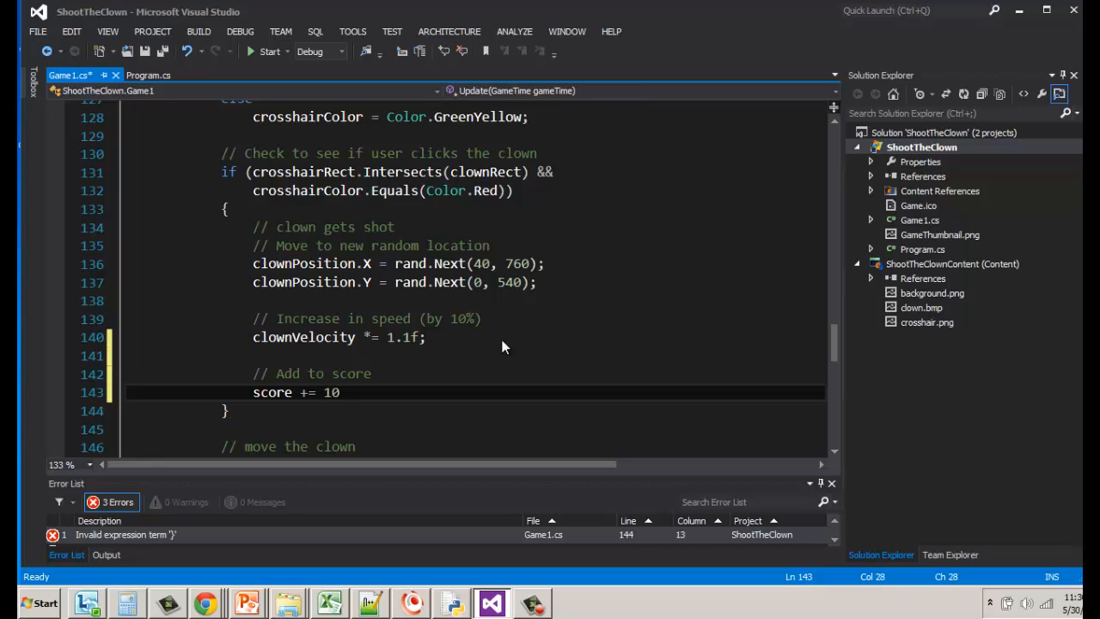
pyautogui.write('0')
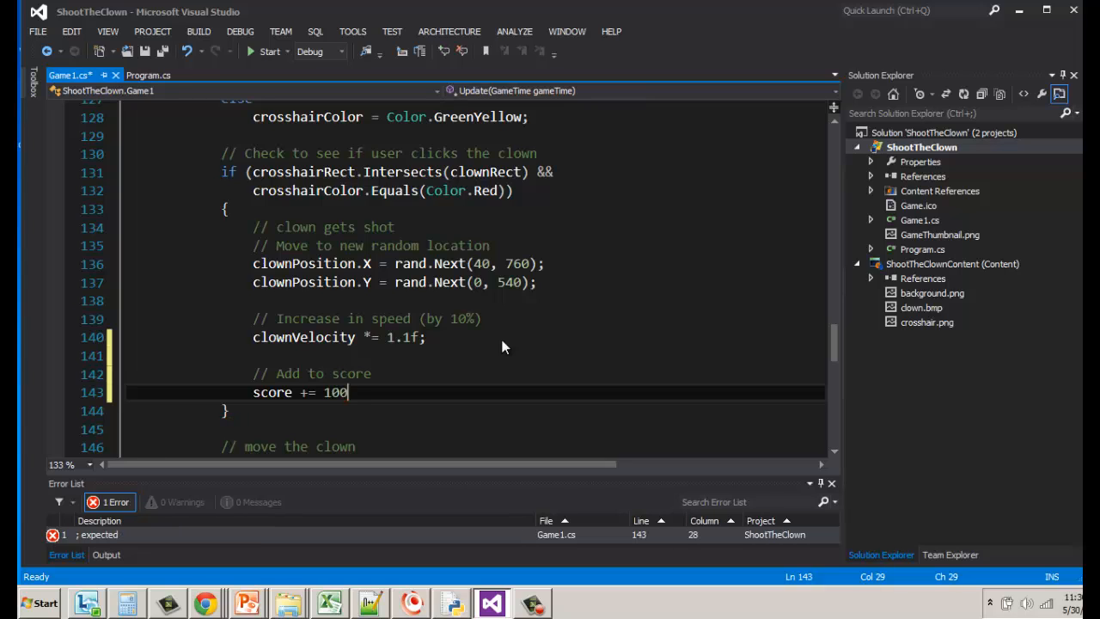
pyautogui.write(';')
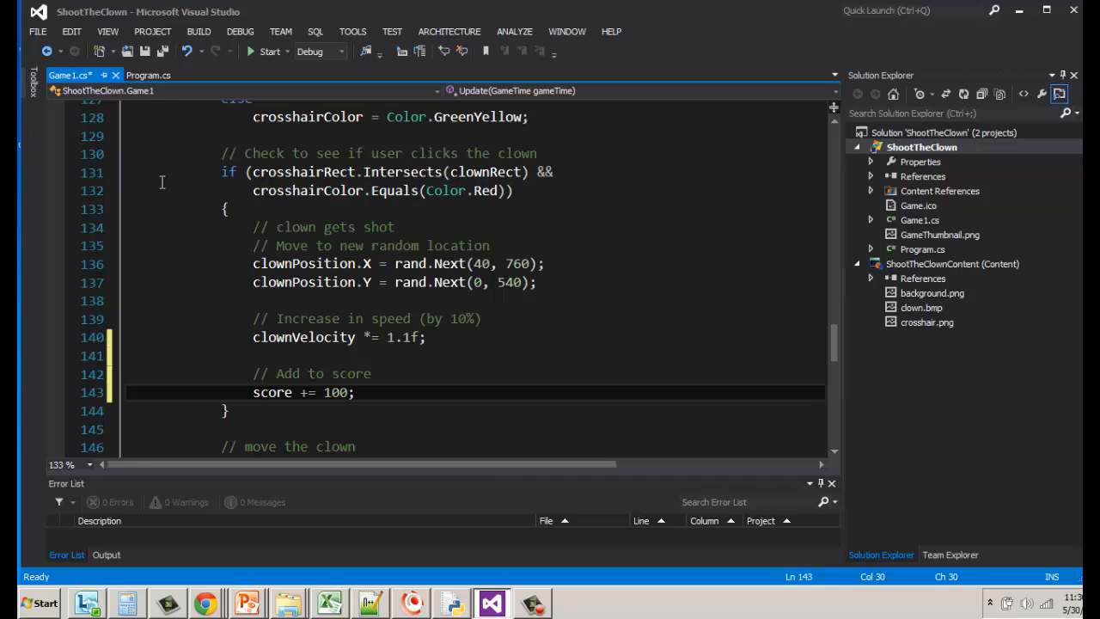
pyautogui.press('ctrl+s')
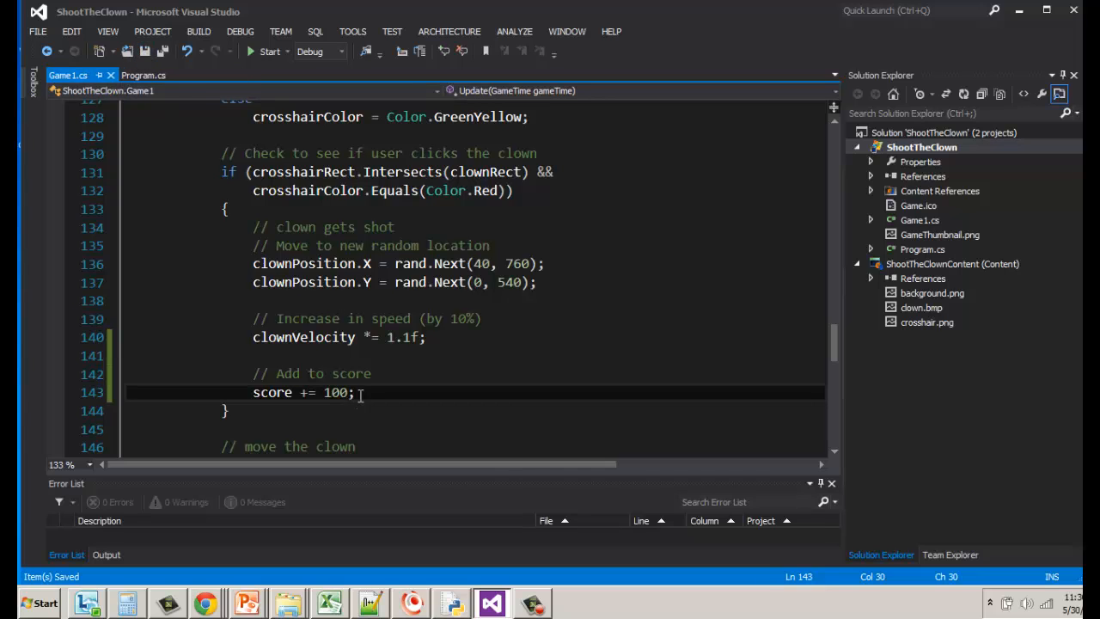
pyautogui.tripleClick(301, 392)
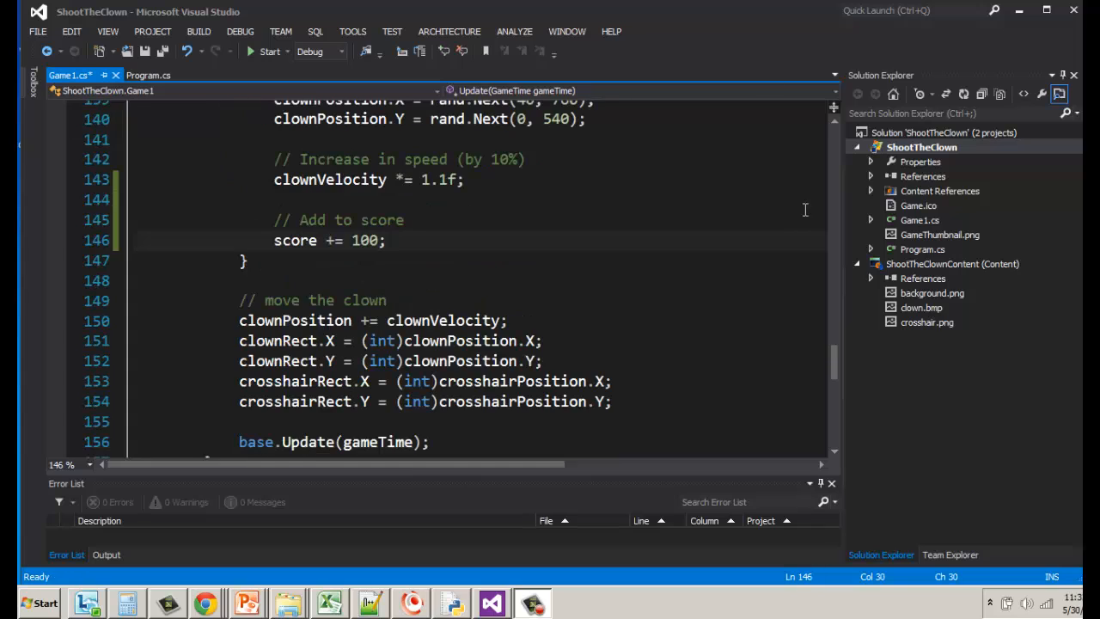
pyautogui.moveTo(680, 285)
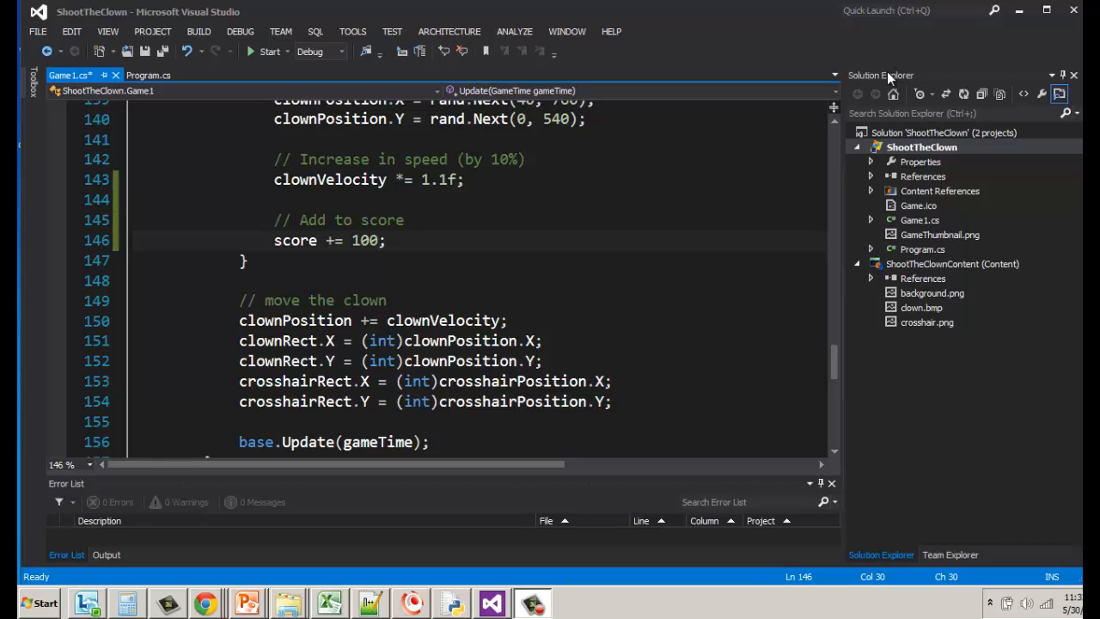
# - Bring up the context actions for the ShootTheClownContent project in Solution Explorer
pyautogui.click(107, 30)
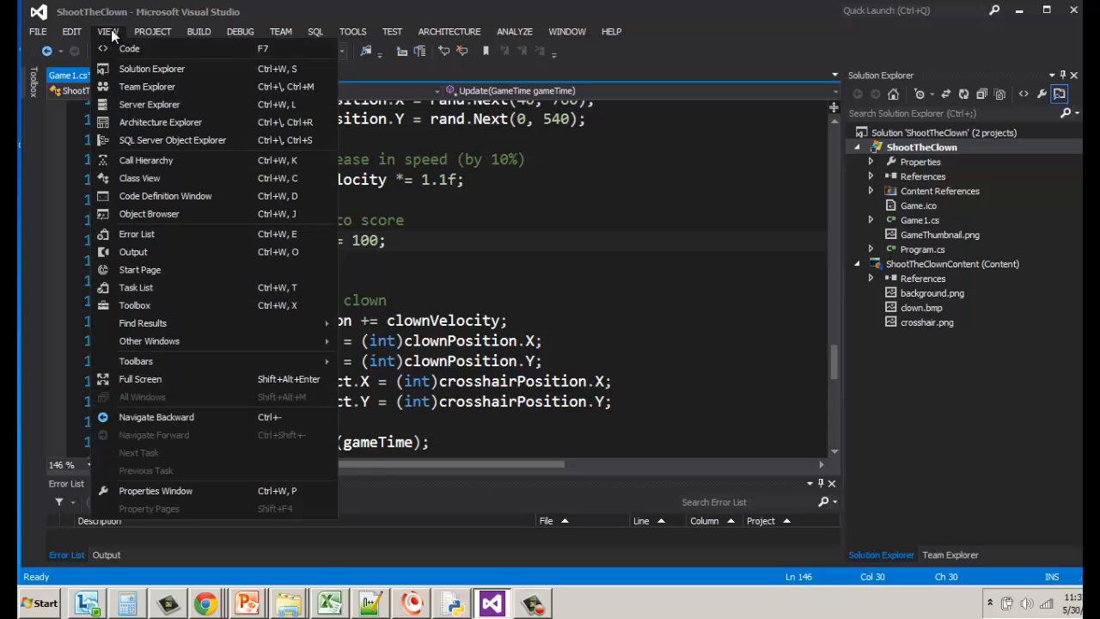
pyautogui.moveTo(151, 69)
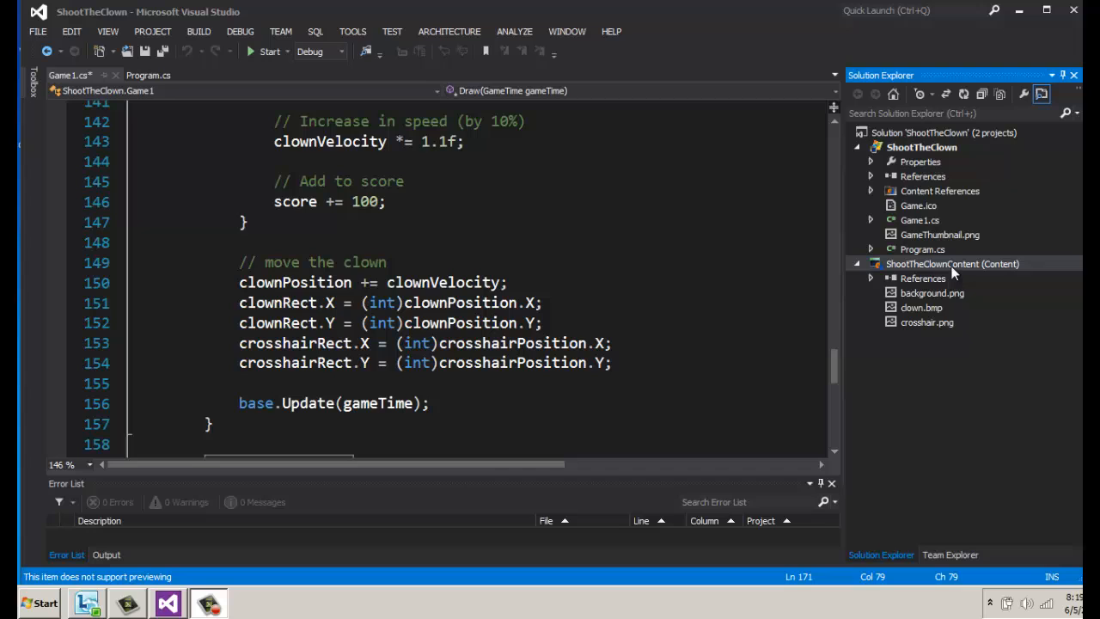
pyautogui.rightClick(952, 265)
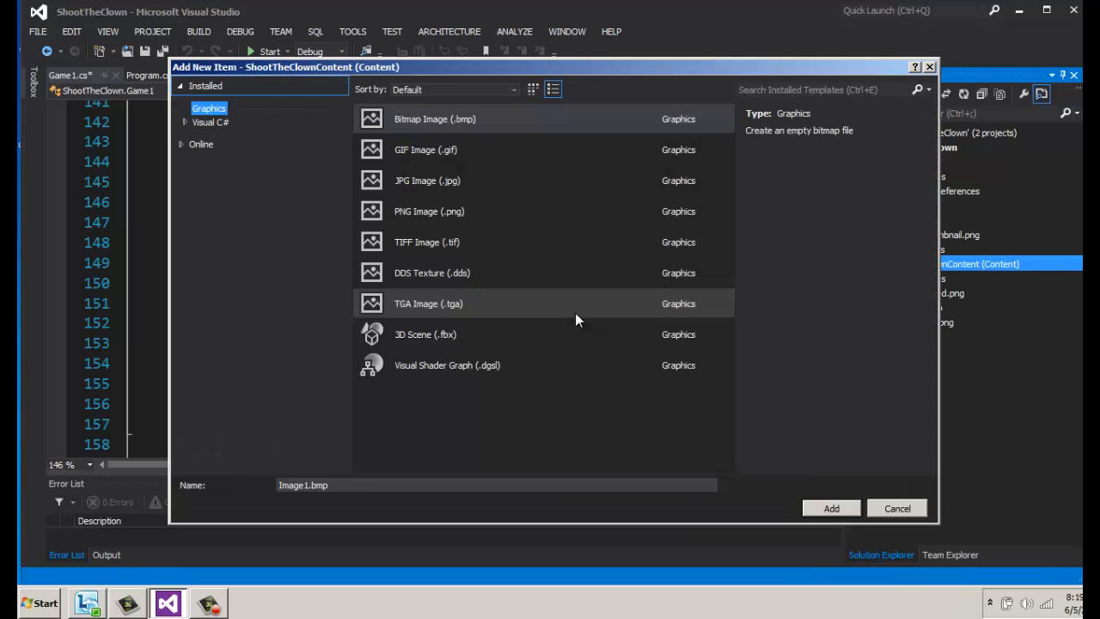
pyautogui.moveTo(520, 229)
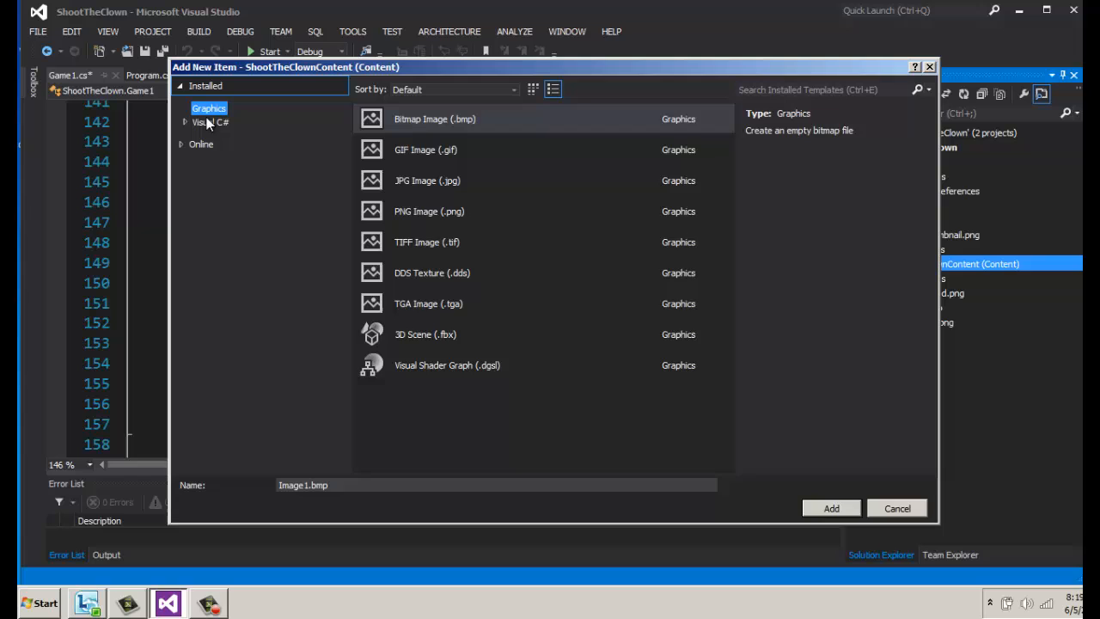
# - Create a new Visual C# Sprite Font item named HUD.spritefont in the content project
pyautogui.click(210, 122)
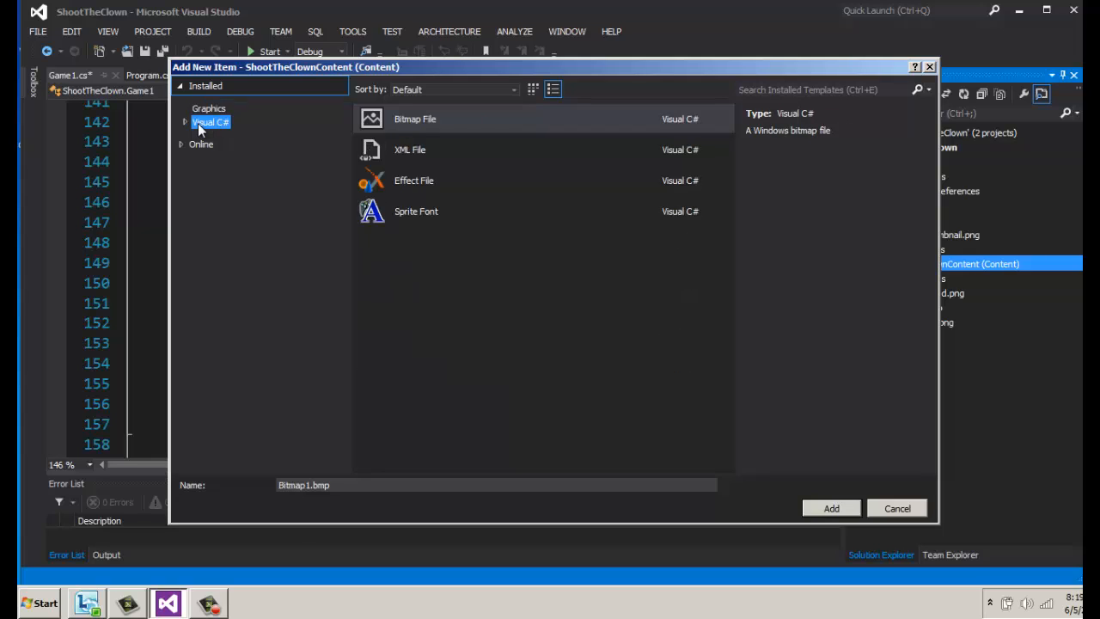
pyautogui.moveTo(353, 117)
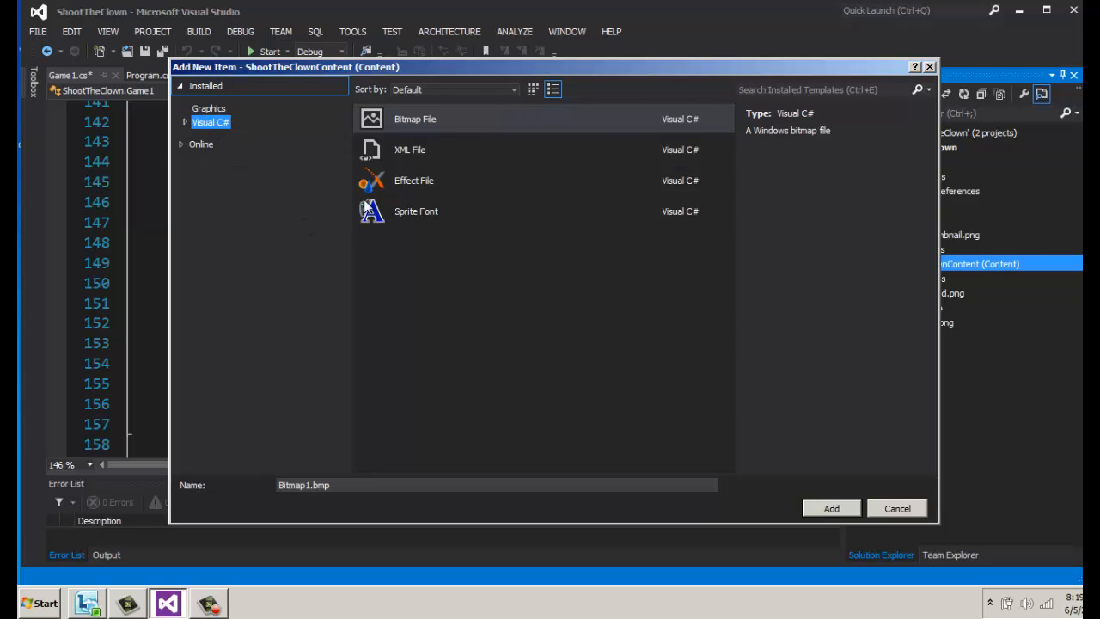
pyautogui.click(416, 209)
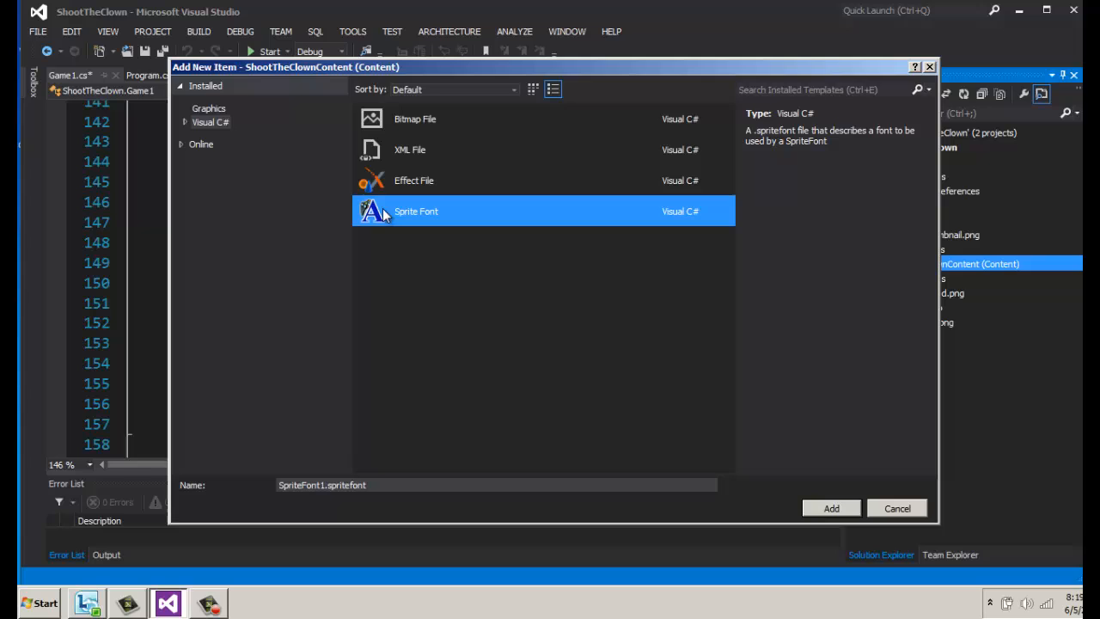
pyautogui.moveTo(371, 225)
pyautogui.write('HUD')
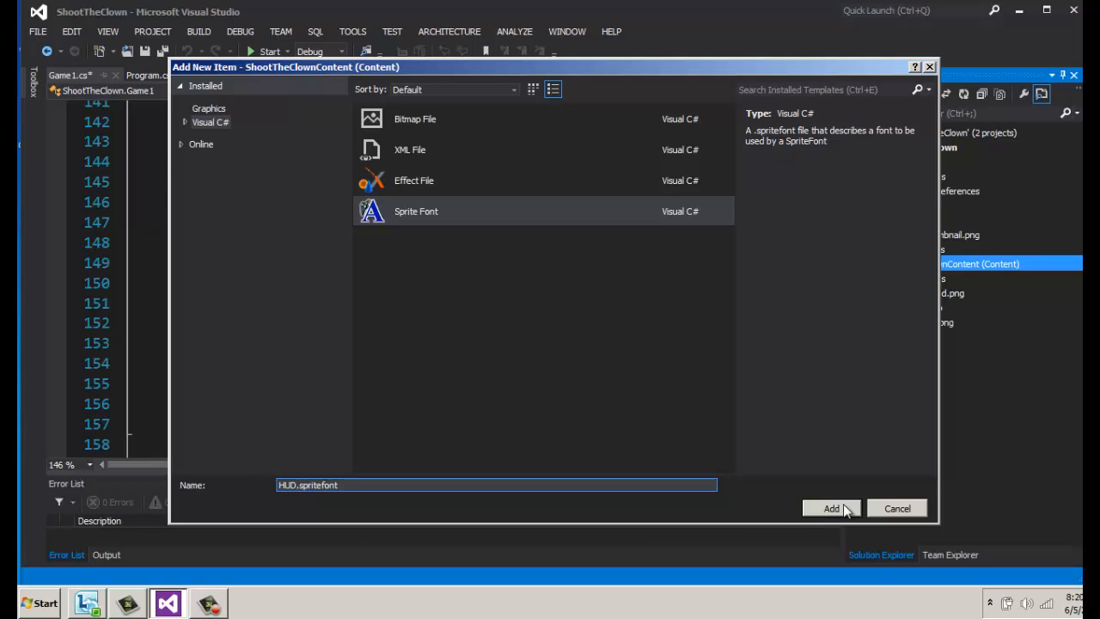
pyautogui.click(828, 509)
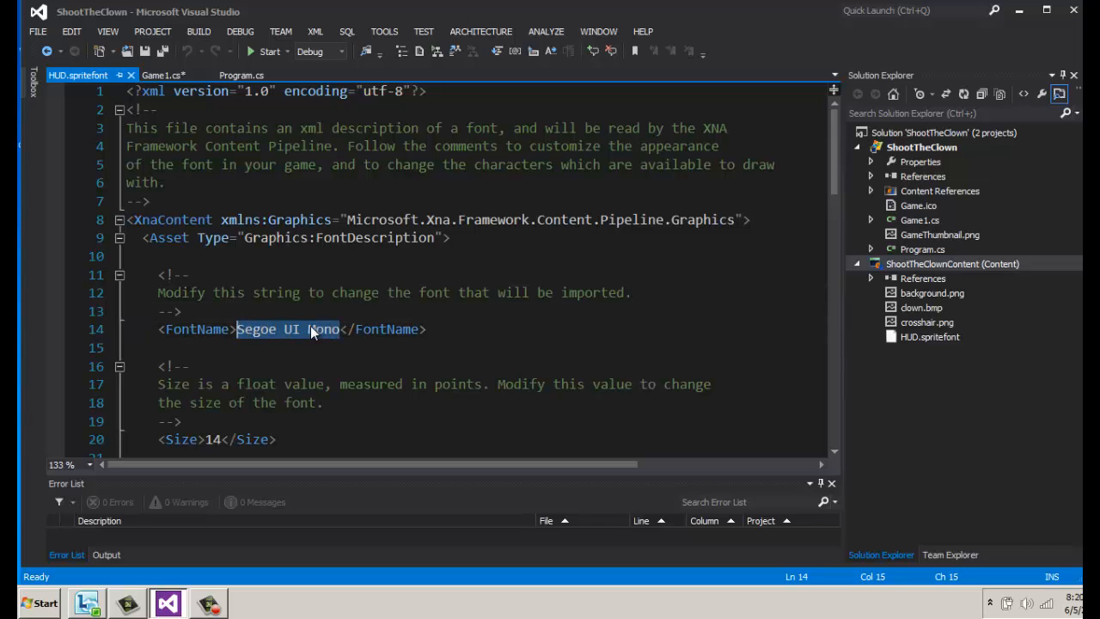
# - Change the FontName in HUD.spritefont from Segoe UI Mono to Consolas and save it
pyautogui.write('Consolas')
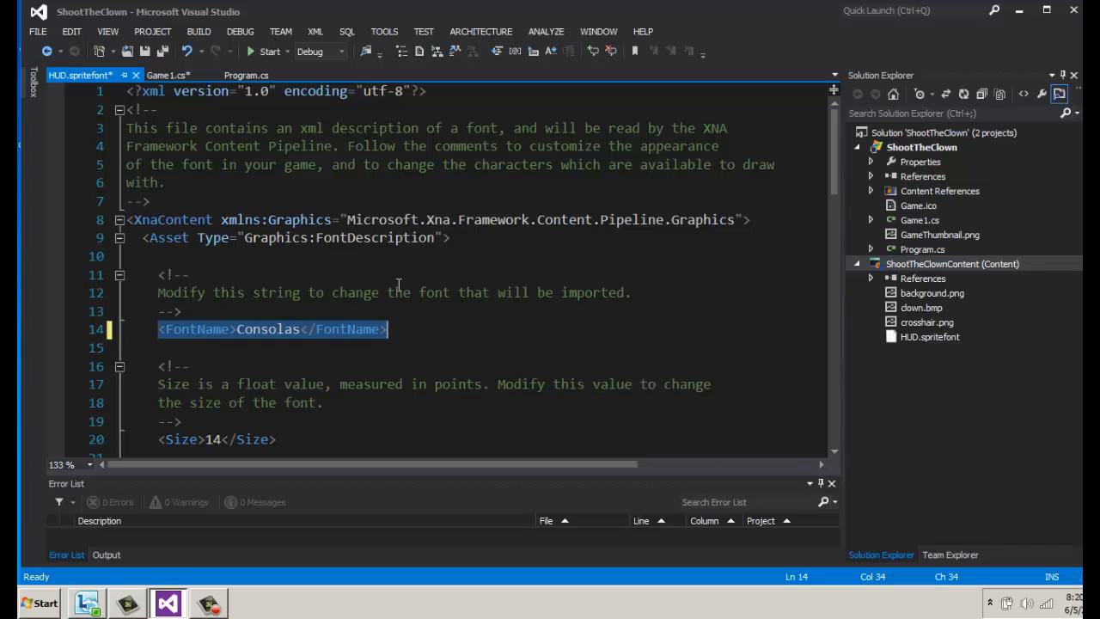
pyautogui.moveTo(290, 340)
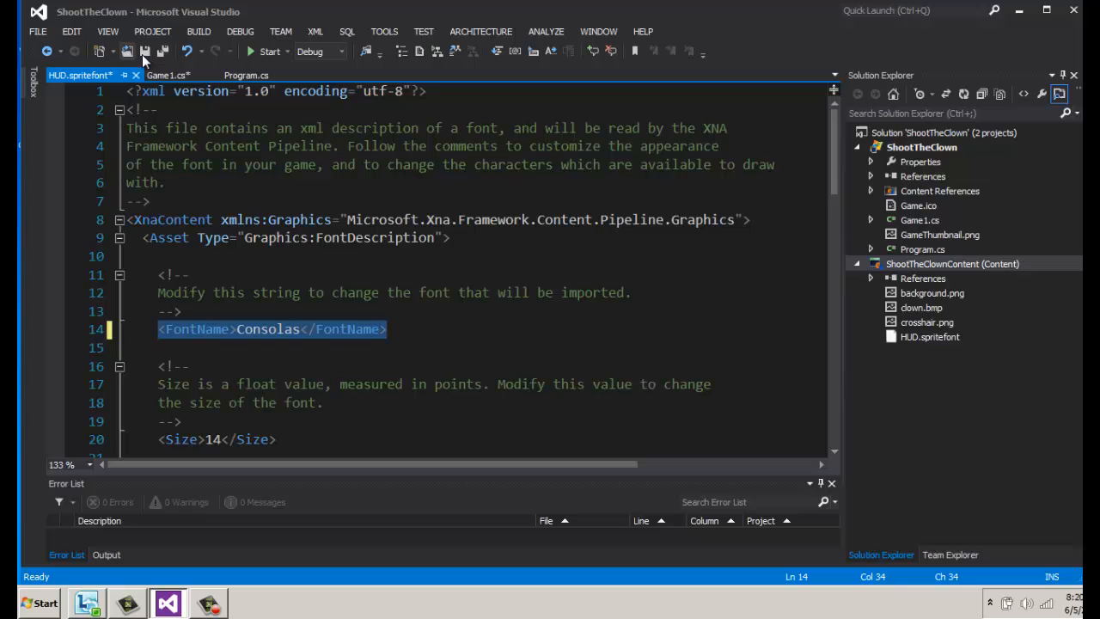
pyautogui.click(159, 76)
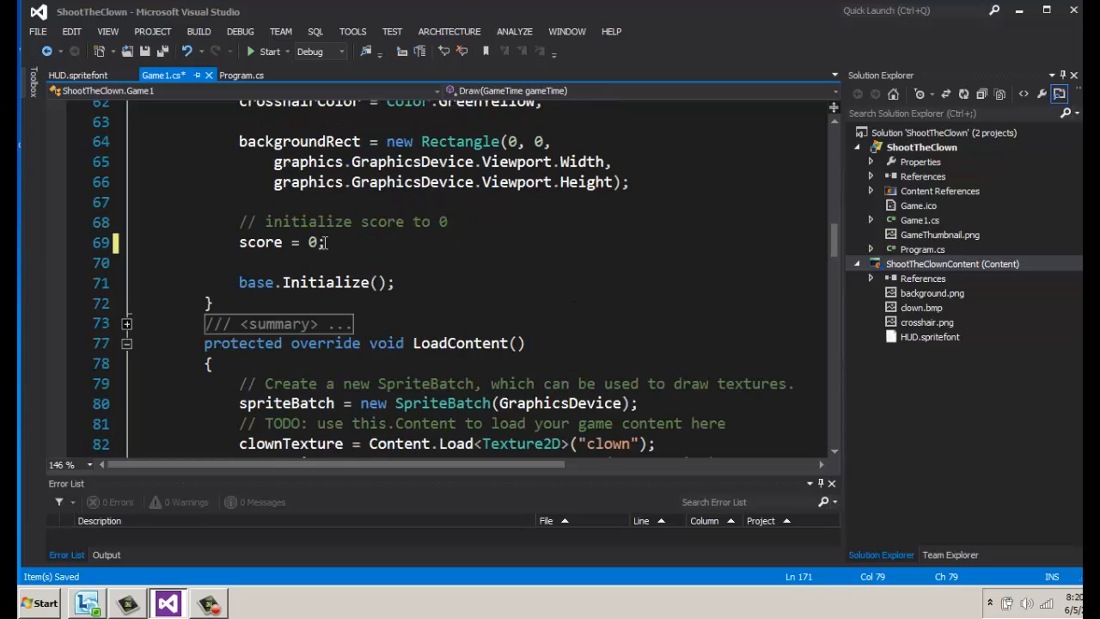
# - Declare 'SpriteFont HeadsUpDisplay;' directly below the int score field
pyautogui.click(325, 243)
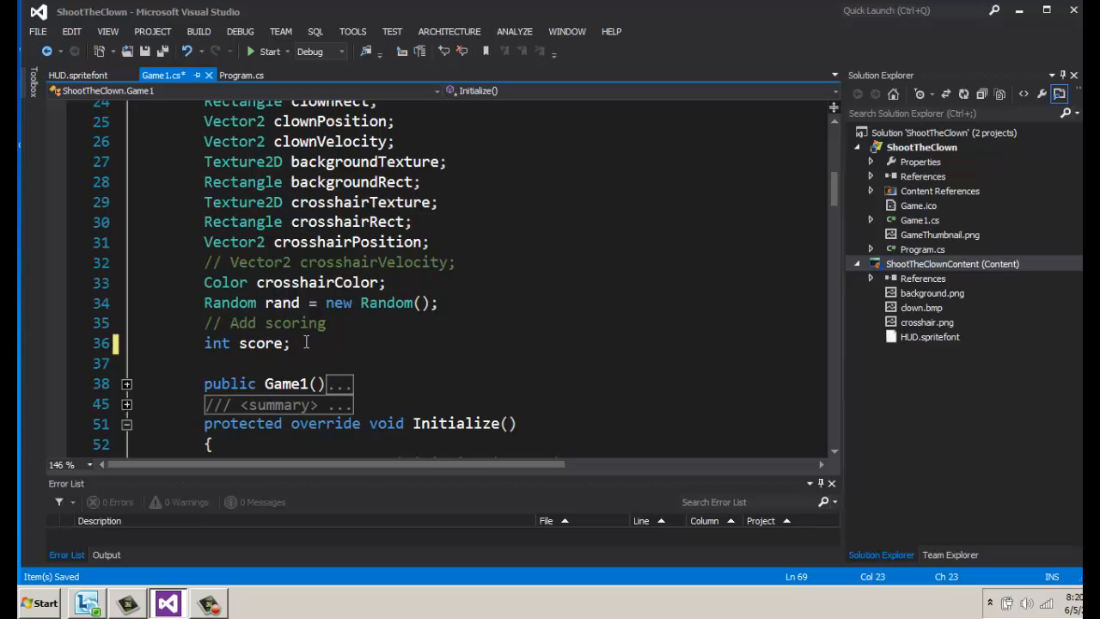
pyautogui.moveTo(203, 324); pyautogui.dragTo(289, 343)
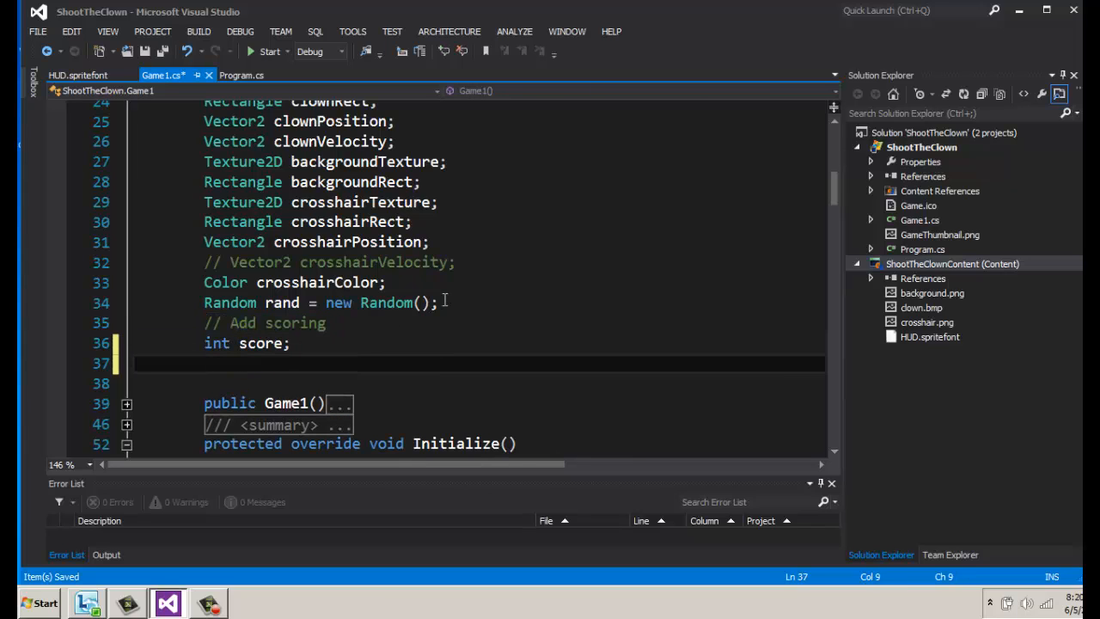
pyautogui.write('SpriteFont')
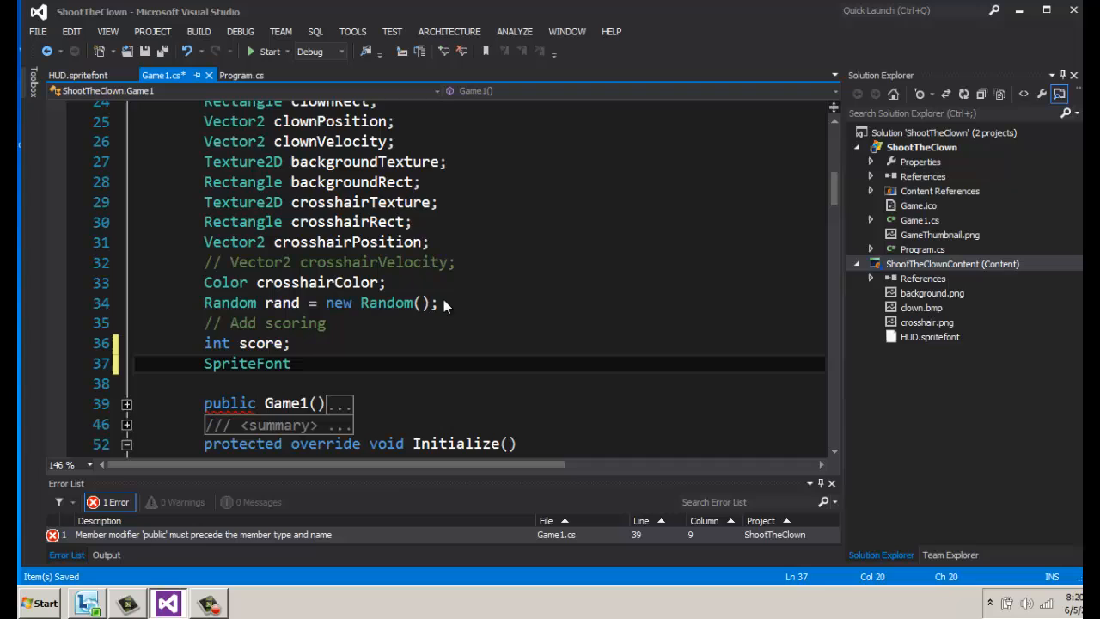
pyautogui.write('HeadsUpDispl')
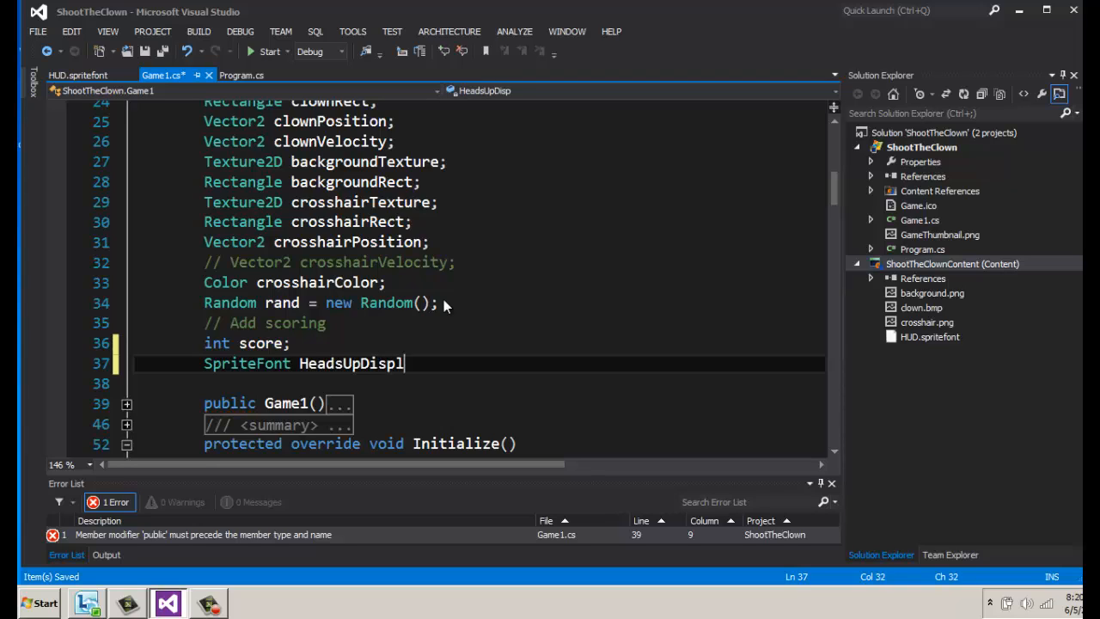
pyautogui.write('ay;')
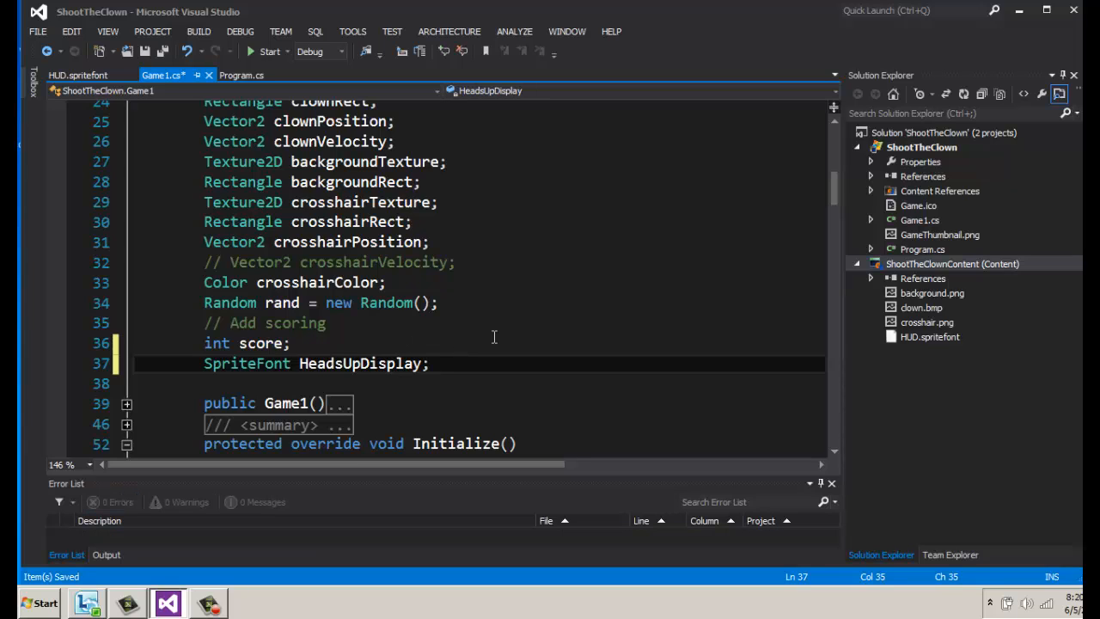
pyautogui.scroll(-3)
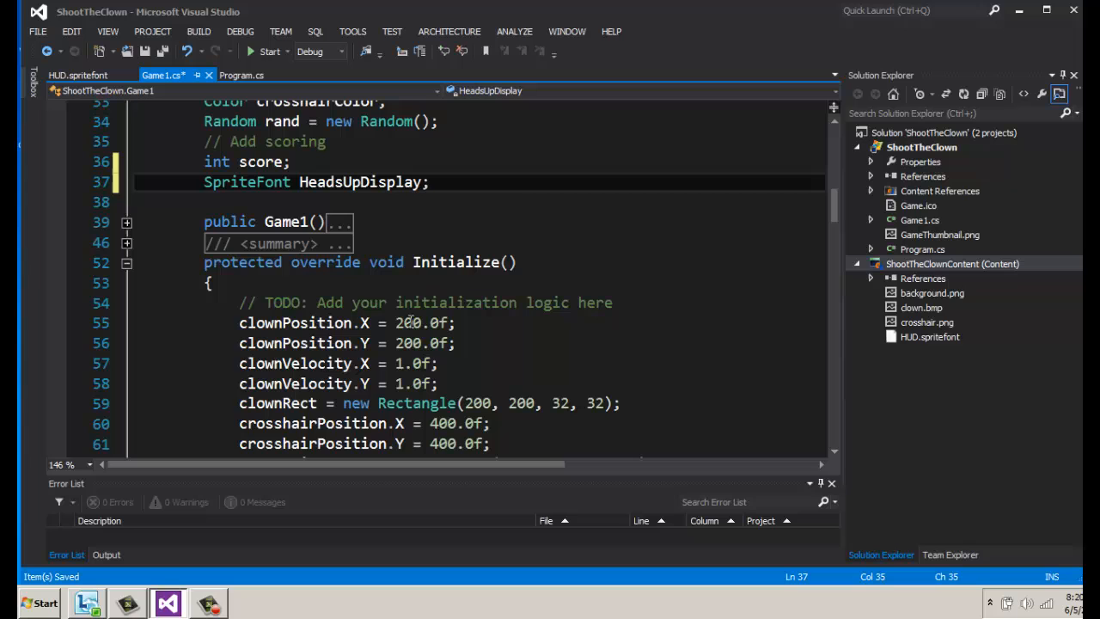
pyautogui.tripleClick(316, 182)
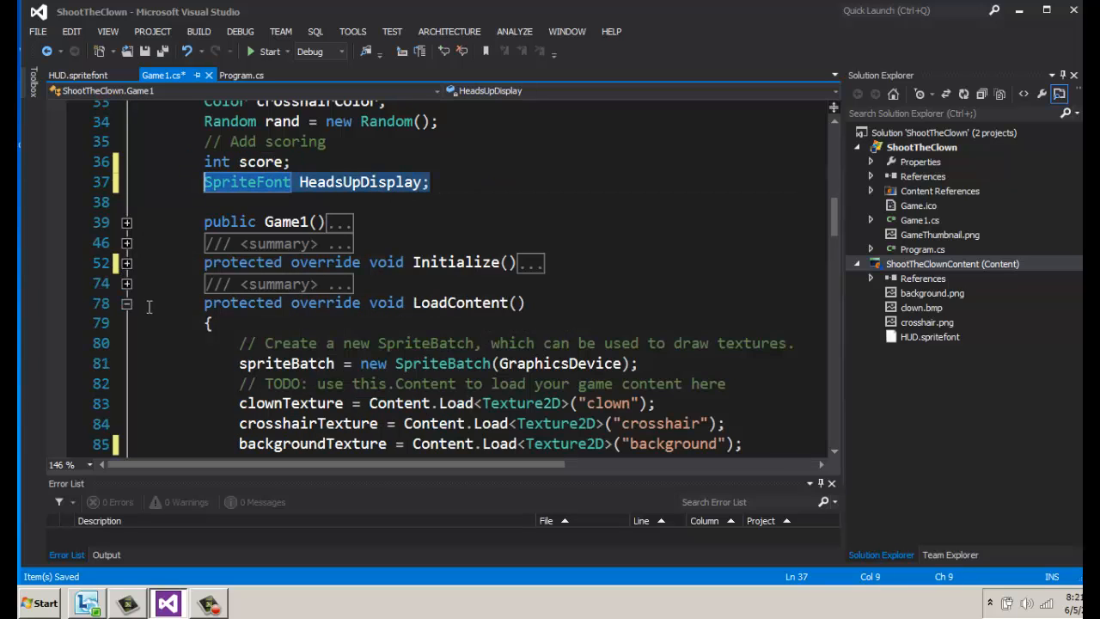
# - Write HeadsUpDisplay = Content.Load<SpriteFont>("HUD"); in LoadContent
pyautogui.scroll(-3)
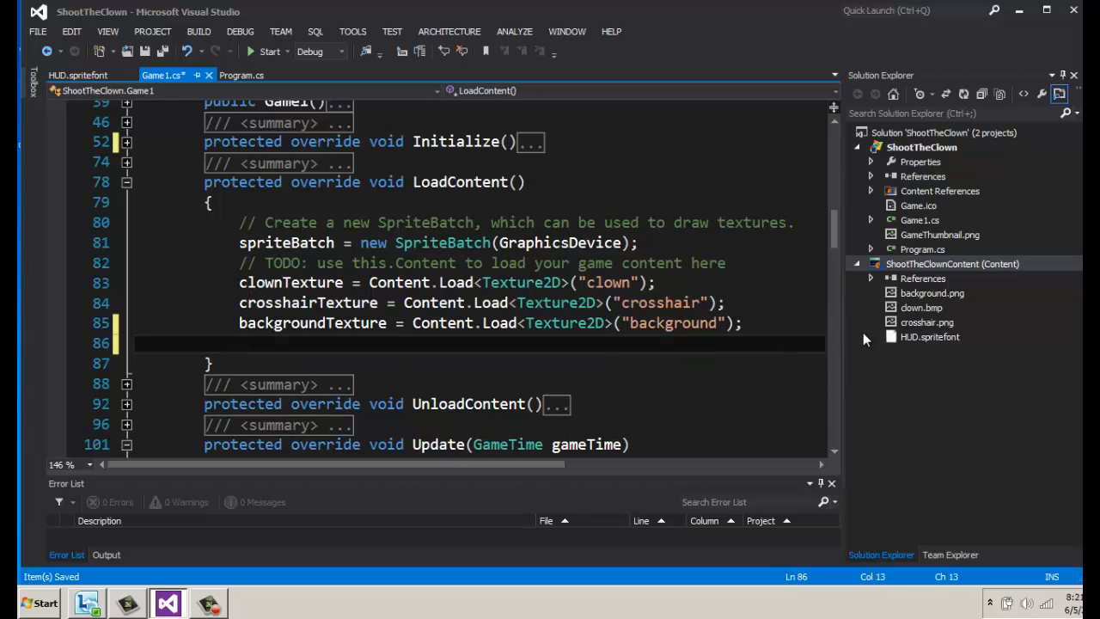
pyautogui.write('HeadsUpDisplay = Content.')
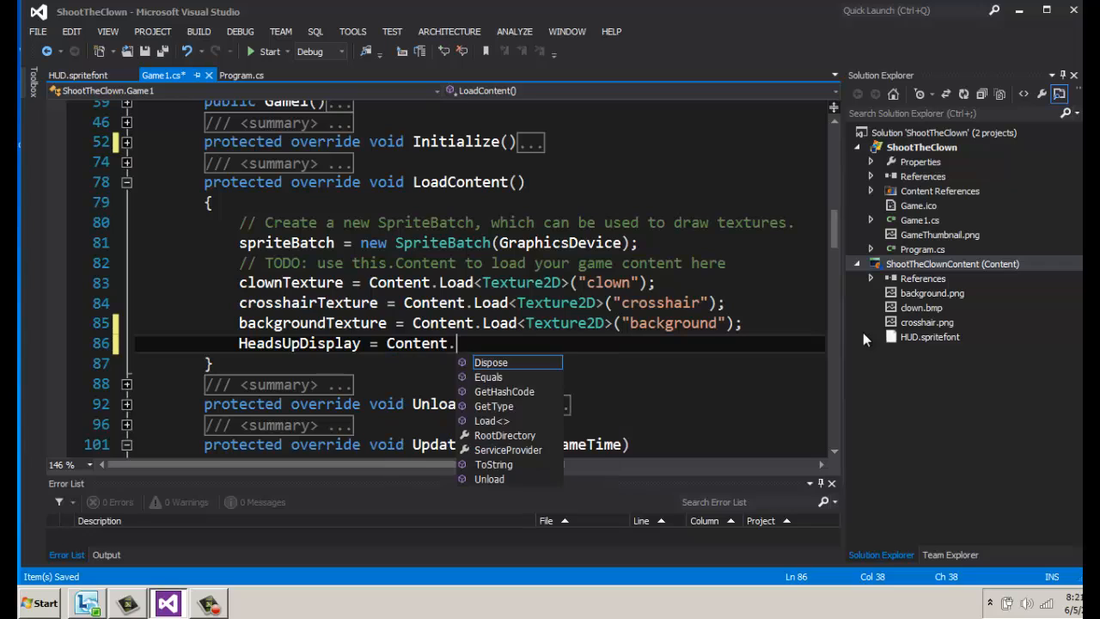
pyautogui.write('Load<Sp')
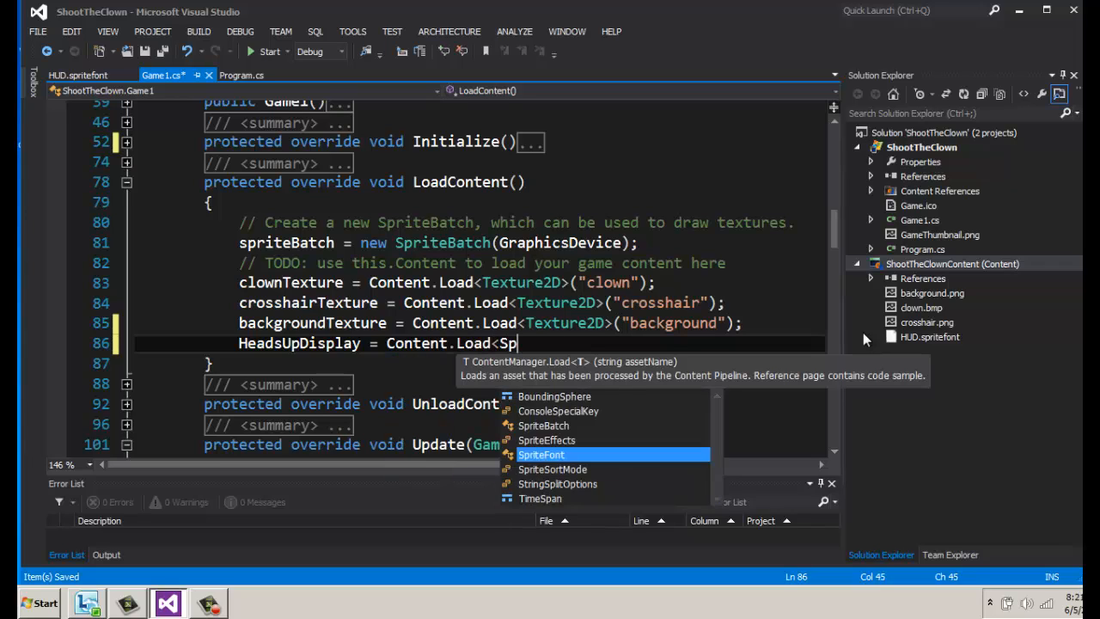
pyautogui.write('riteFont>(')
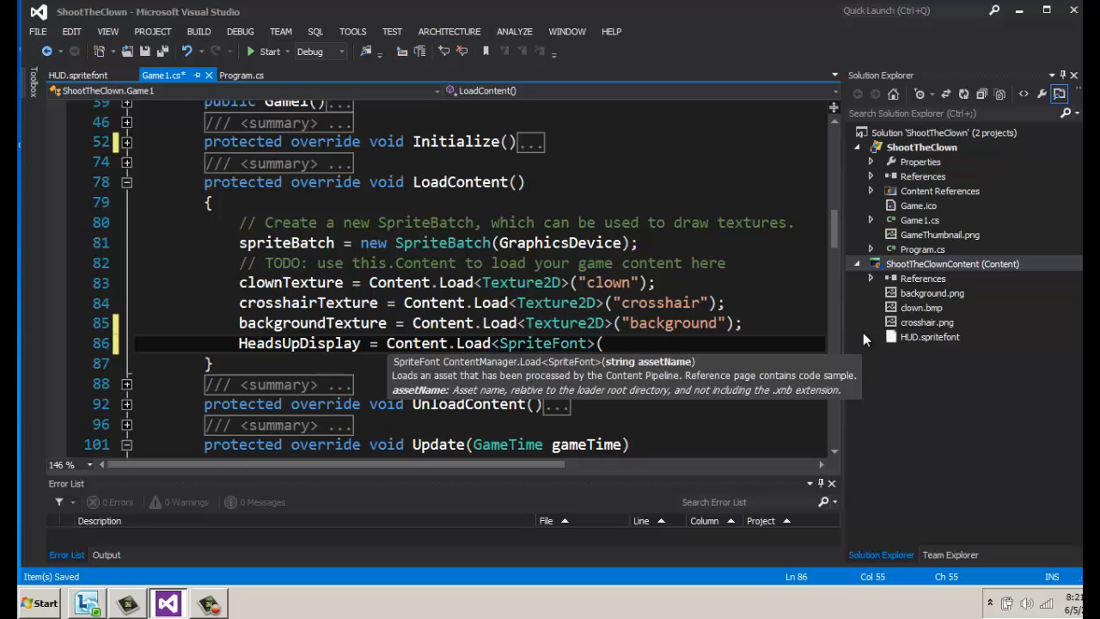
pyautogui.write('"HUD')
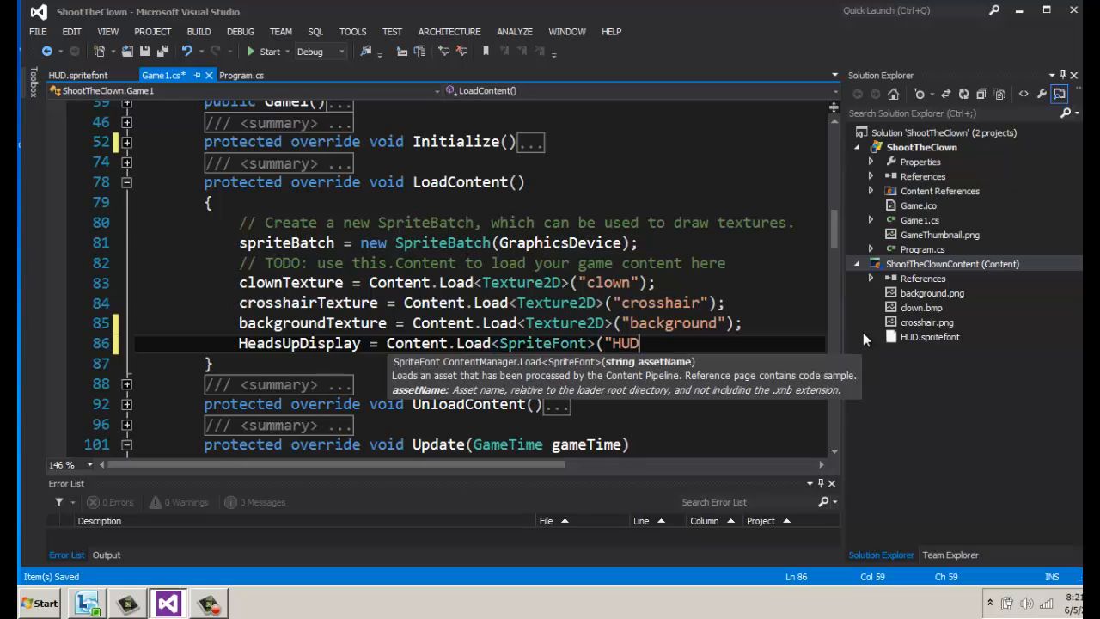
pyautogui.write('");')
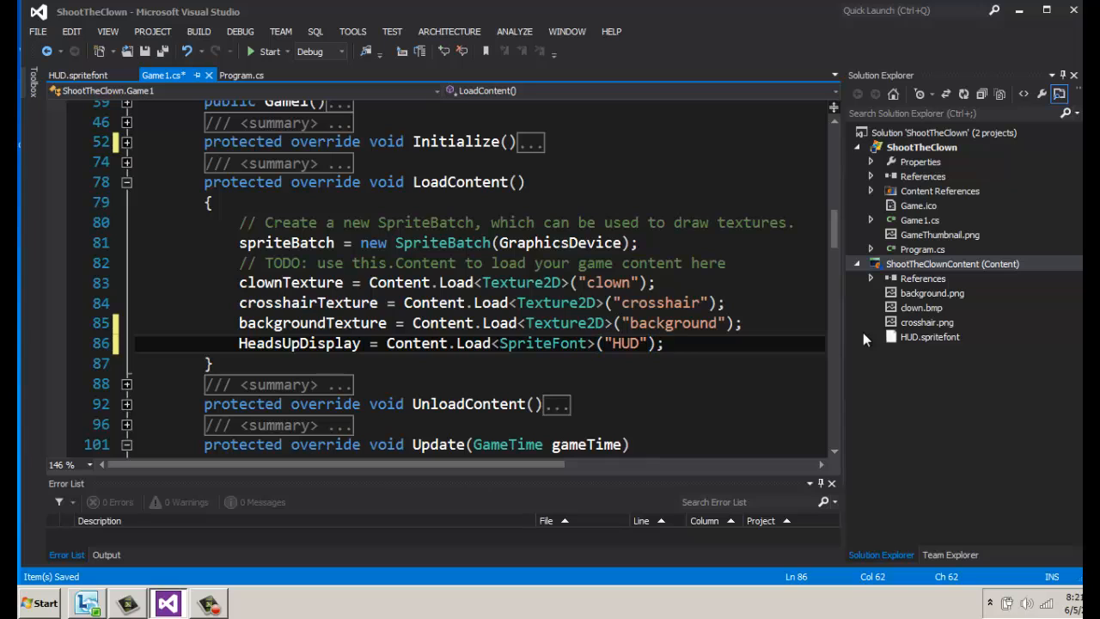
# - Check the HUD.spritefont asset name against the "HUD" string in the load call
pyautogui.doubleClick(928, 335)
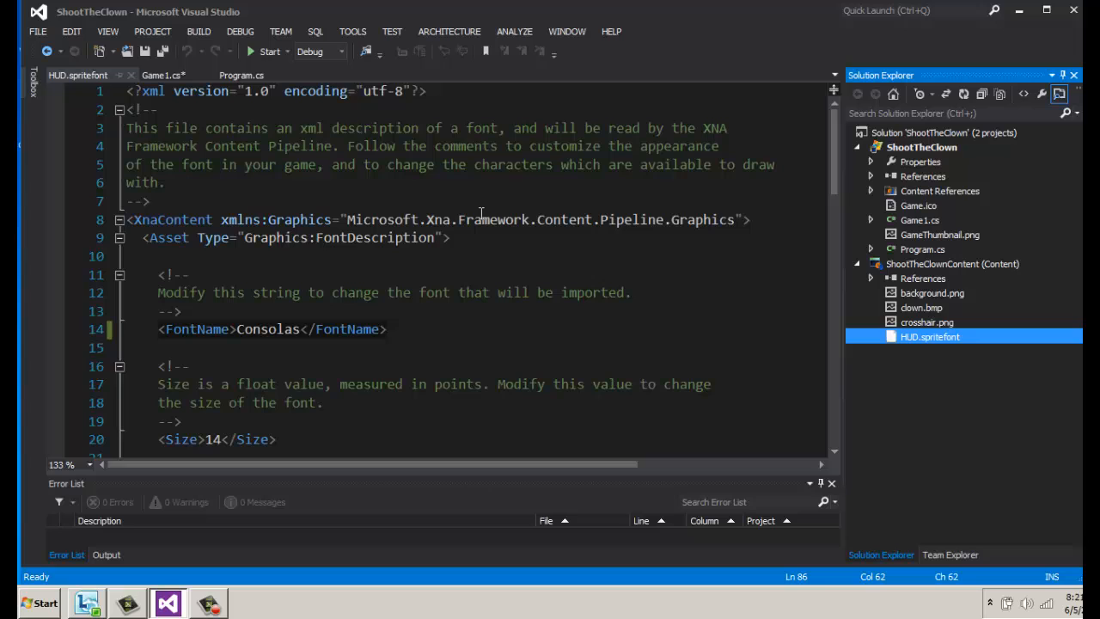
pyautogui.click(158, 76)
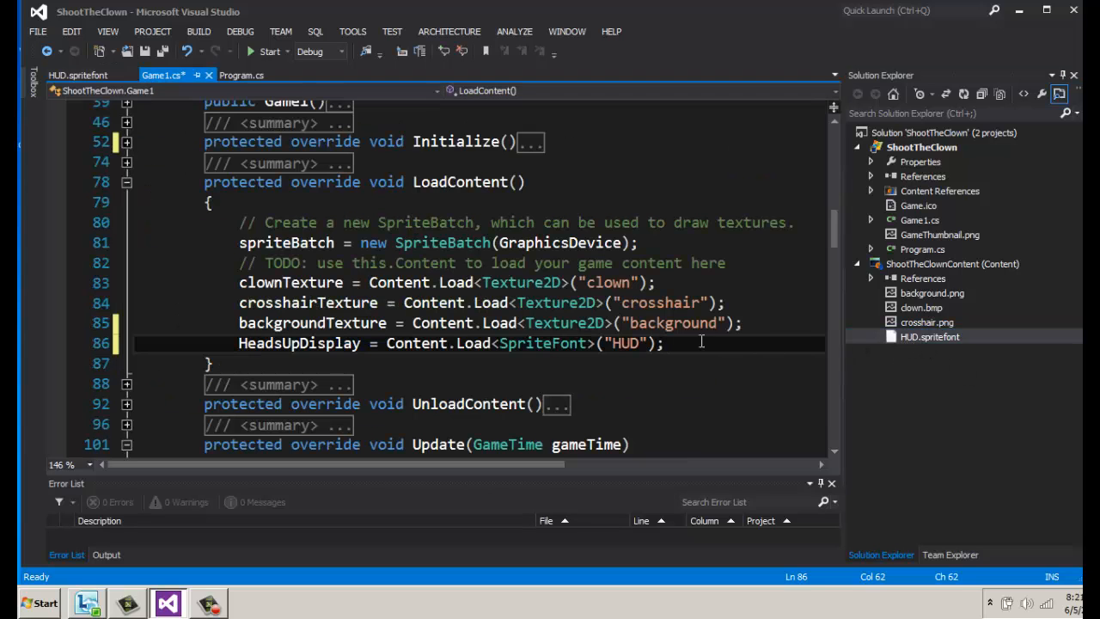
pyautogui.doubleClick(618, 344)
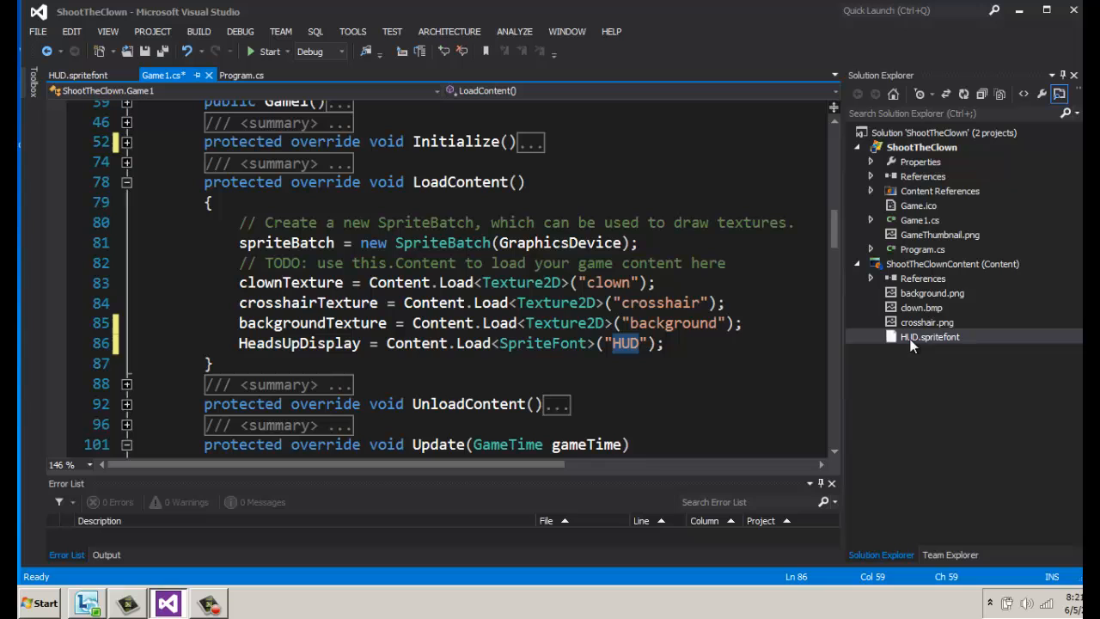
pyautogui.scroll(-3)
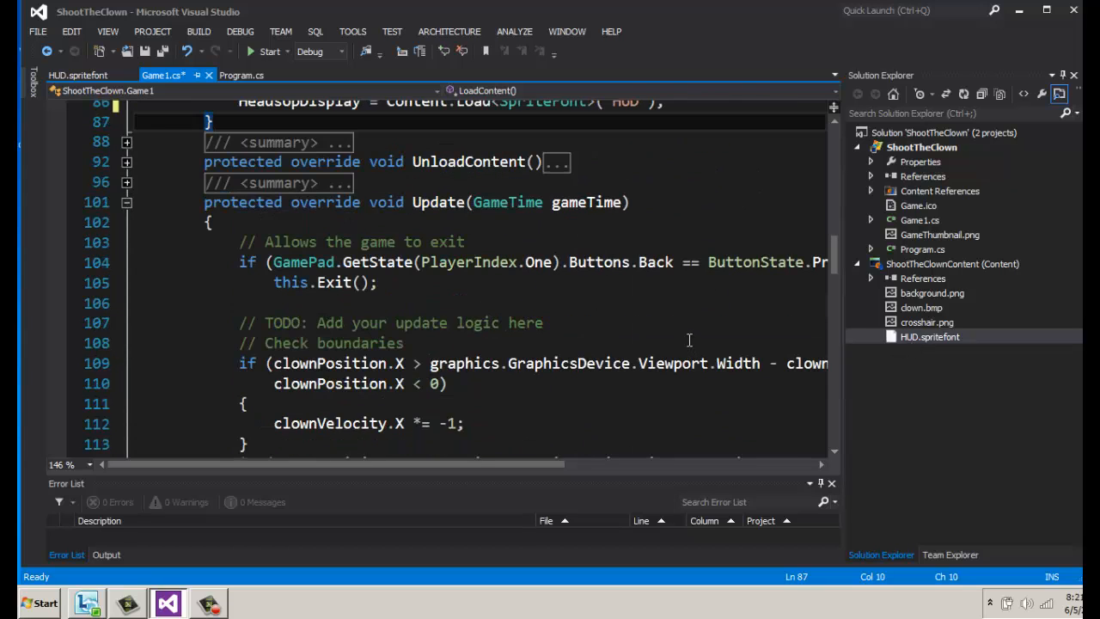
pyautogui.scroll(-3)
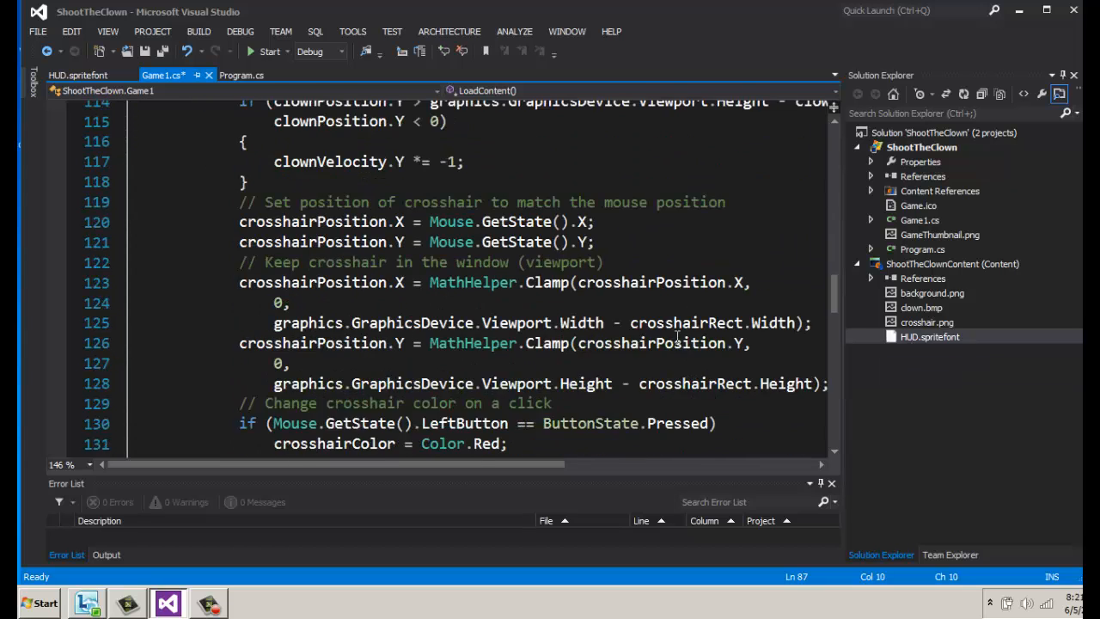
pyautogui.scroll(-3)
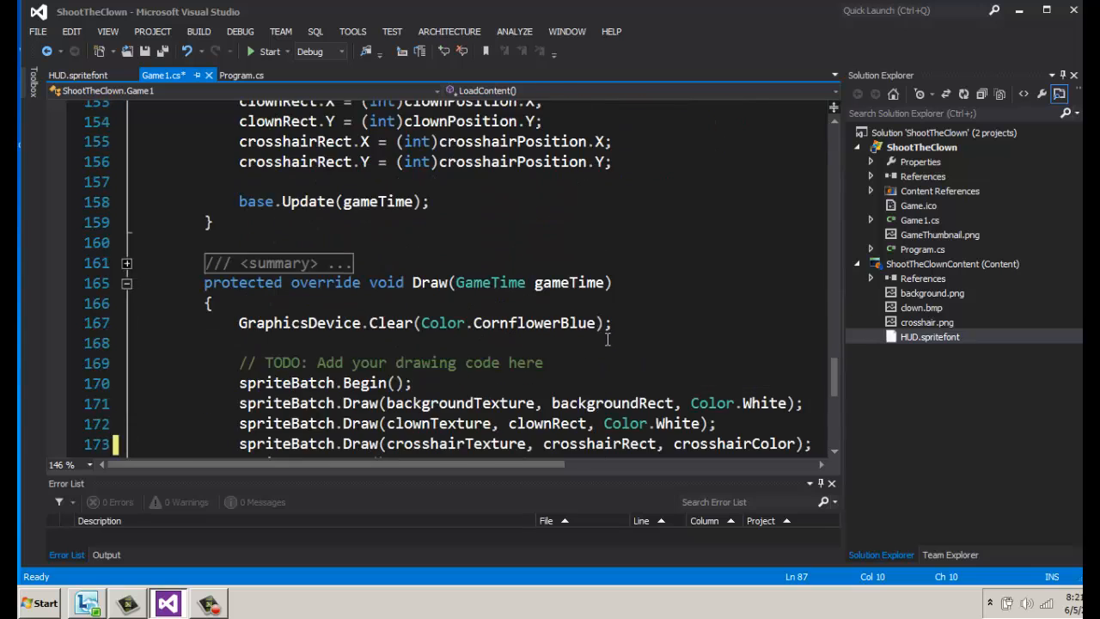
pyautogui.scroll(-3)
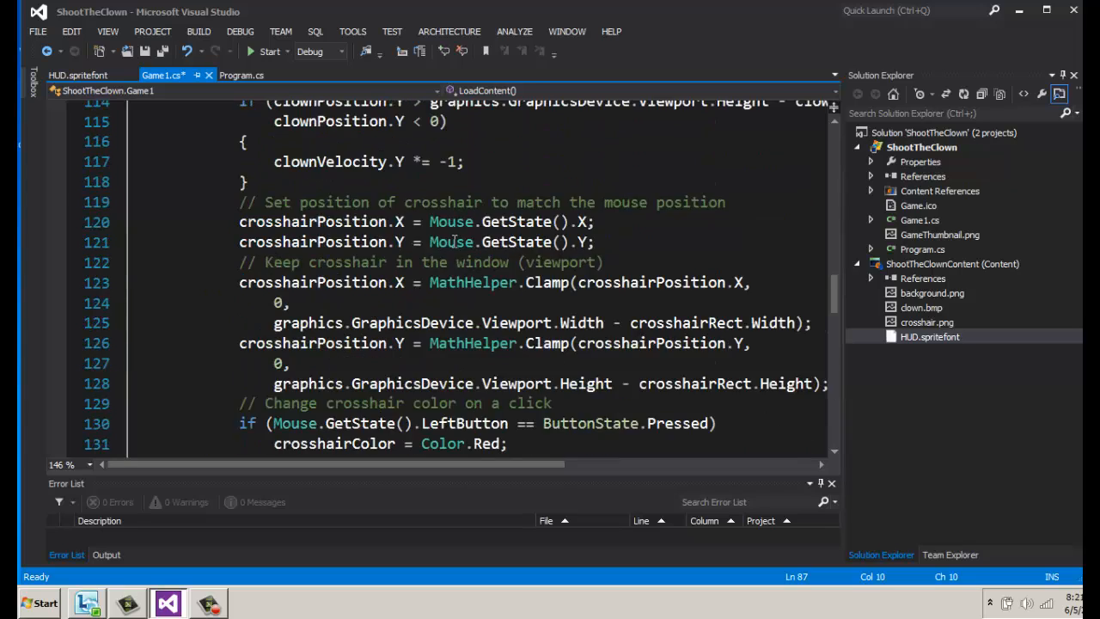
pyautogui.scroll(3)
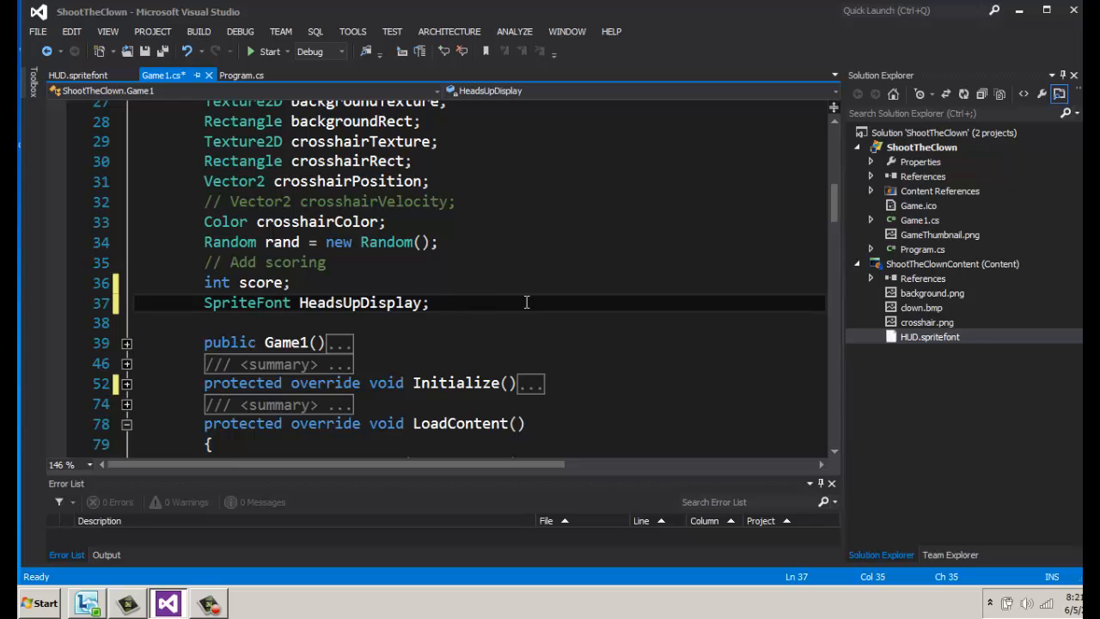
# - Declare the field Vector2 HUDPosition; below the HeadsUpDisplay font field
pyautogui.write('Vecto')
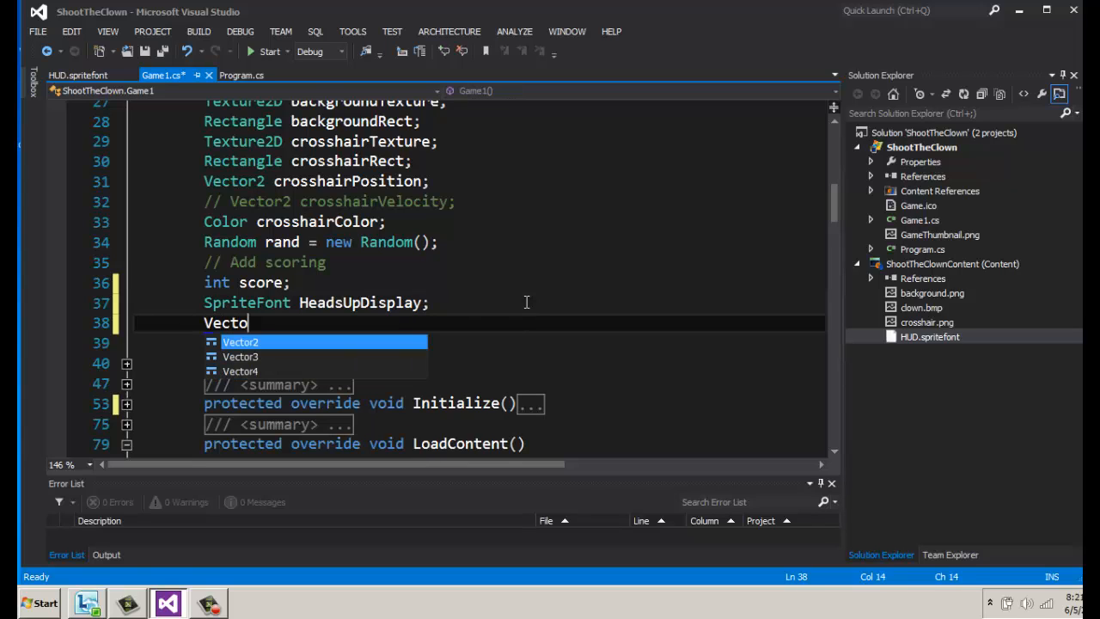
pyautogui.press('Tab')
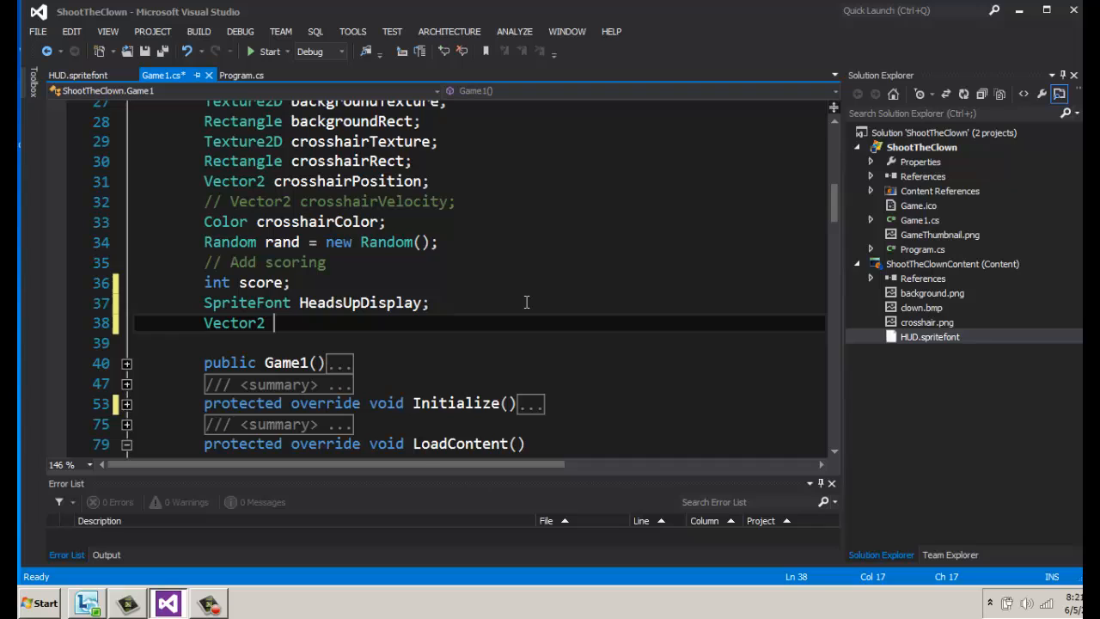
pyautogui.write('H')
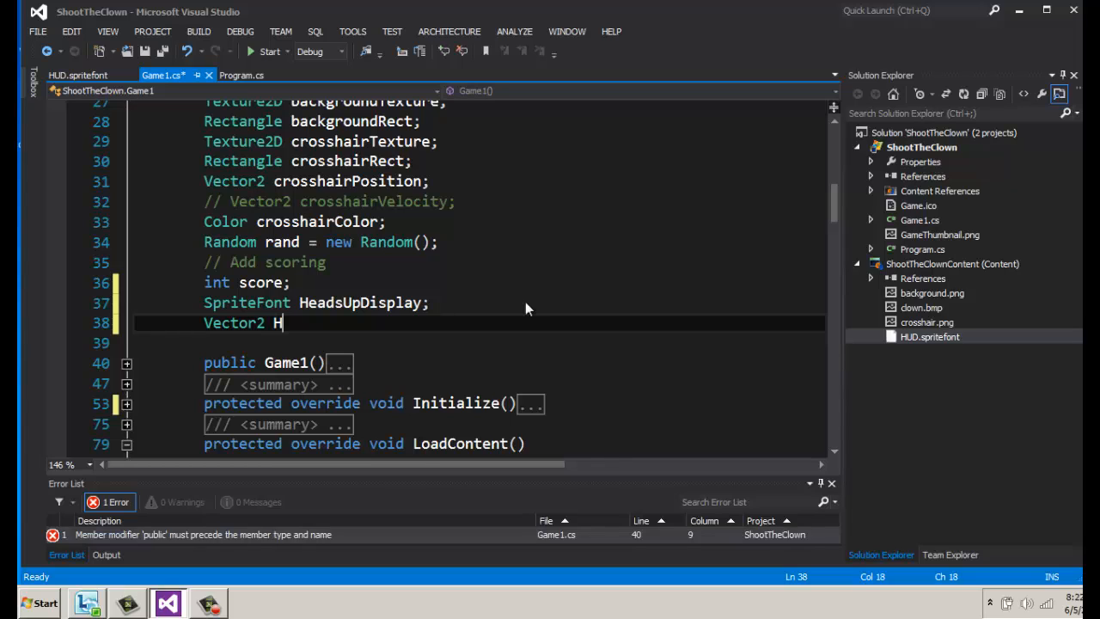
pyautogui.write('UDPosit')
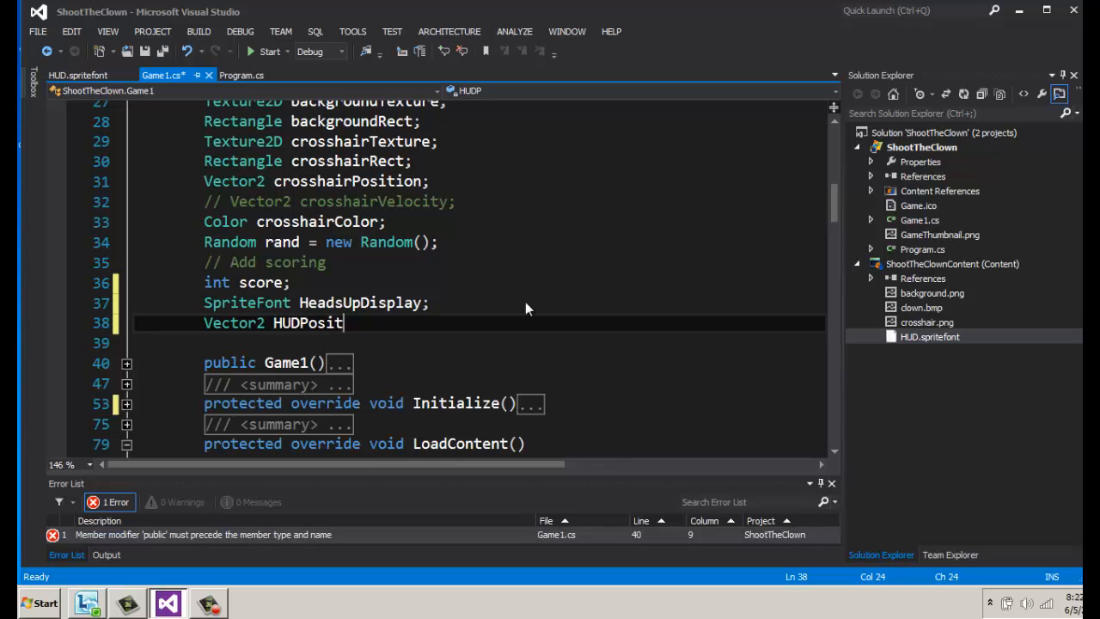
pyautogui.write('ion;')
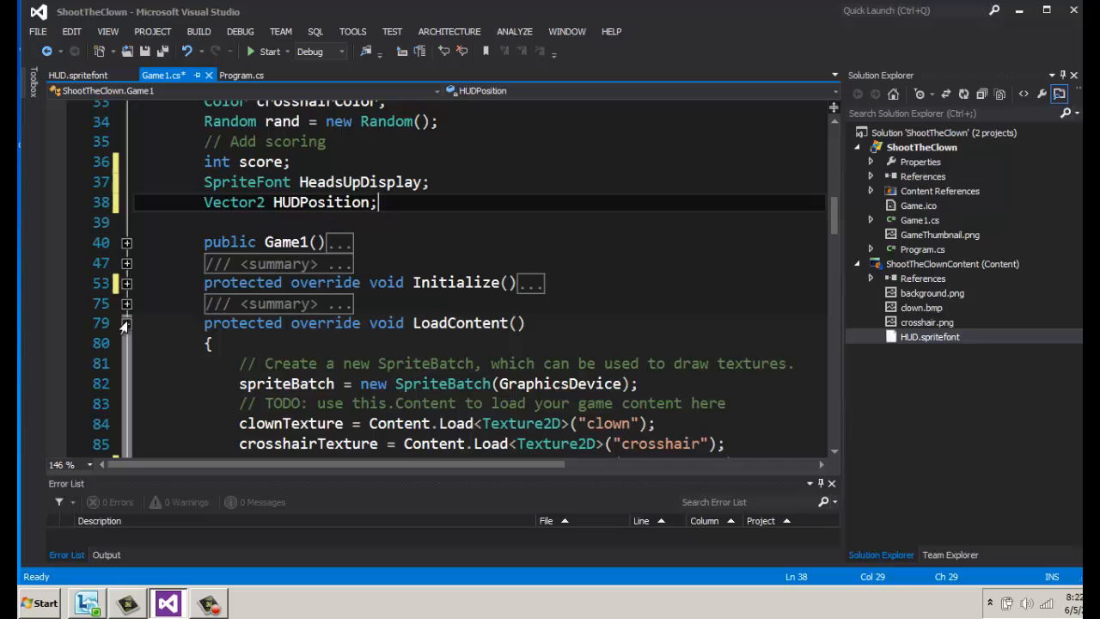
# - In Initialize, after score = 0, add HUDPosition.X = 10 and HUDPosition.Y = 10
pyautogui.click(127, 282)
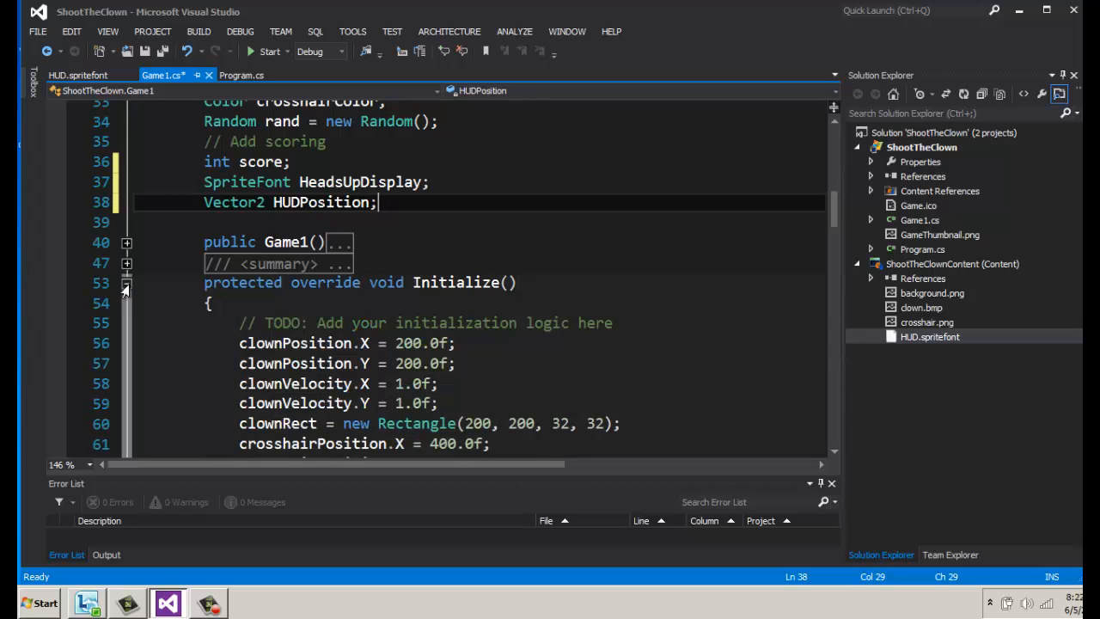
pyautogui.scroll(-3)
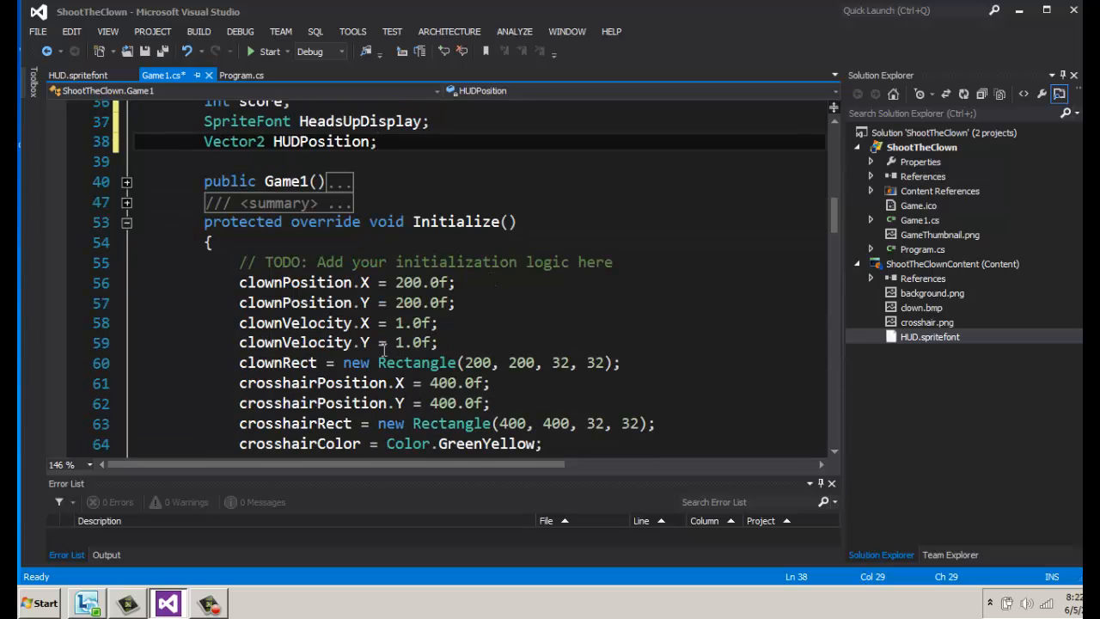
pyautogui.scroll(-3)
pyautogui.write('score = 0;')
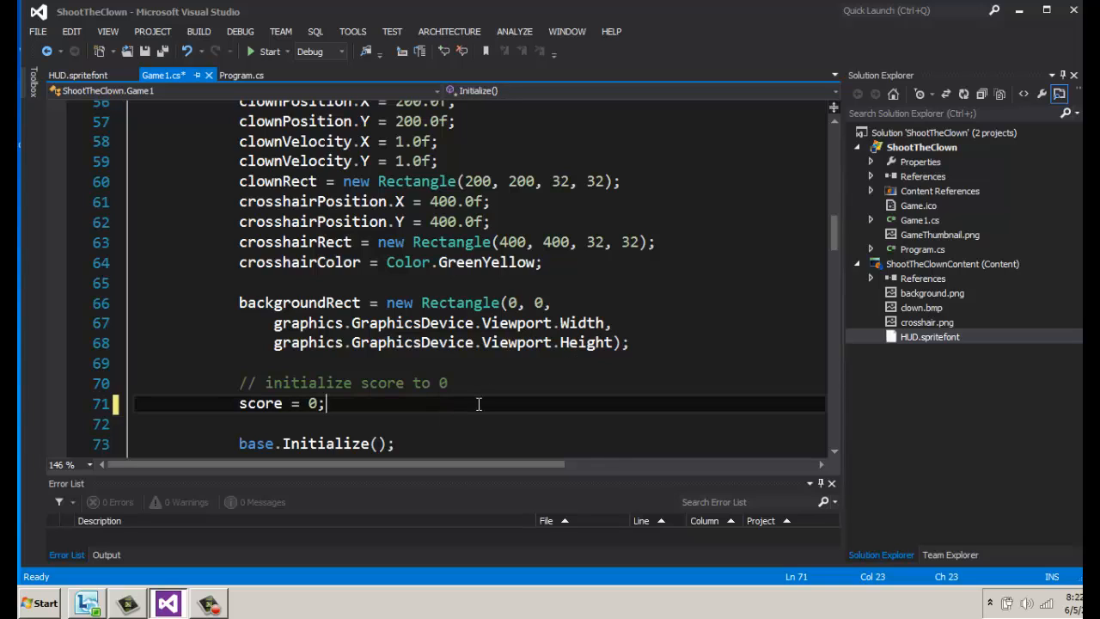
pyautogui.write('US')
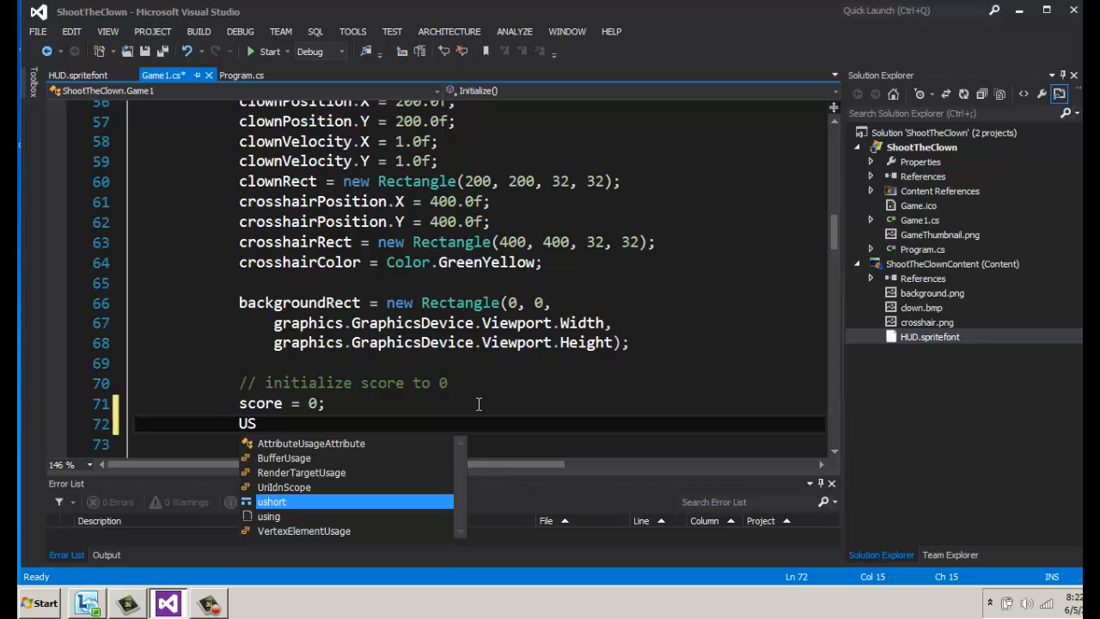
pyautogui.write('HUDPosition')
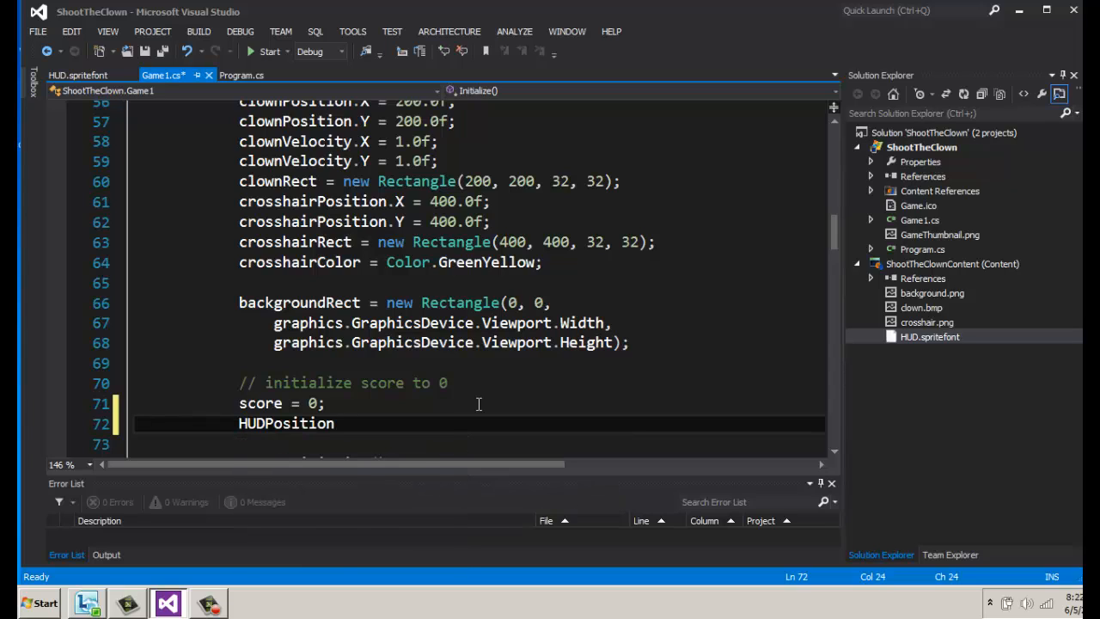
pyautogui.write('.X = 10;')
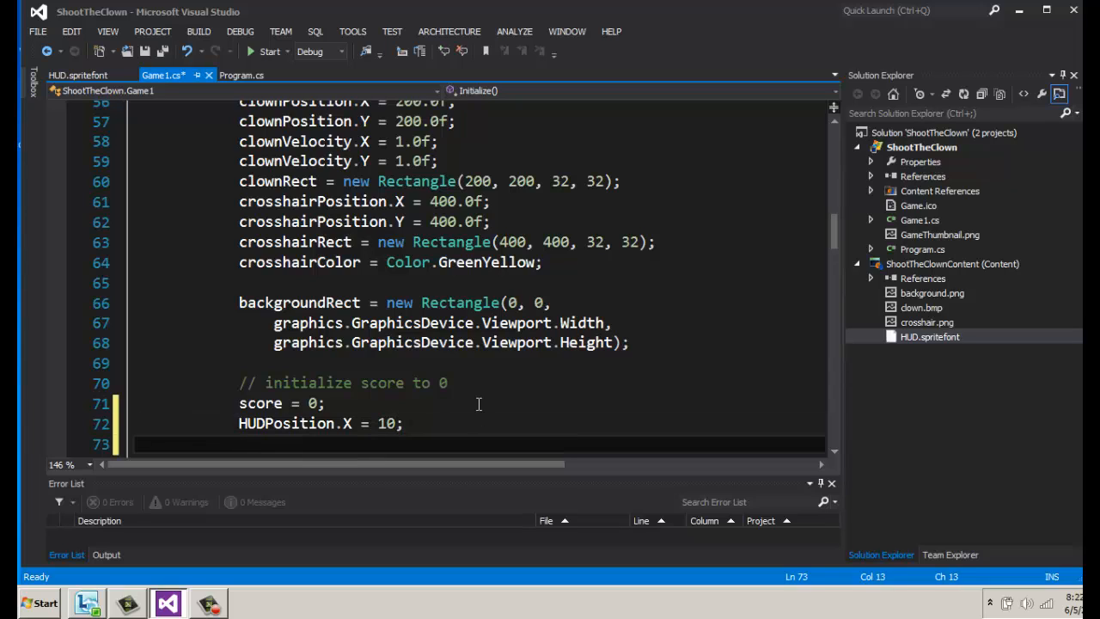
pyautogui.write('HUDPosition.Y = 1')
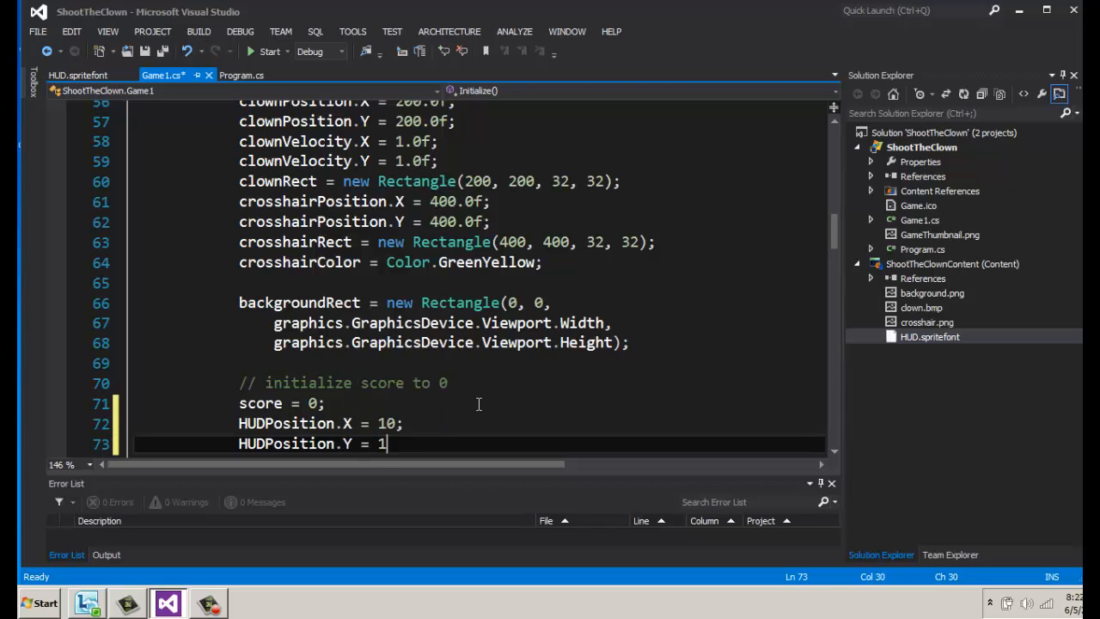
pyautogui.write('0;')
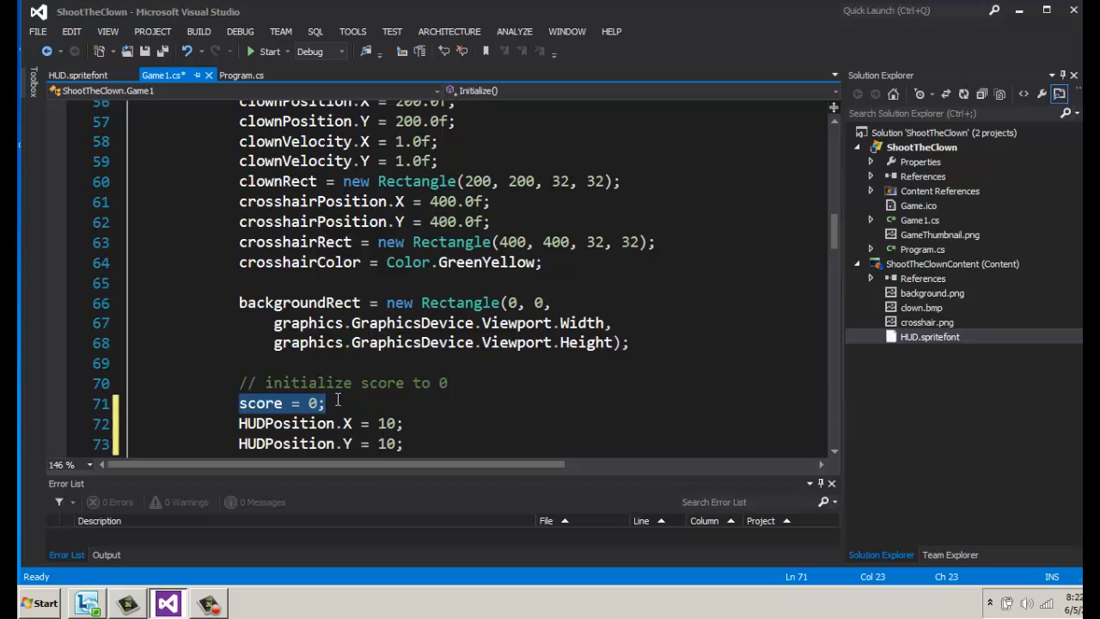
pyautogui.scroll(-3)
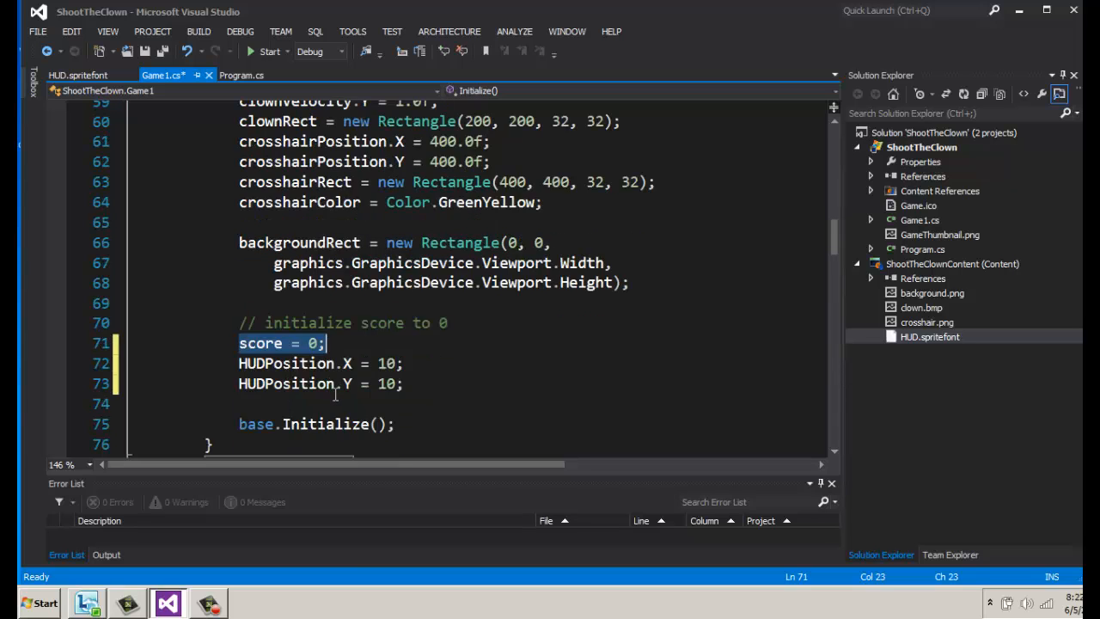
pyautogui.scroll(-3)
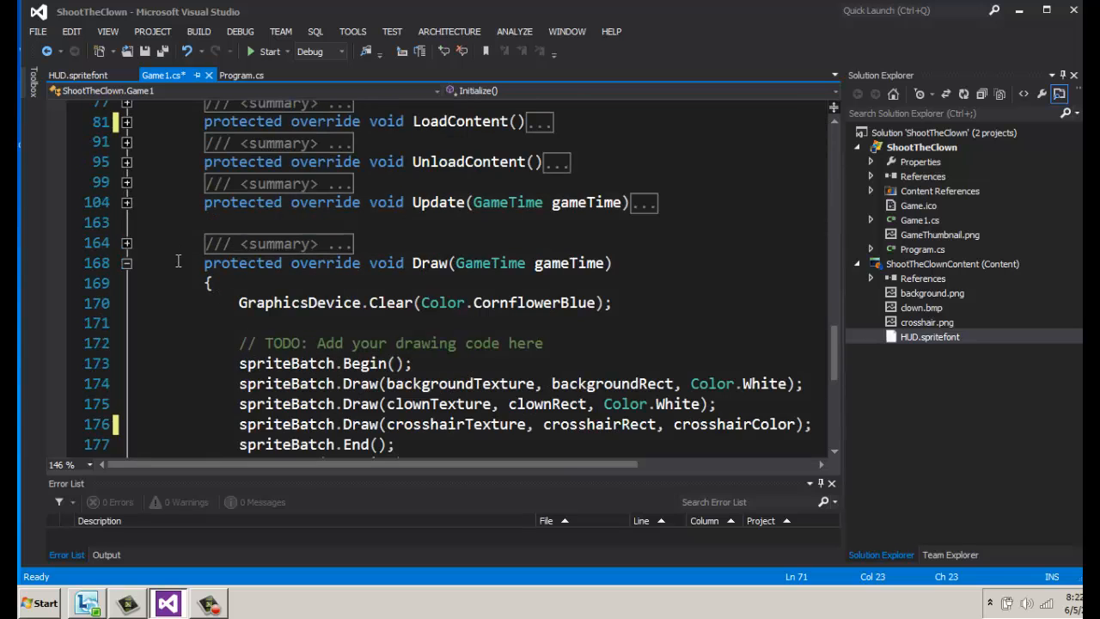
pyautogui.scroll(-3)
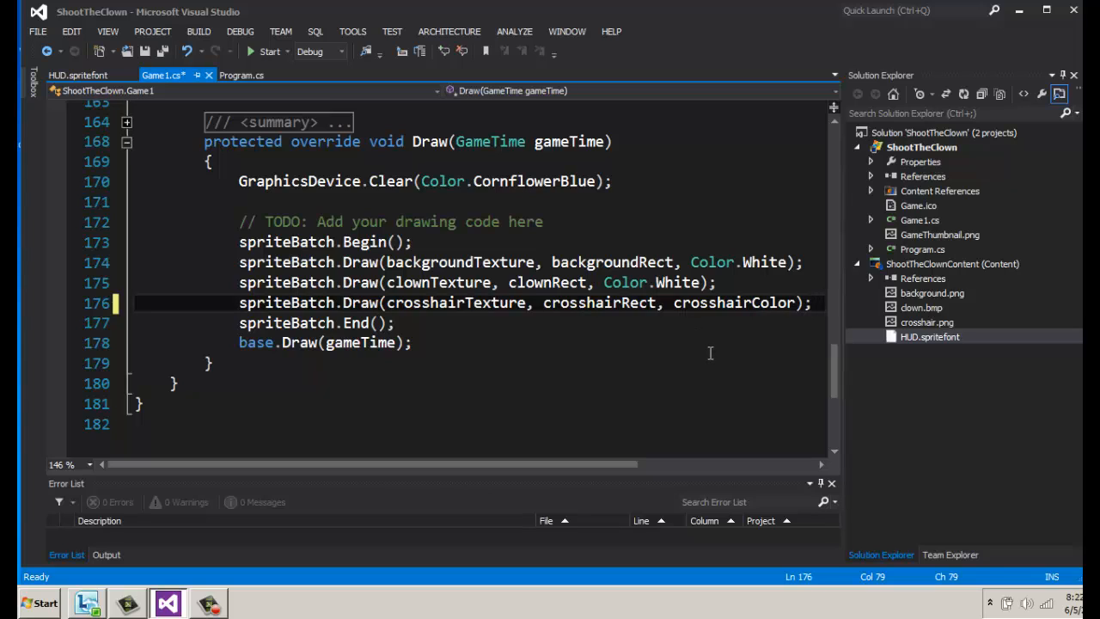
# - Begin spriteBatch.DrawString( with HeadsUpDisplay as the font argument on line 177
pyautogui.write('s')
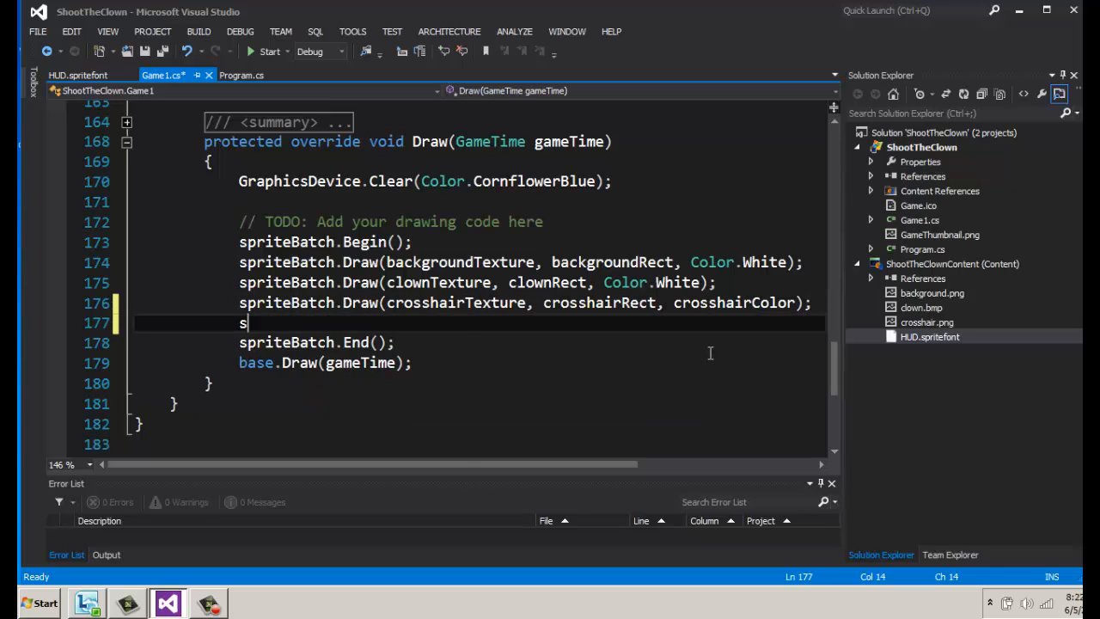
pyautogui.write('priteBatch')
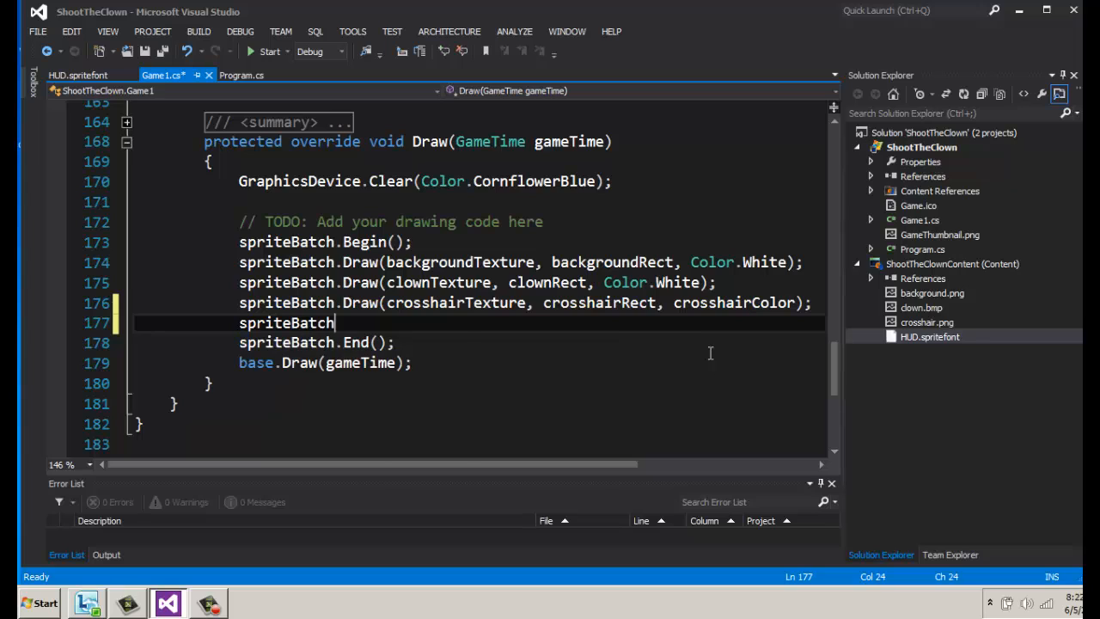
pyautogui.write('.Draw')
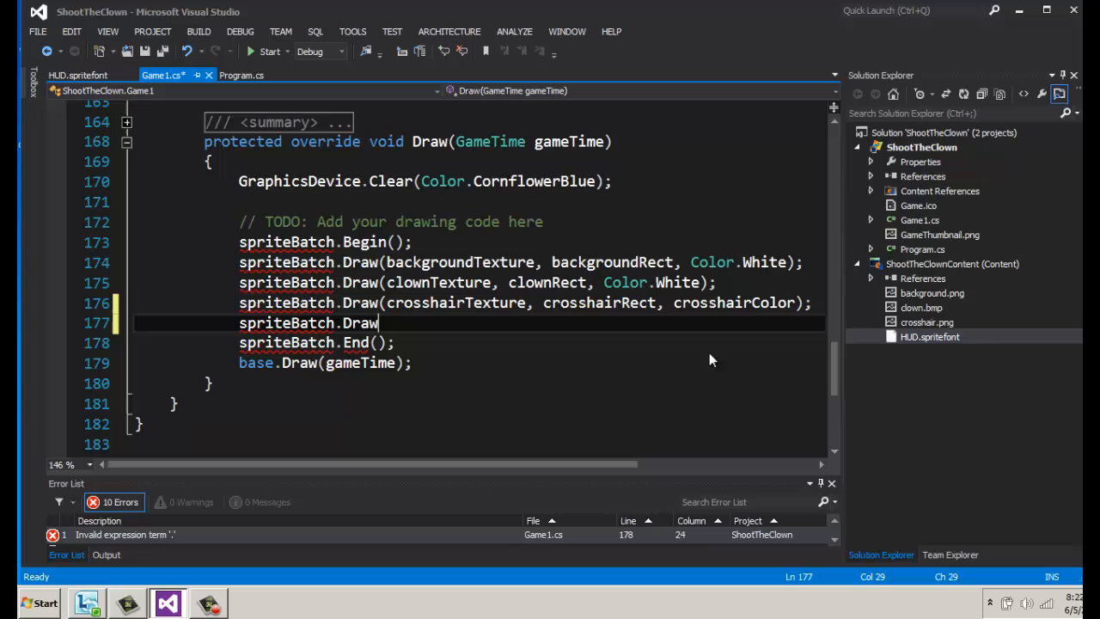
pyautogui.press('BackSpace')
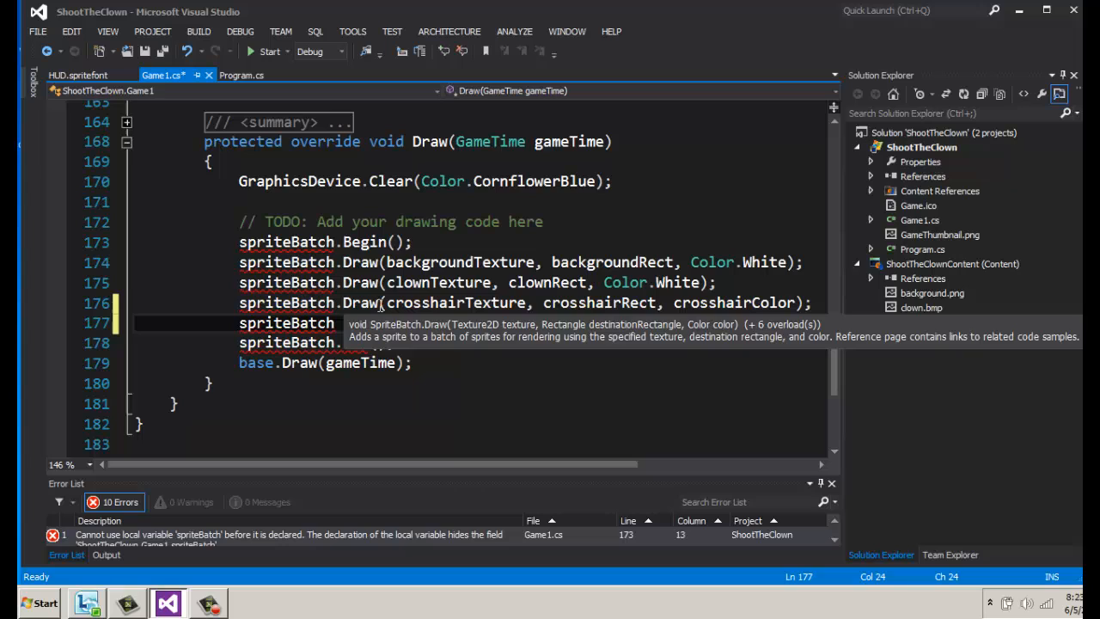
pyautogui.write('.DrawString')
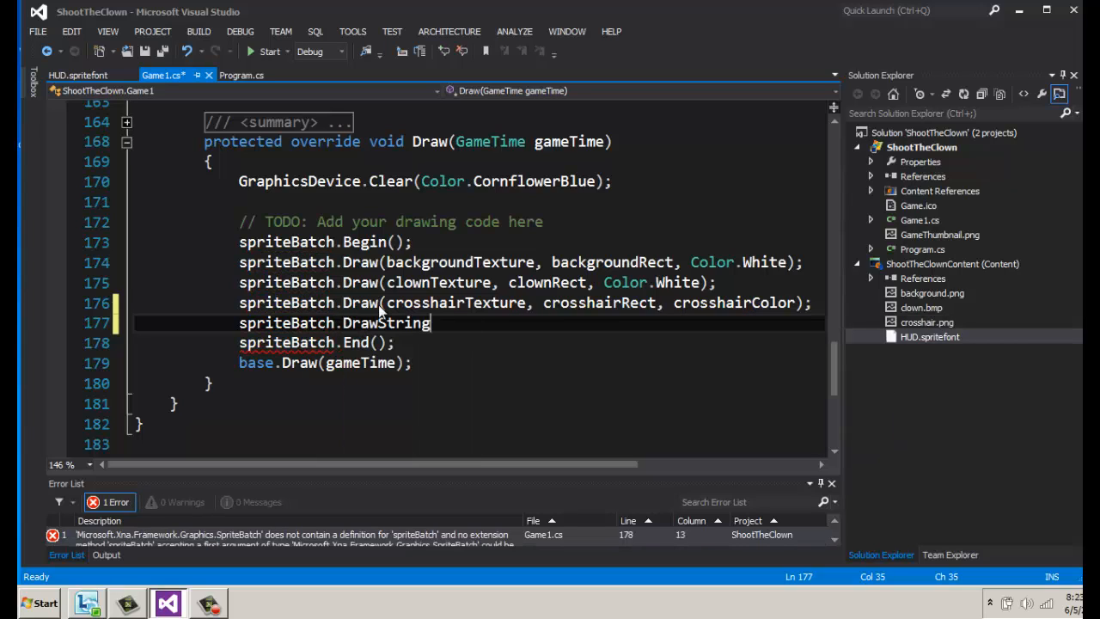
pyautogui.write('(')
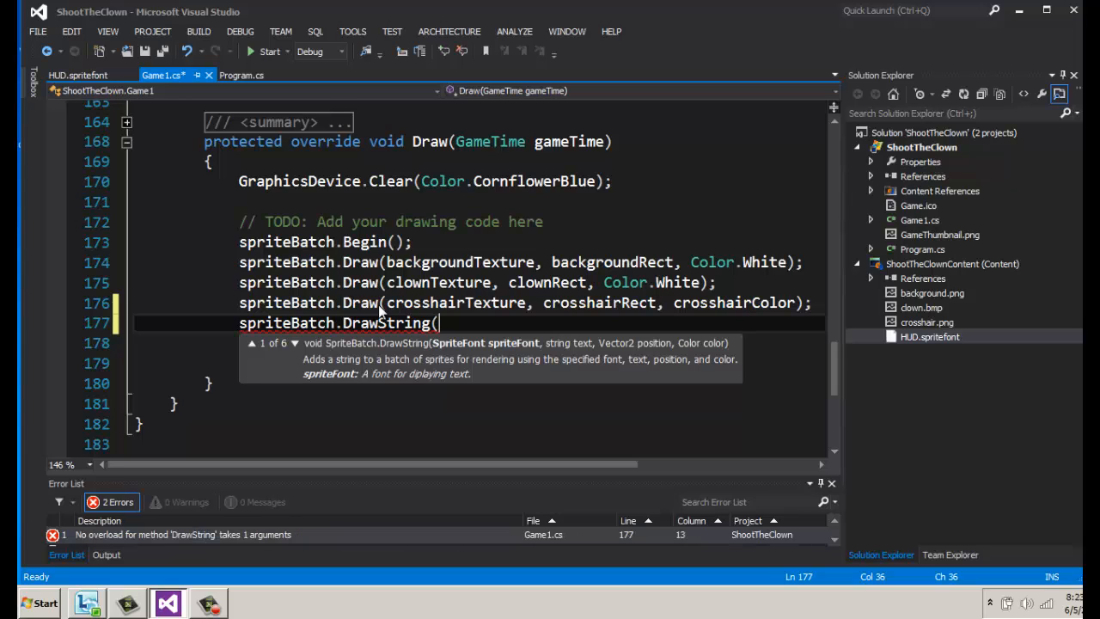
pyautogui.write('H')
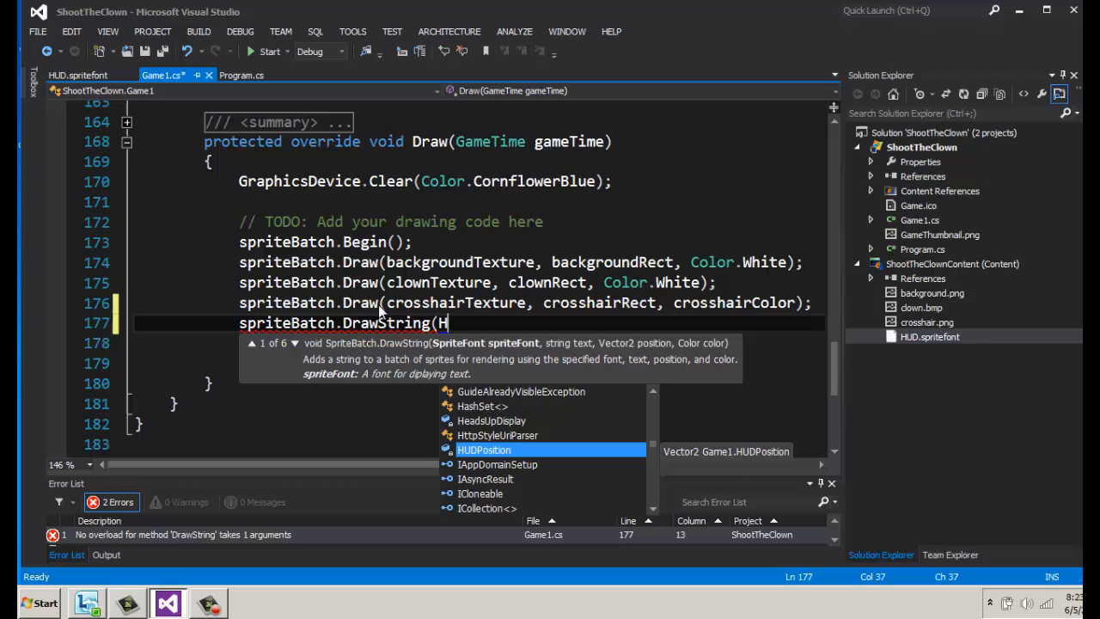
pyautogui.write('eadsUpDisplay,')
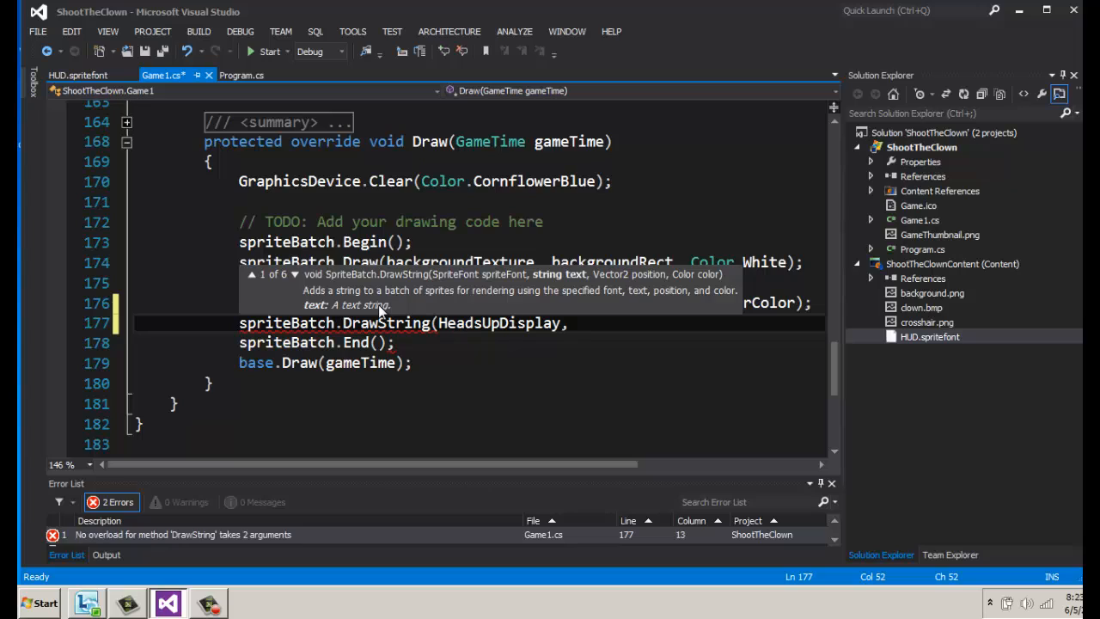
# - Add the text argument "Score: " + score.ToString() and wrap the call to the next line
pyautogui.write('"Score')
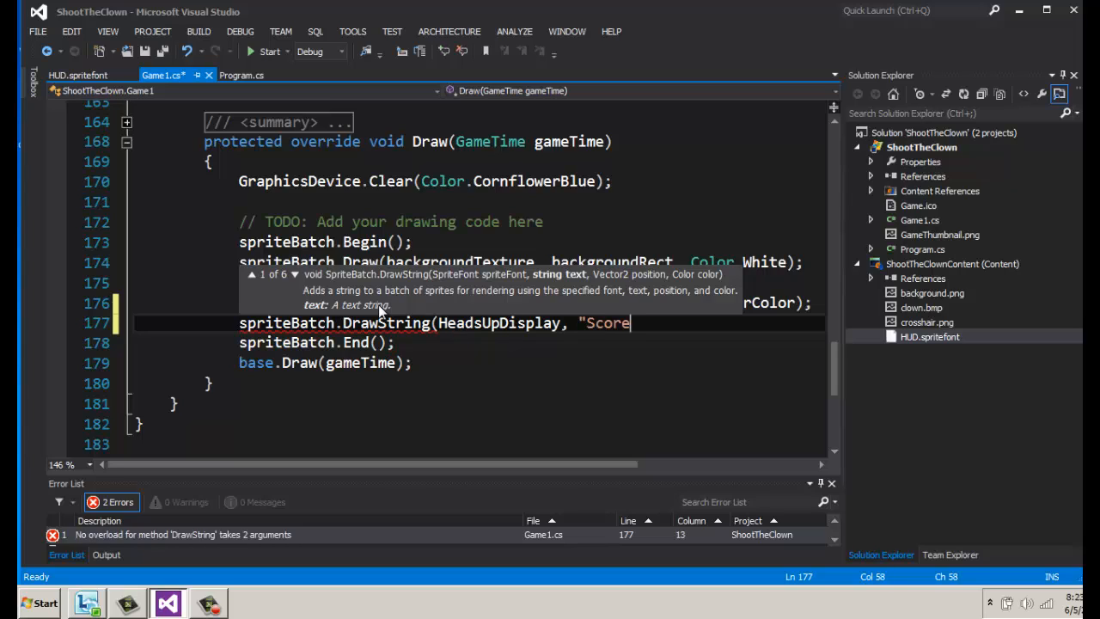
pyautogui.write(': " + p')
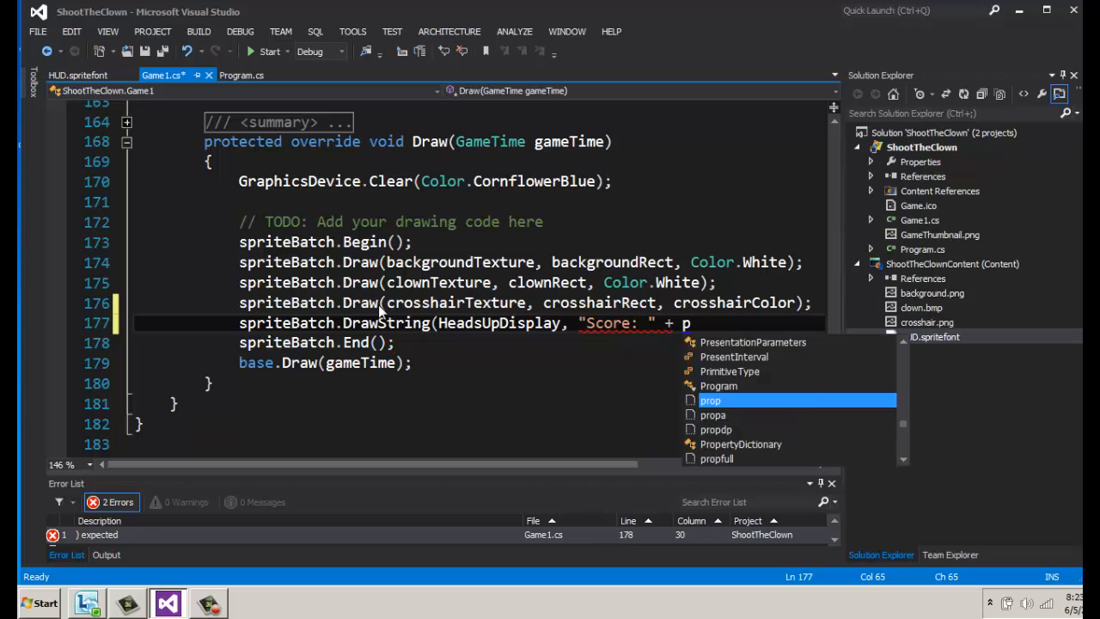
pyautogui.write('l')
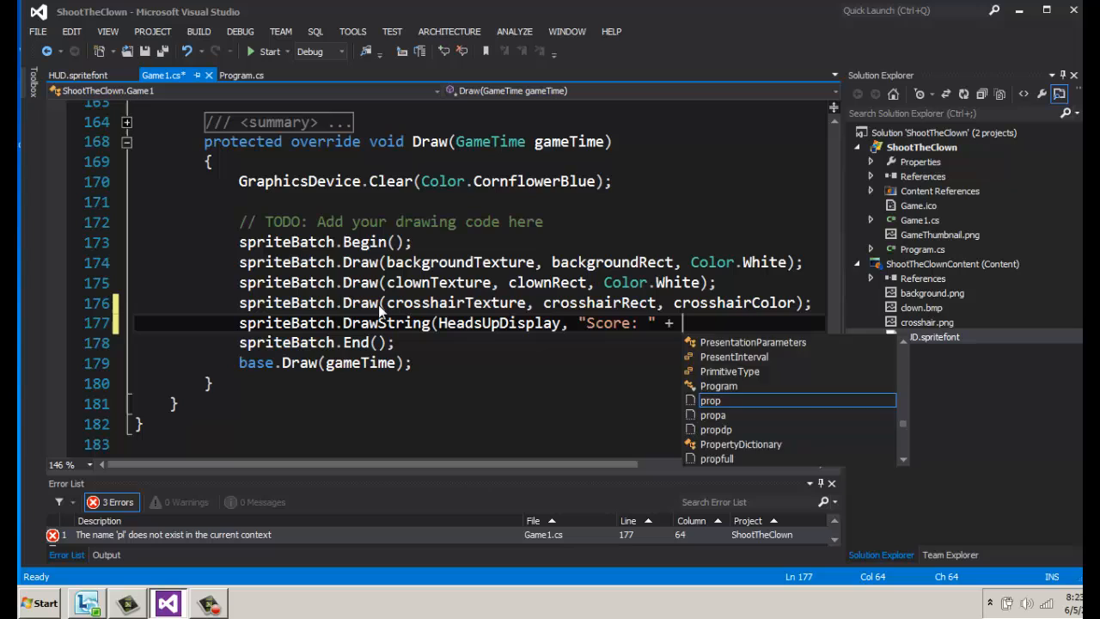
pyautogui.write('score')
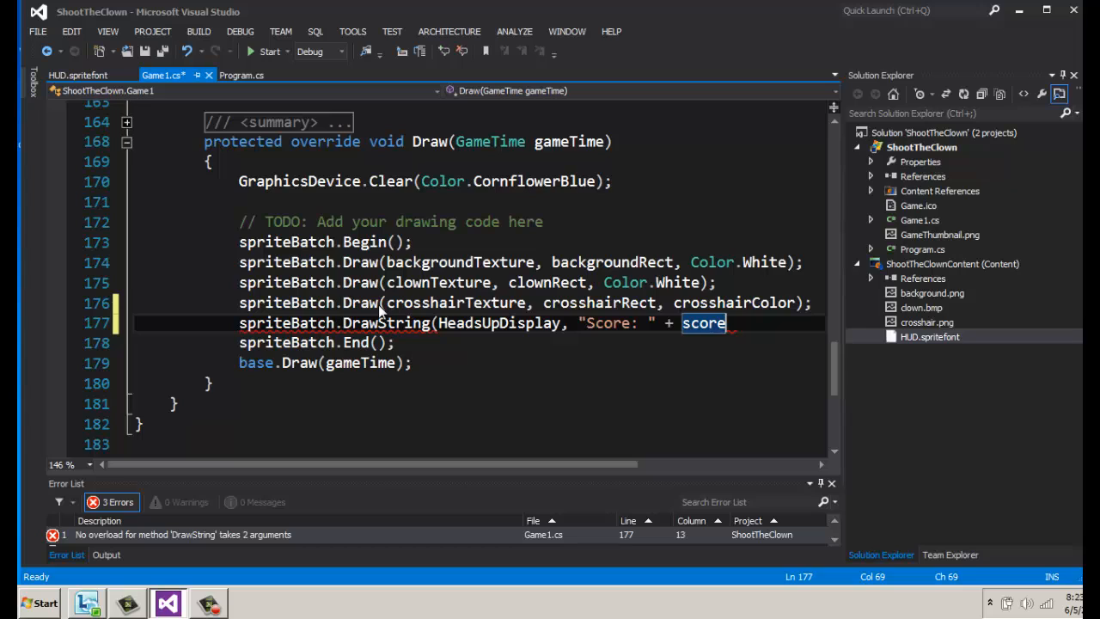
pyautogui.write('.')
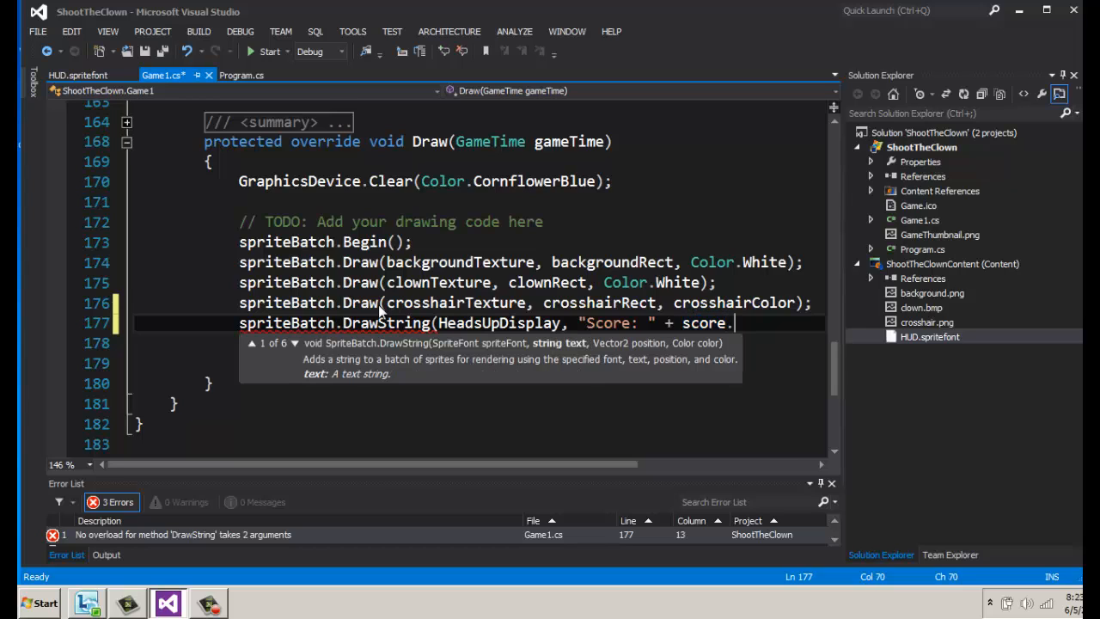
pyautogui.write('.')
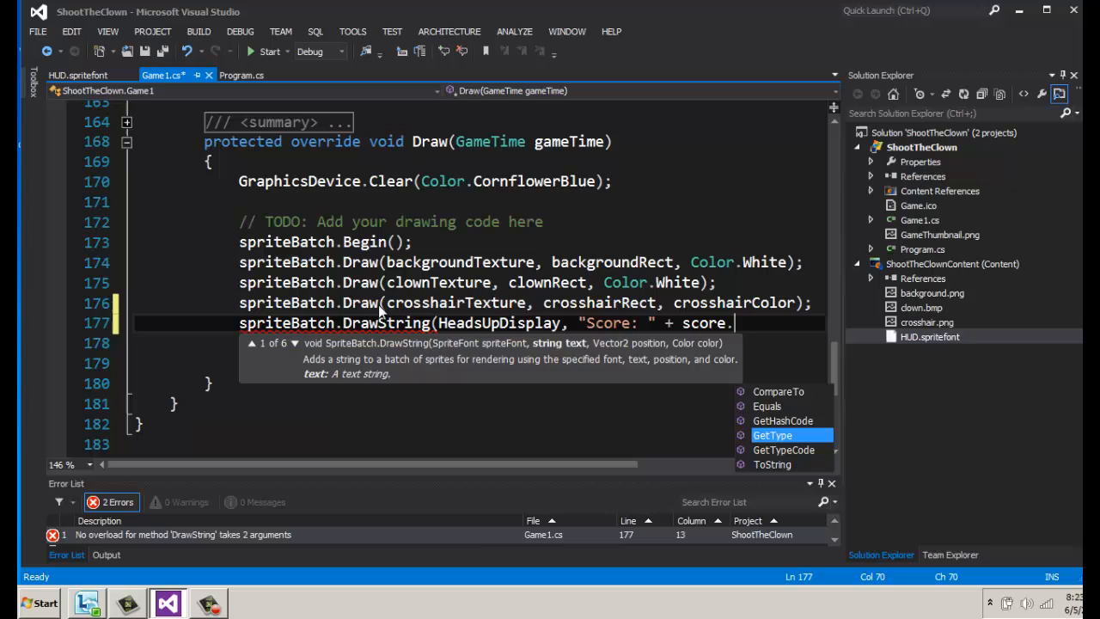
pyautogui.write('ToString()')
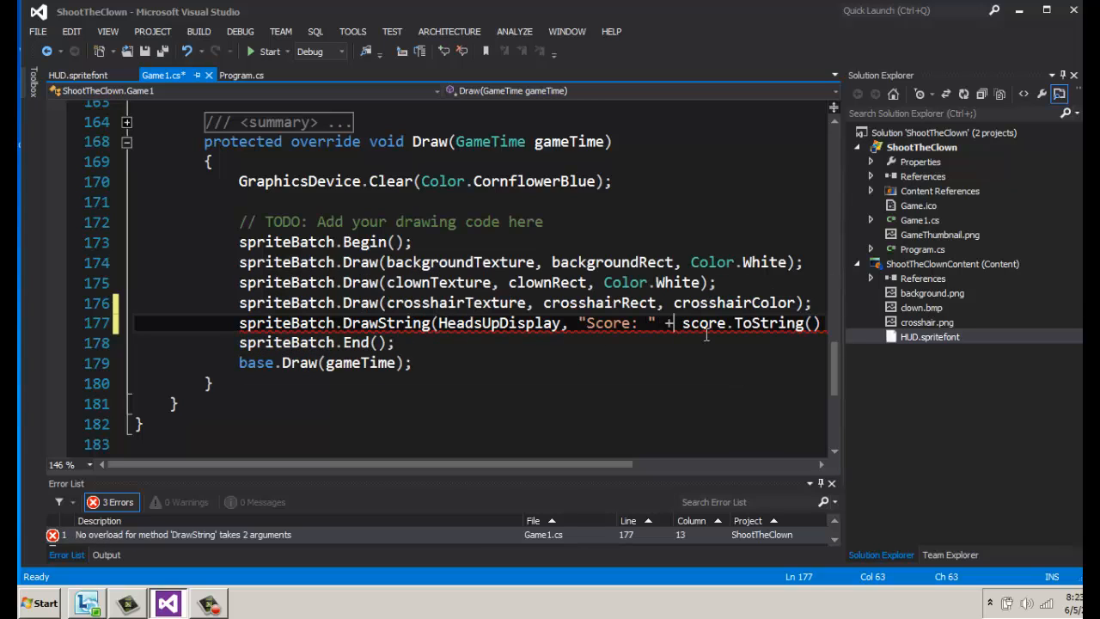
pyautogui.press('Enter')
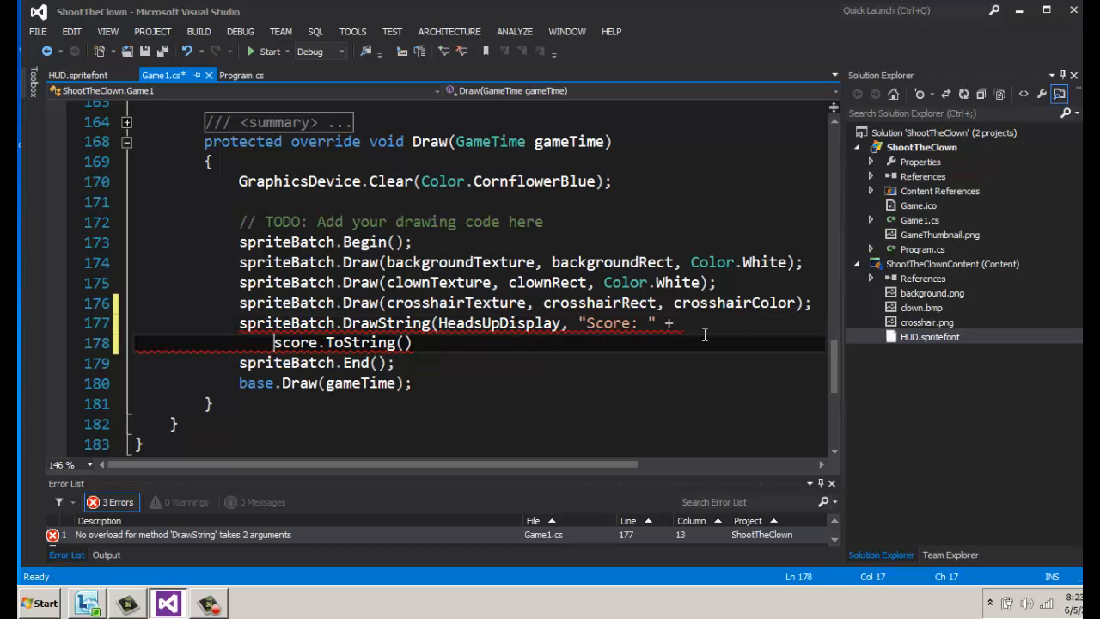
# - Complete the DrawString call with HUDPosition and Color.White, then save Game1.cs
pyautogui.write(', H')
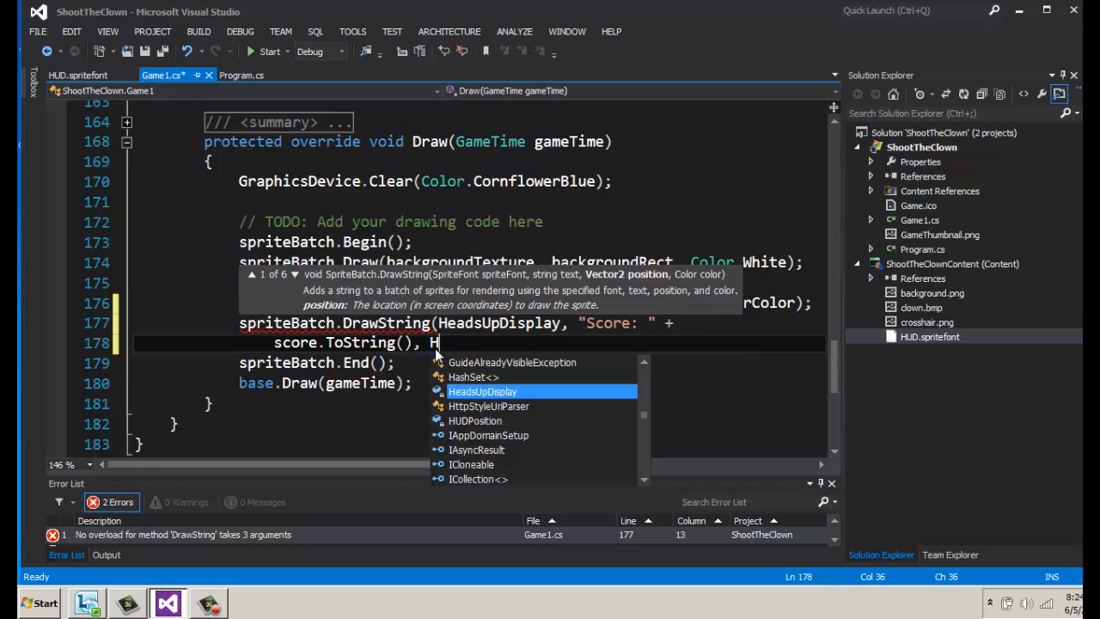
pyautogui.write('U')
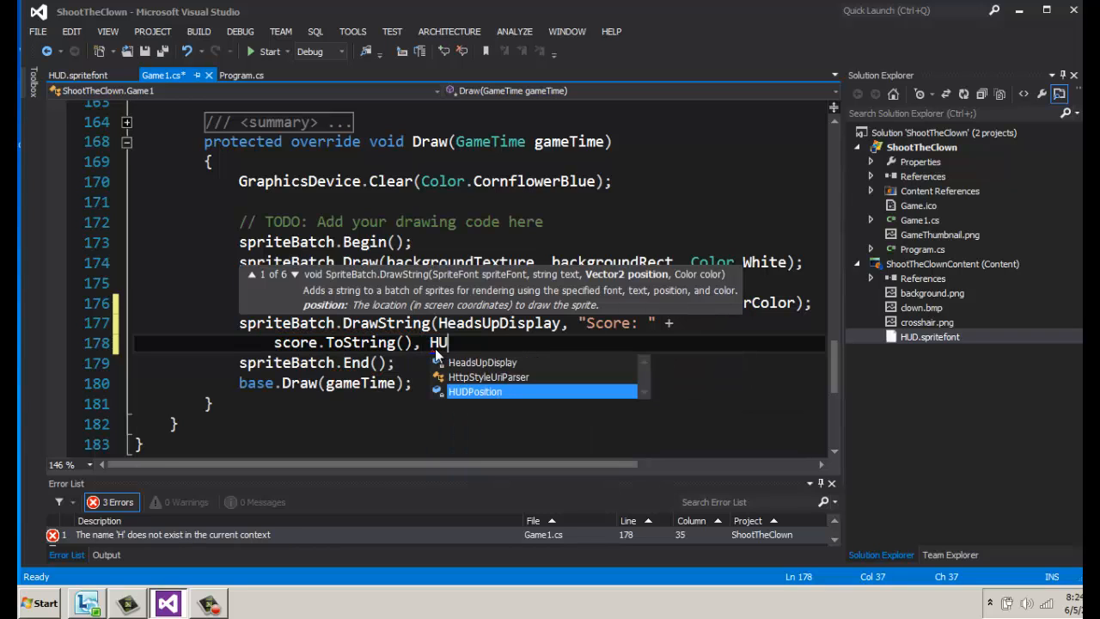
pyautogui.write('DPosition, Color.White);')
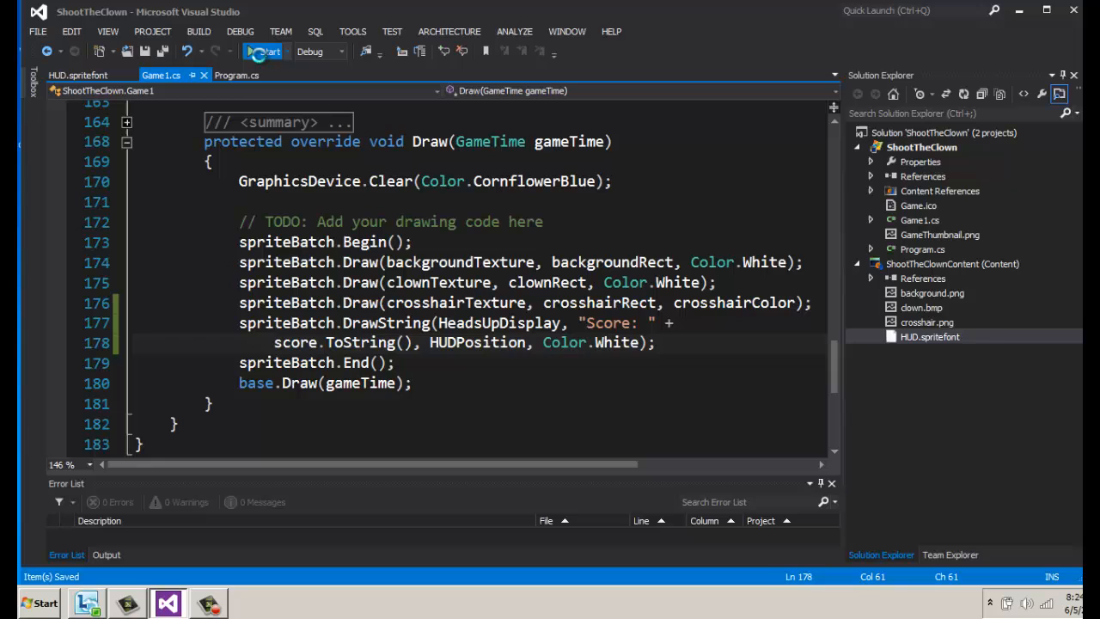
# - Build and run the ShootTheClown game from Visual Studio
pyautogui.click(267, 52)
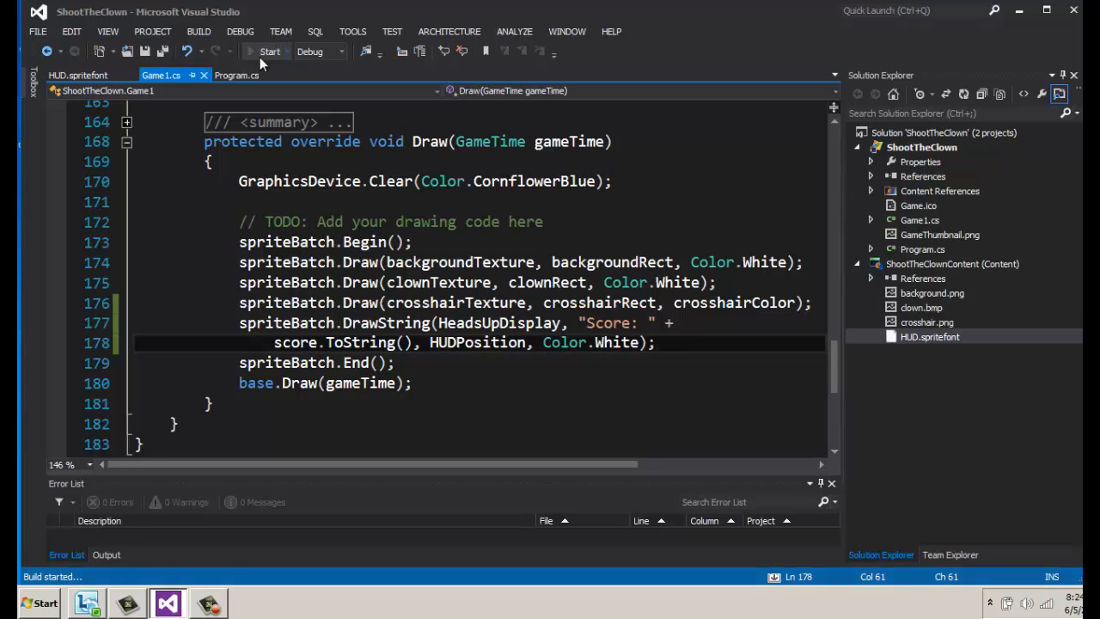
pyautogui.click(260, 52)
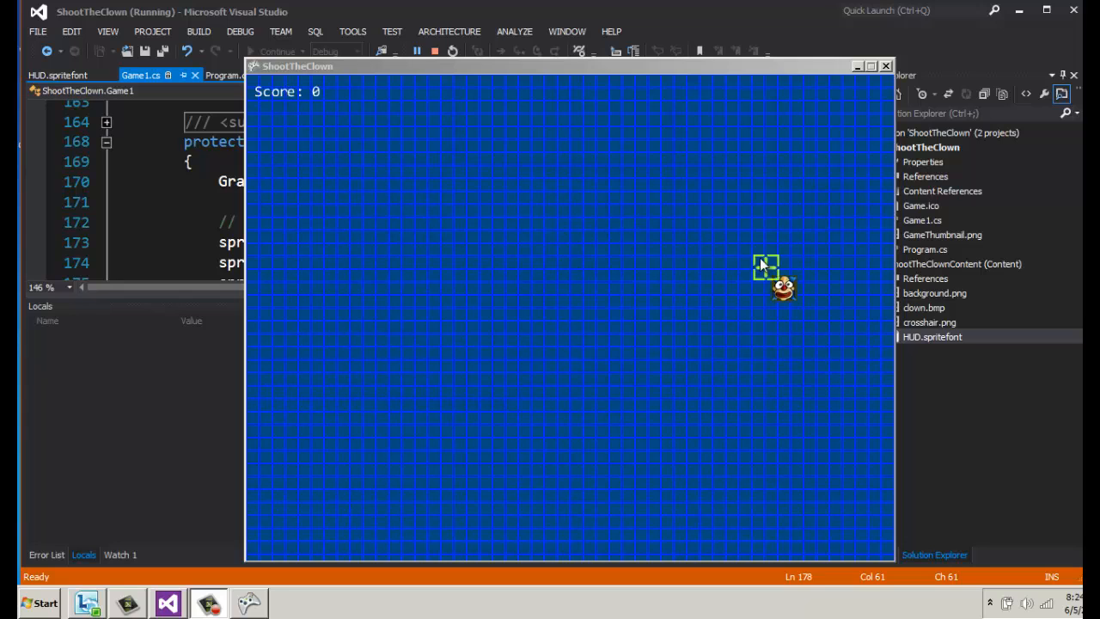
# - Shoot the clown four times so the white Score readout climbs from 0 to 2400
pyautogui.click(765, 265)
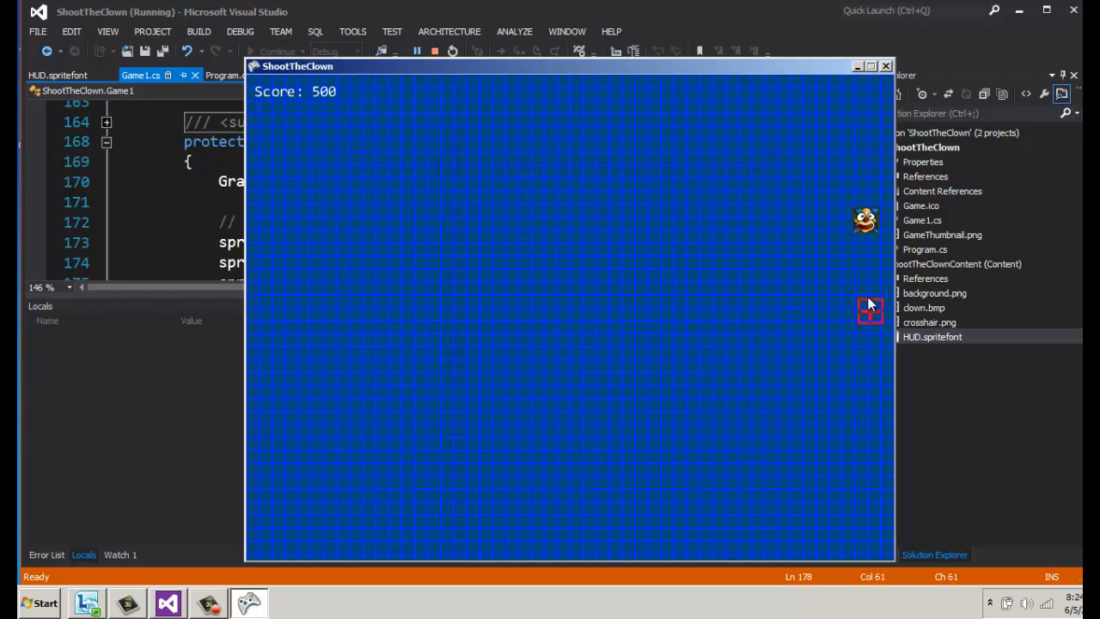
pyautogui.click(870, 310)
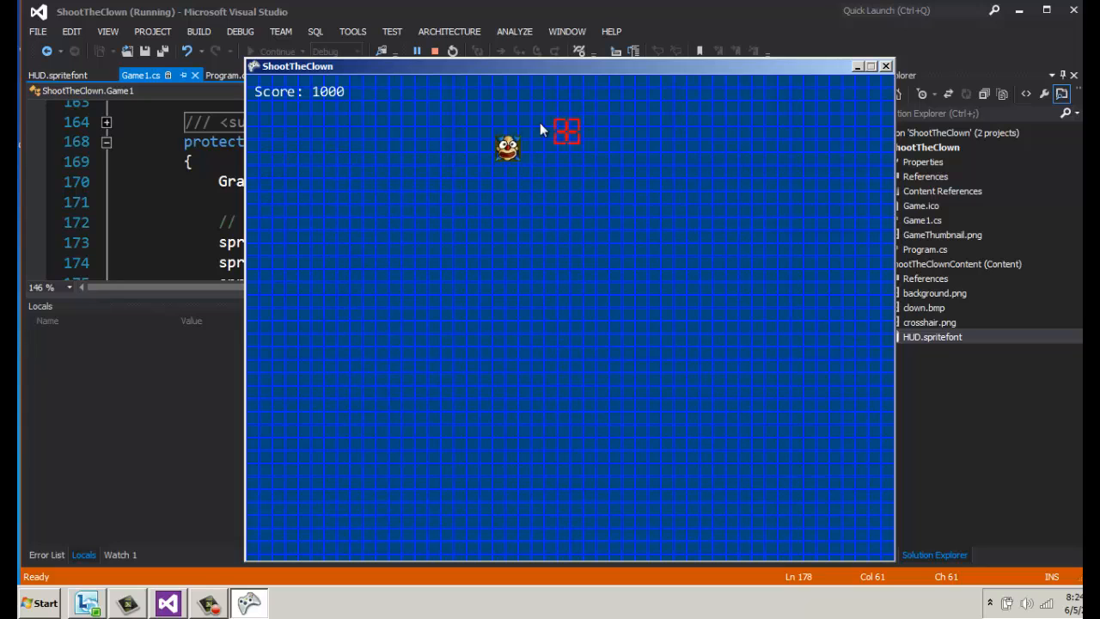
pyautogui.click(567, 131)
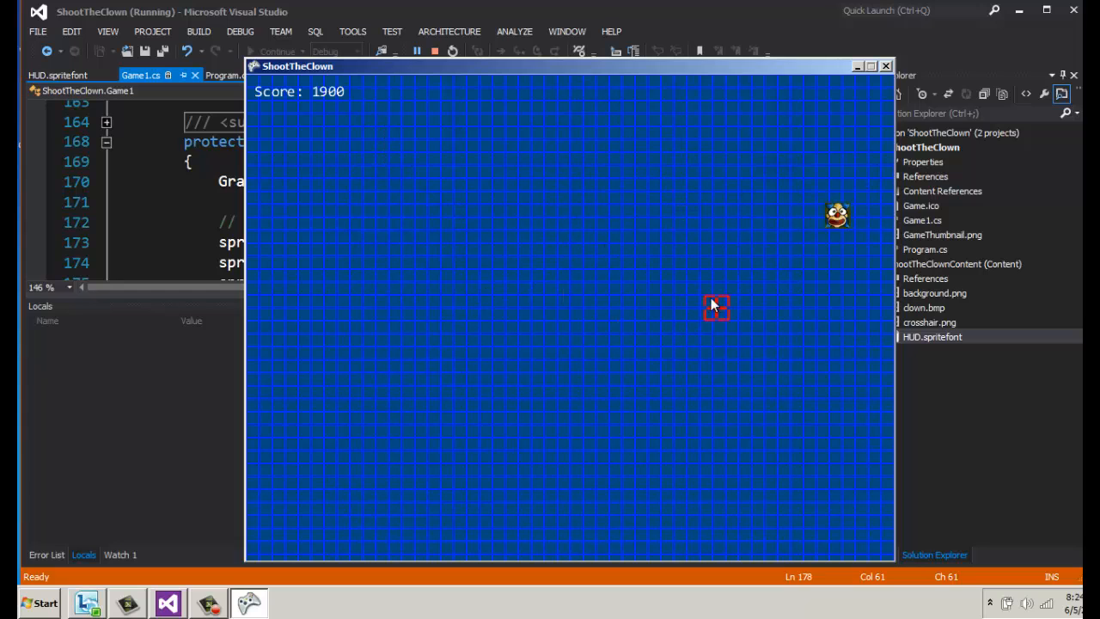
pyautogui.click(715, 306)
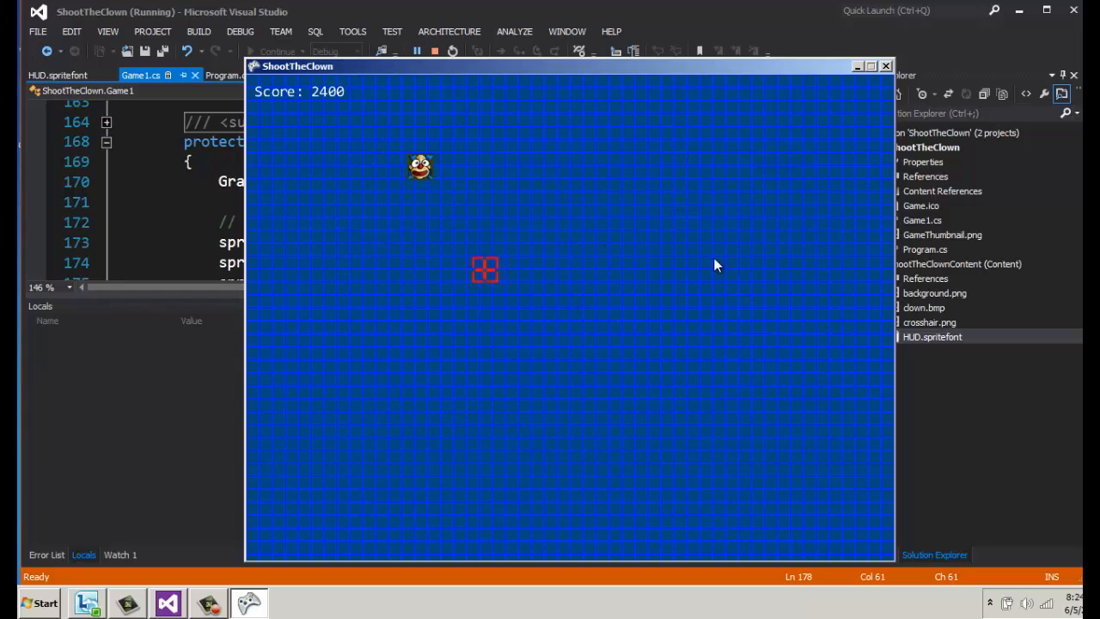
pyautogui.moveTo(877, 89)
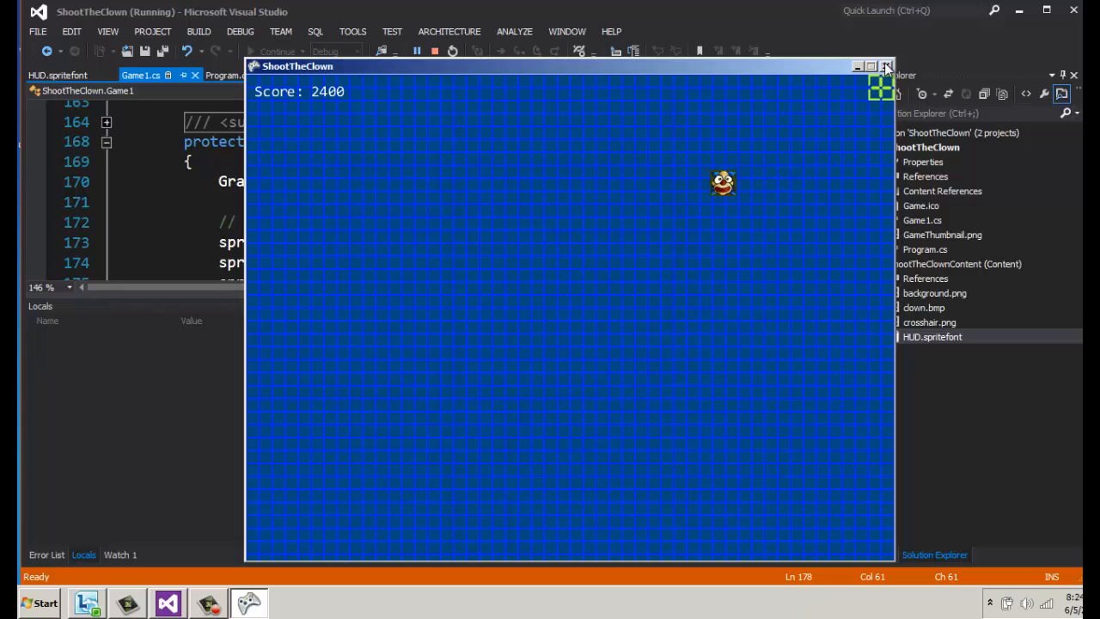